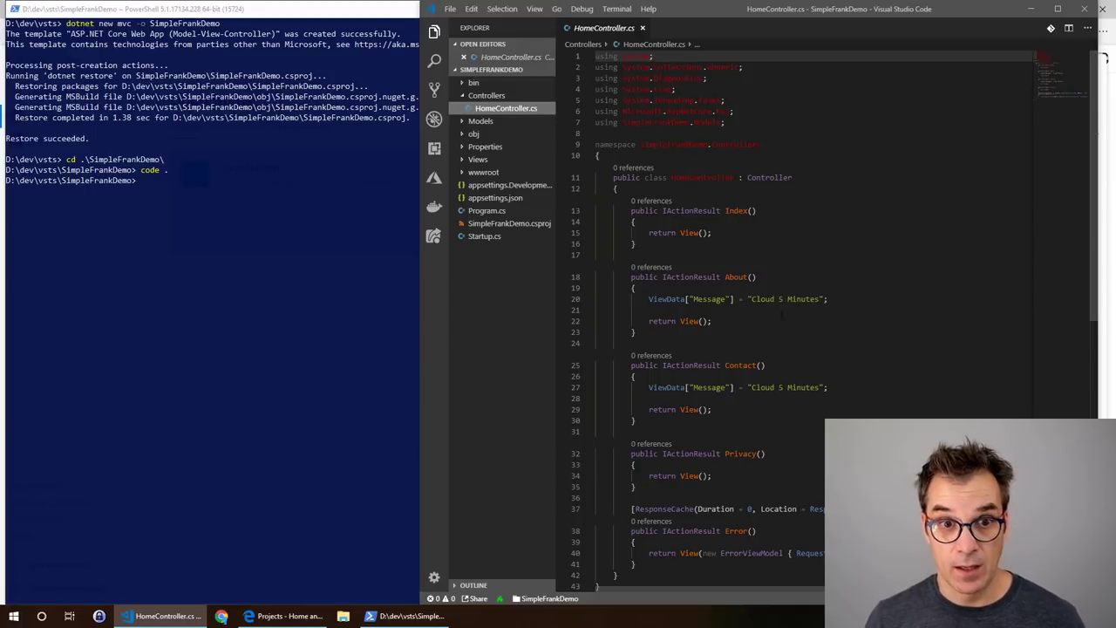
Step: In PowerShell, confirm SimpleFrankDemo is on branch master with nothing to commit
click(434, 90)
text(git status)
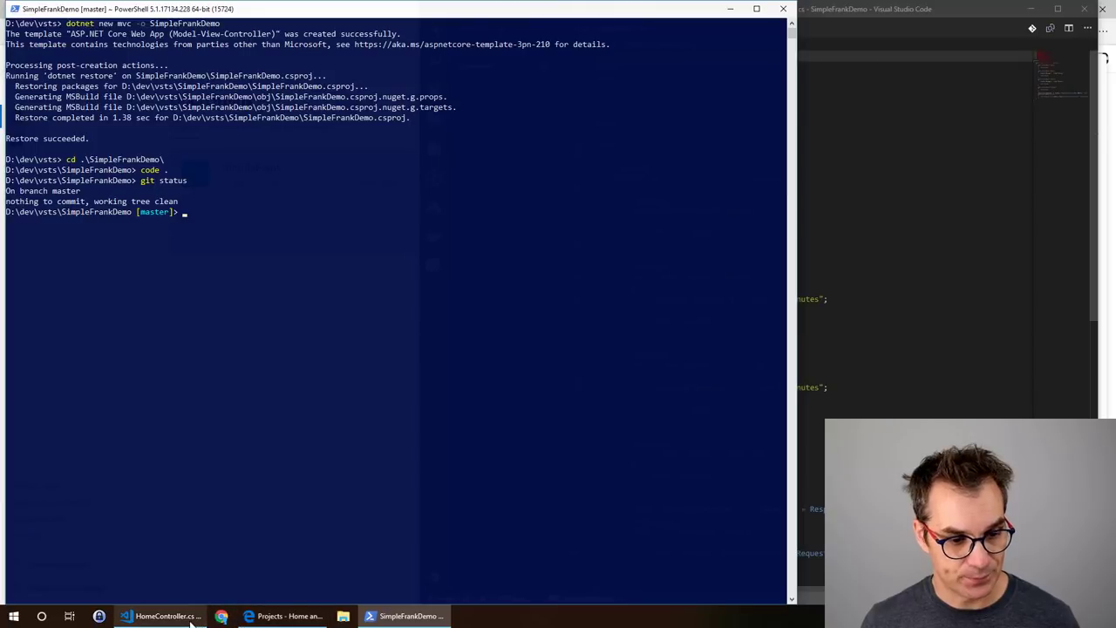
click(265, 615)
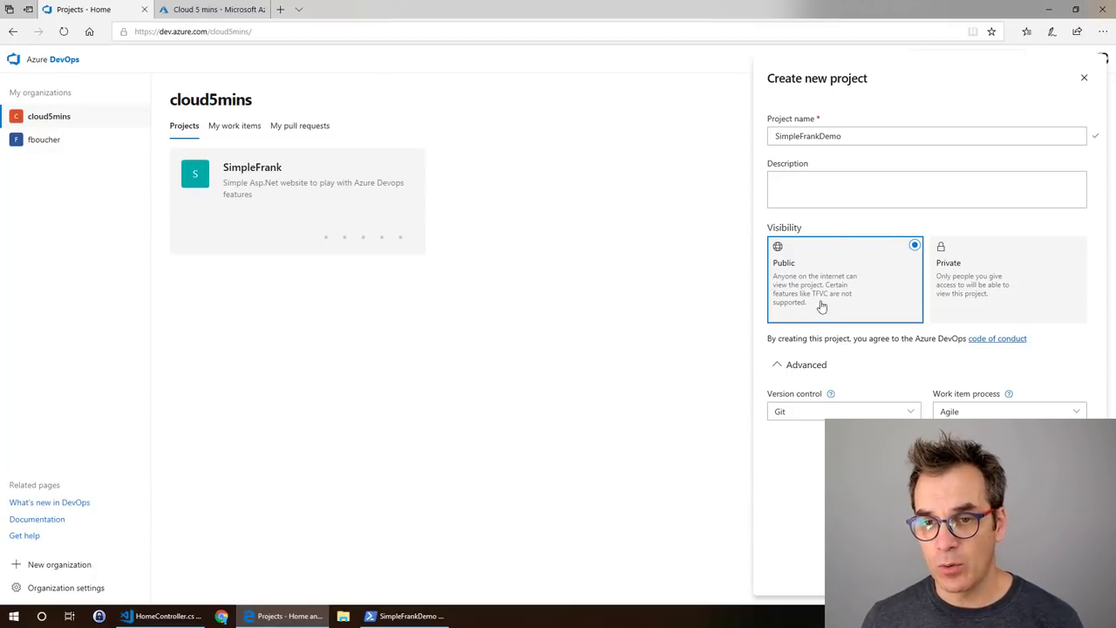
Step: Create the public SimpleFrankDemo project with Git and Agile, then open its repository
click(925, 135)
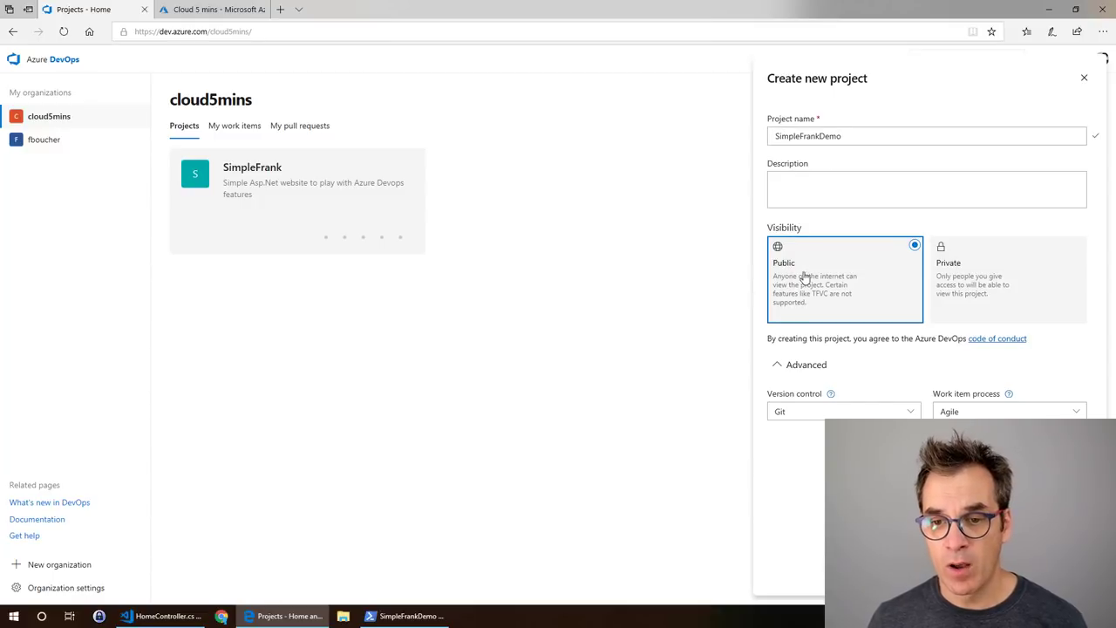
mouse_move(811, 431)
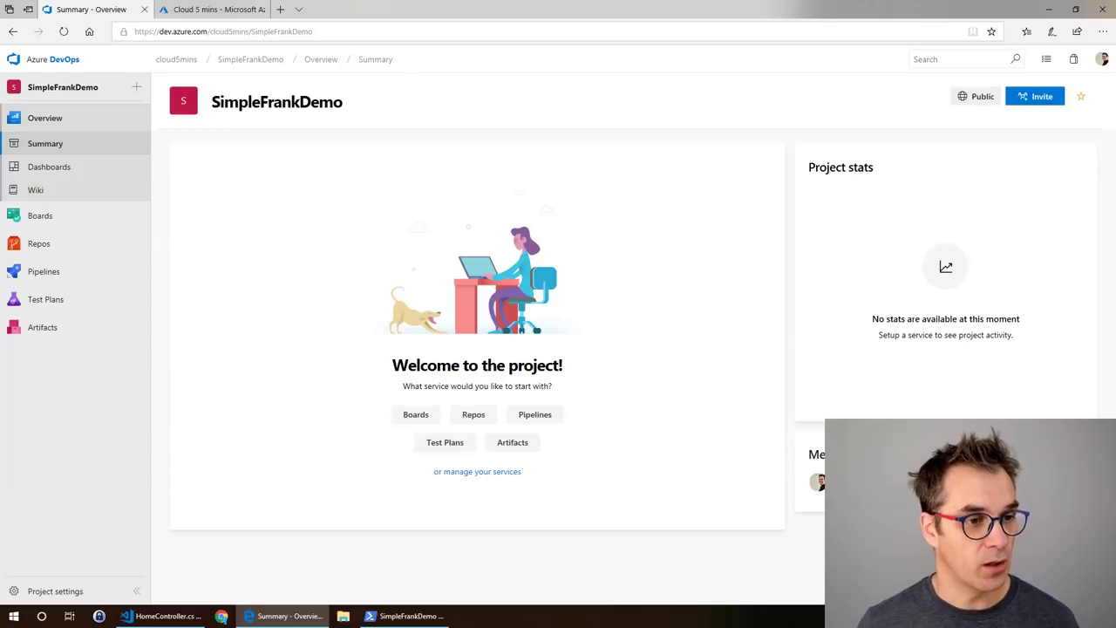
mouse_move(1011, 388)
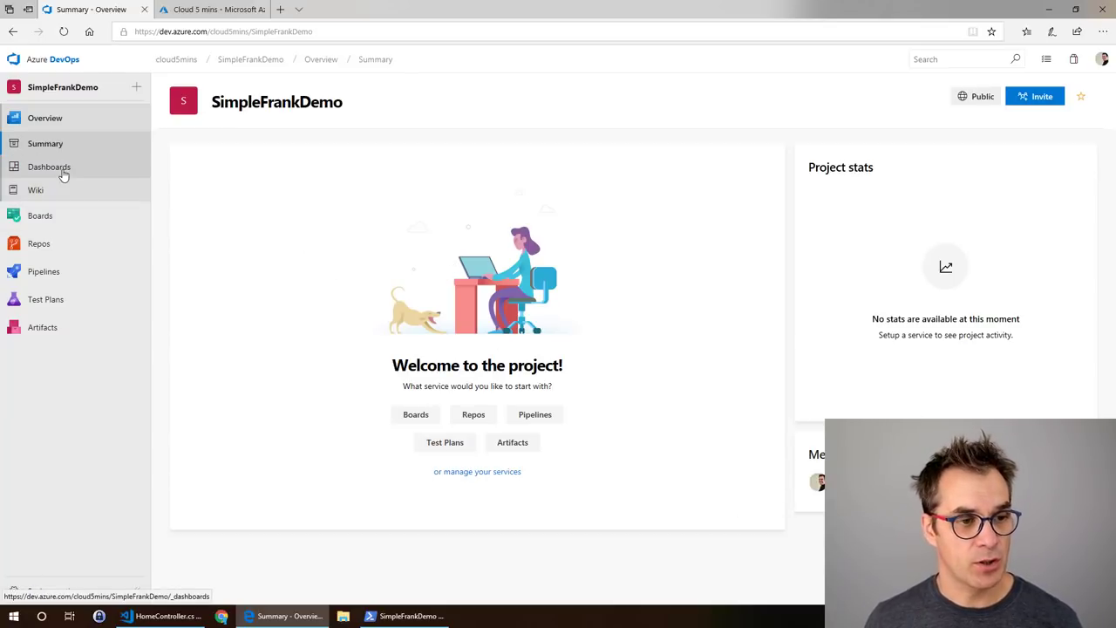
mouse_move(36, 190)
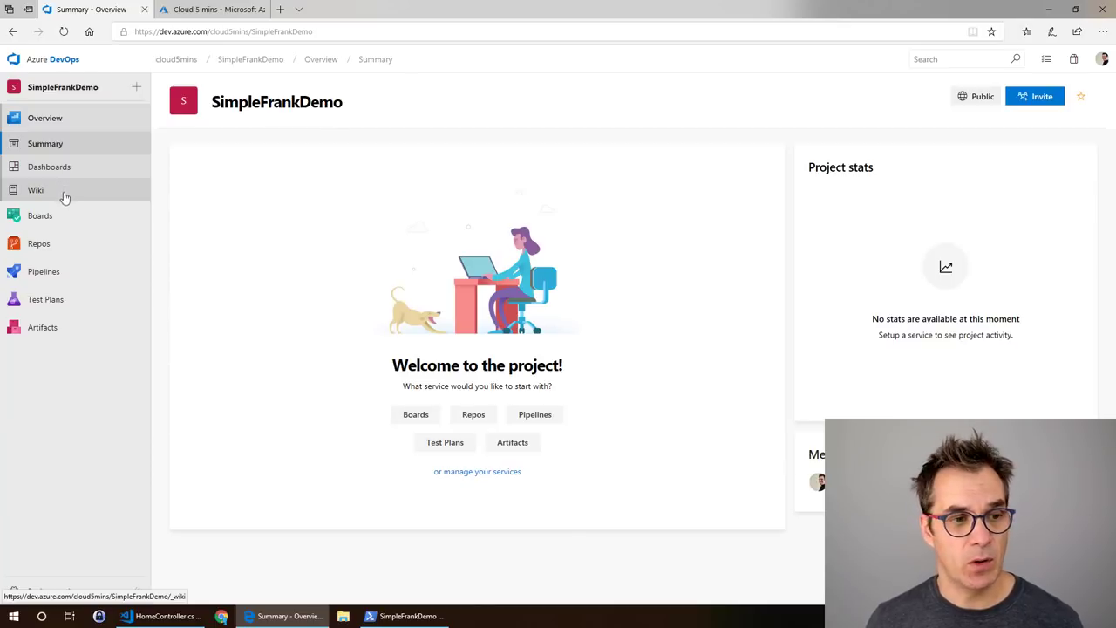
click(41, 146)
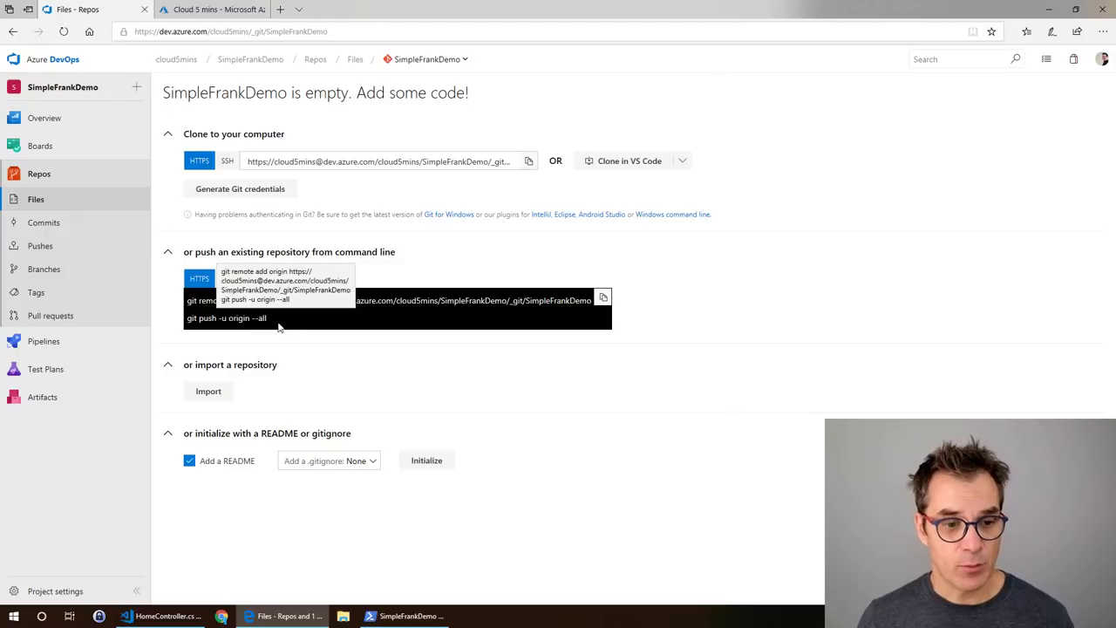
mouse_move(525, 469)
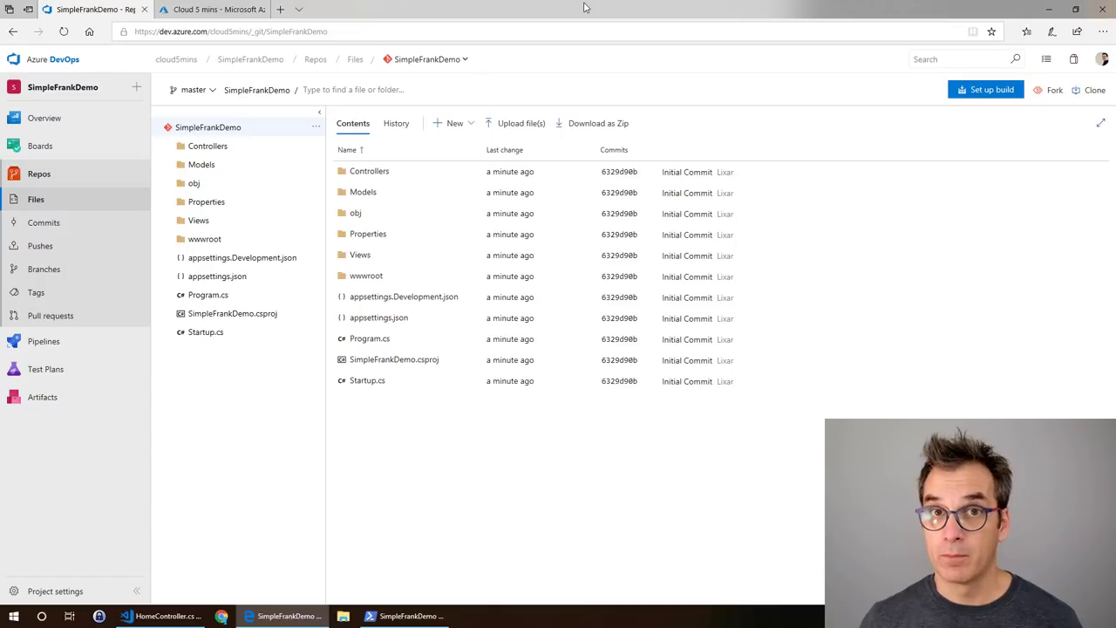
Step: Push the ASP.NET Core files into the SimpleFrankDemo repo and view the Builds page
click(43, 340)
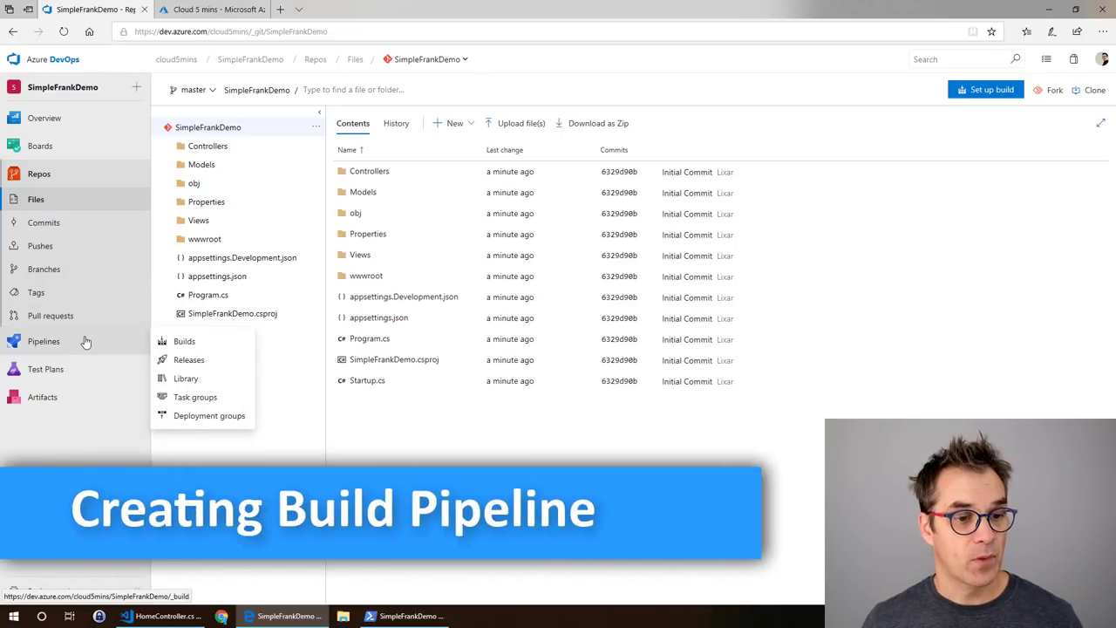
click(184, 341)
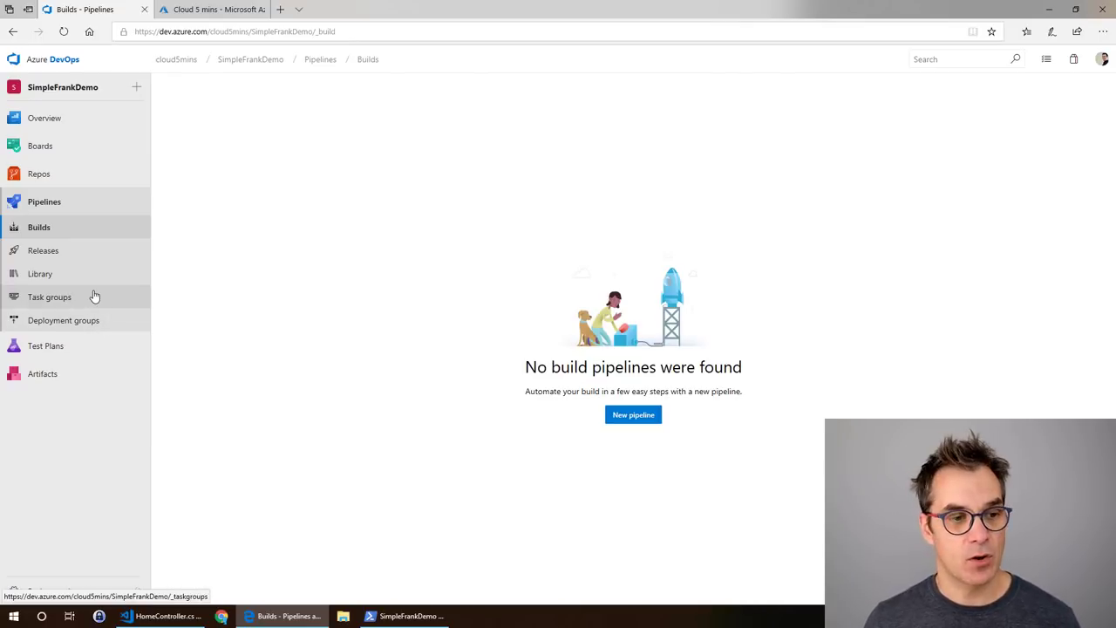
mouse_move(39, 227)
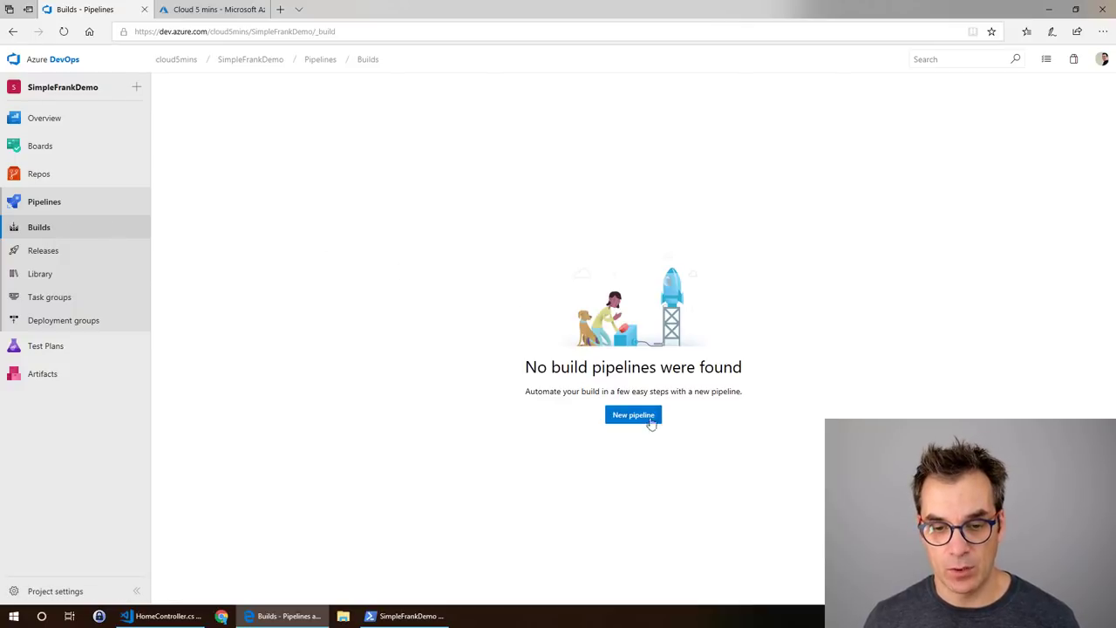
Step: Start a new build pipeline sourcing the SimpleFrankDemo repository from Azure Repos
click(633, 414)
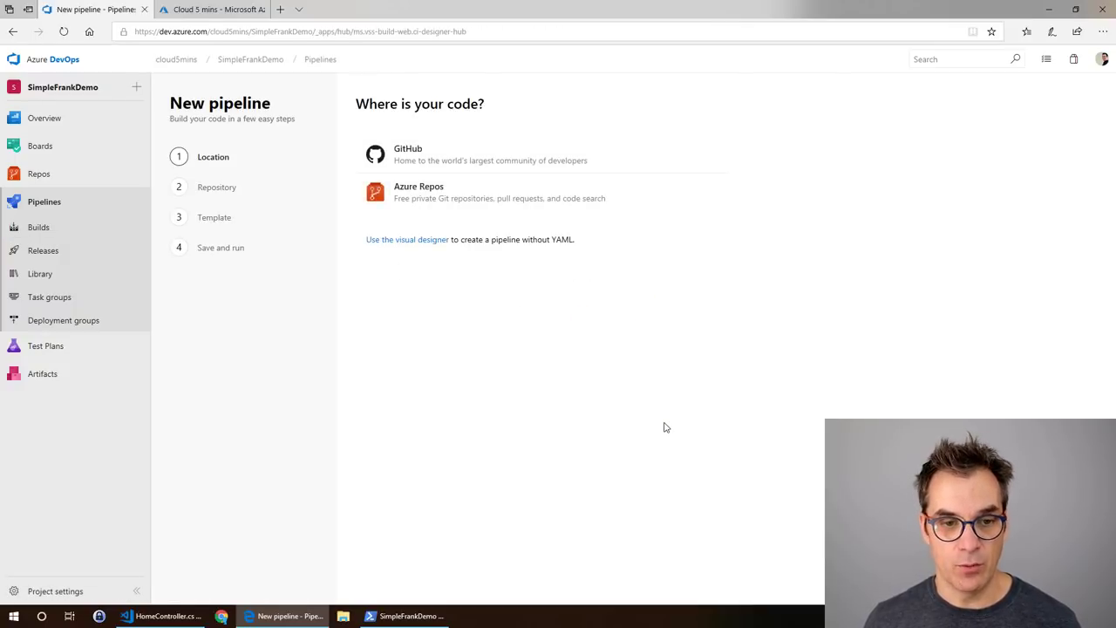
mouse_move(656, 395)
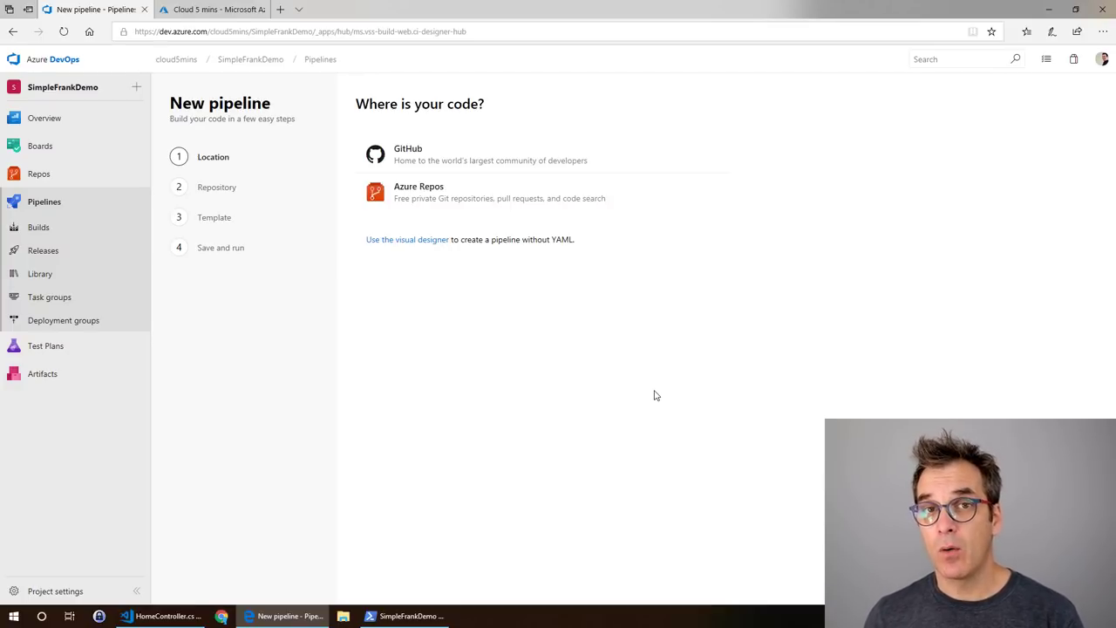
mouse_move(384, 157)
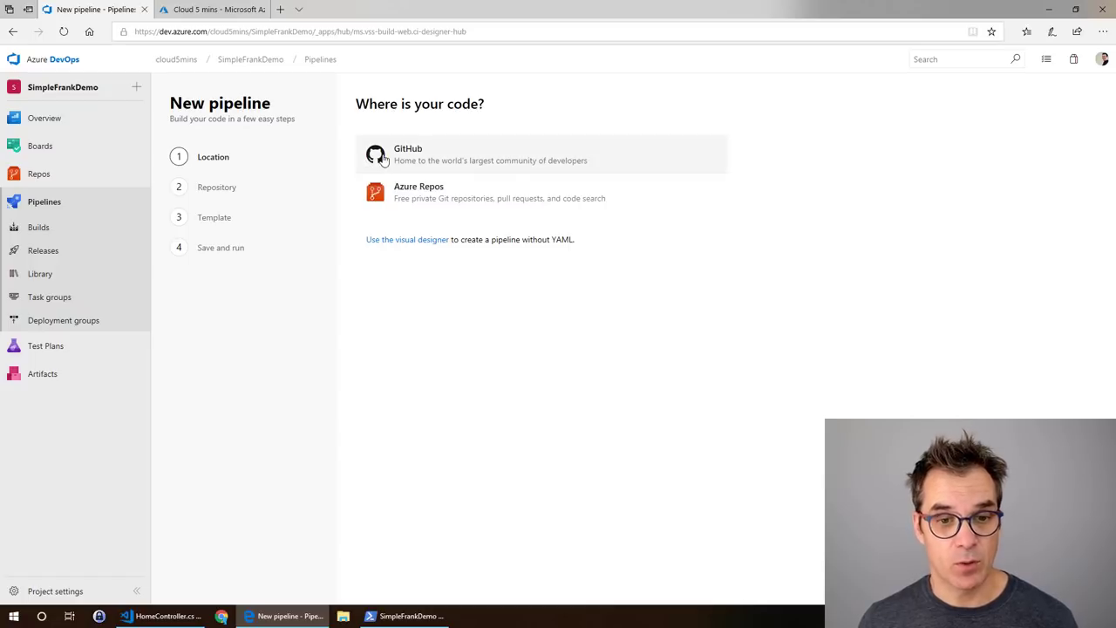
mouse_move(392, 195)
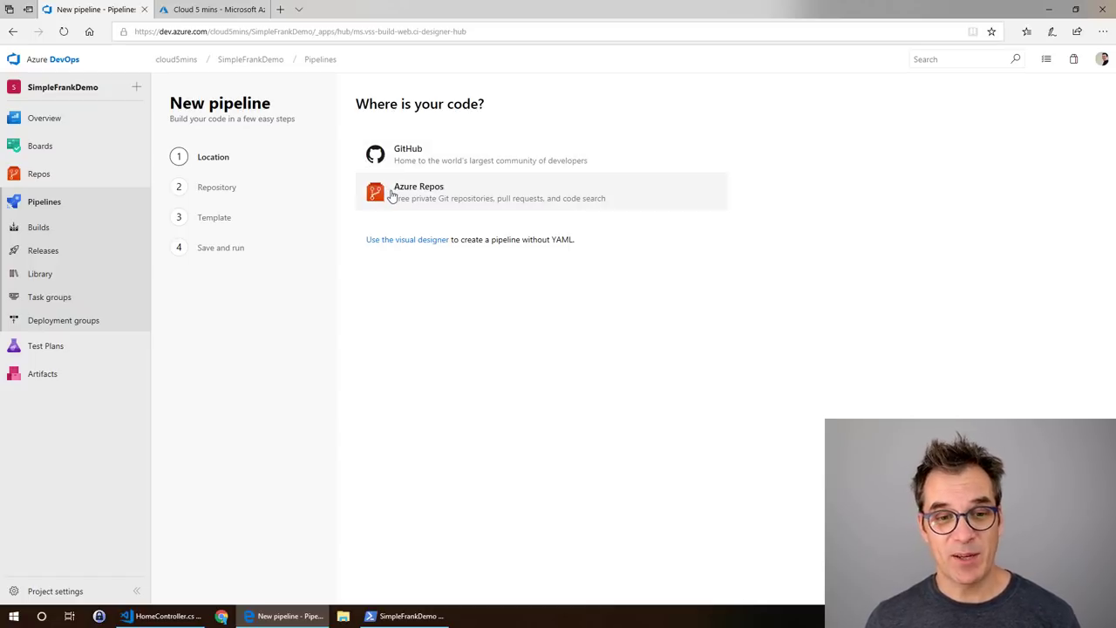
click(418, 192)
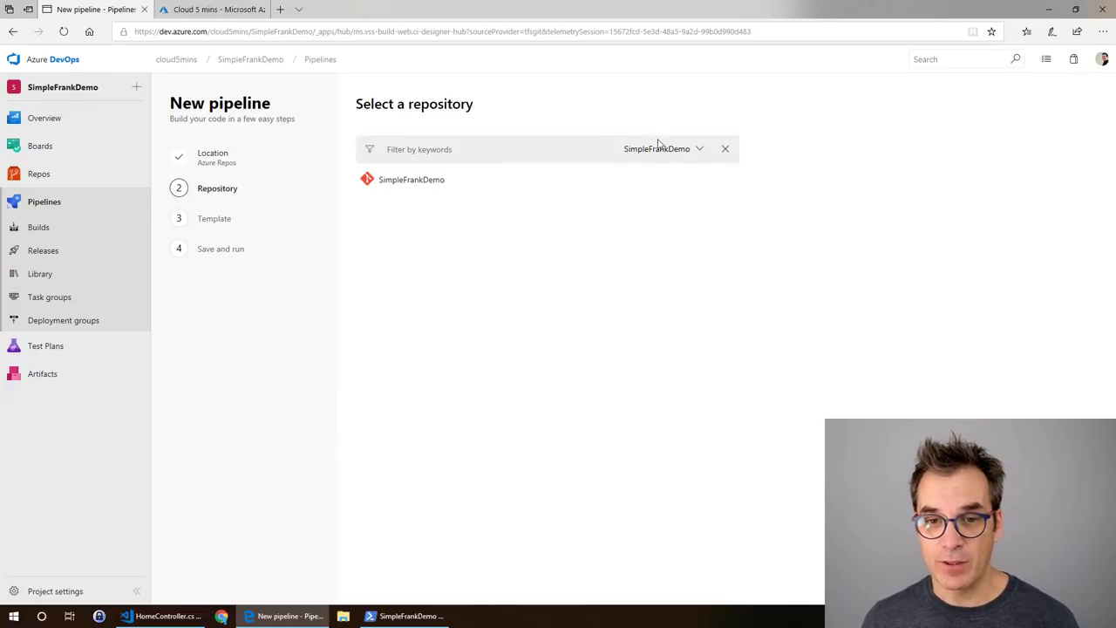
mouse_move(474, 207)
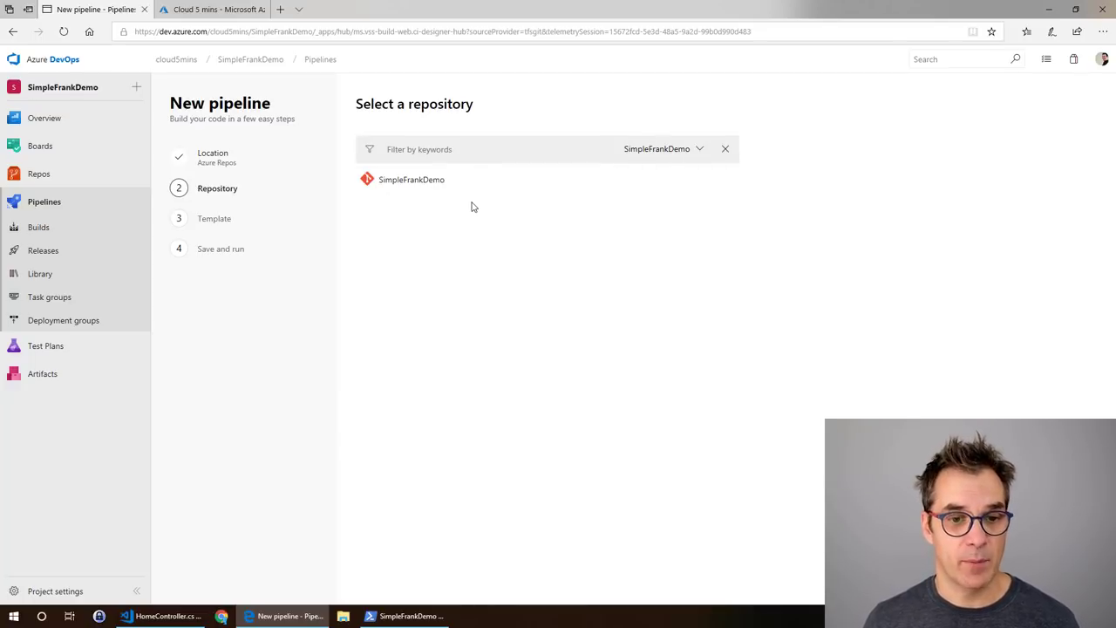
click(411, 179)
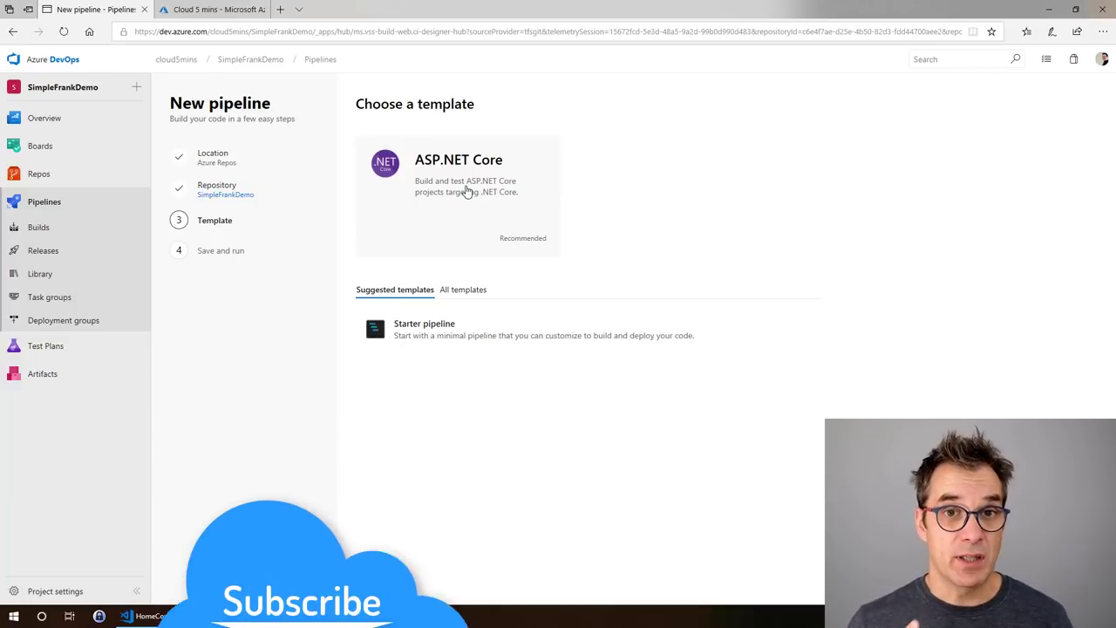
mouse_move(462, 294)
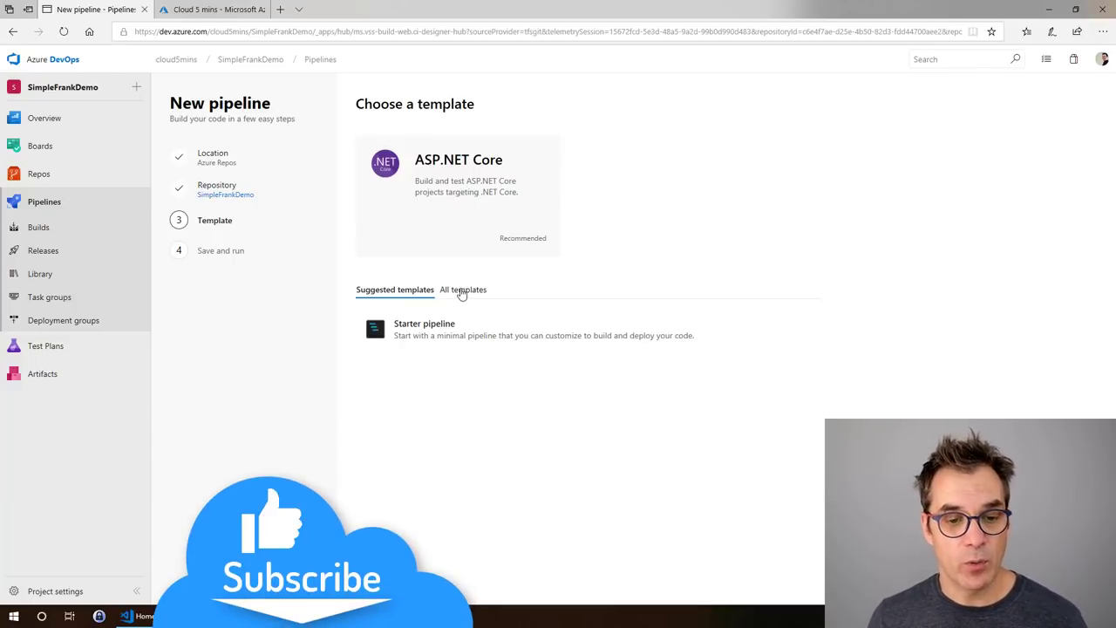
Step: Apply the ASP.NET Core template to generate a Release, Ubuntu 16.04 azure-pipelines.yml
click(463, 289)
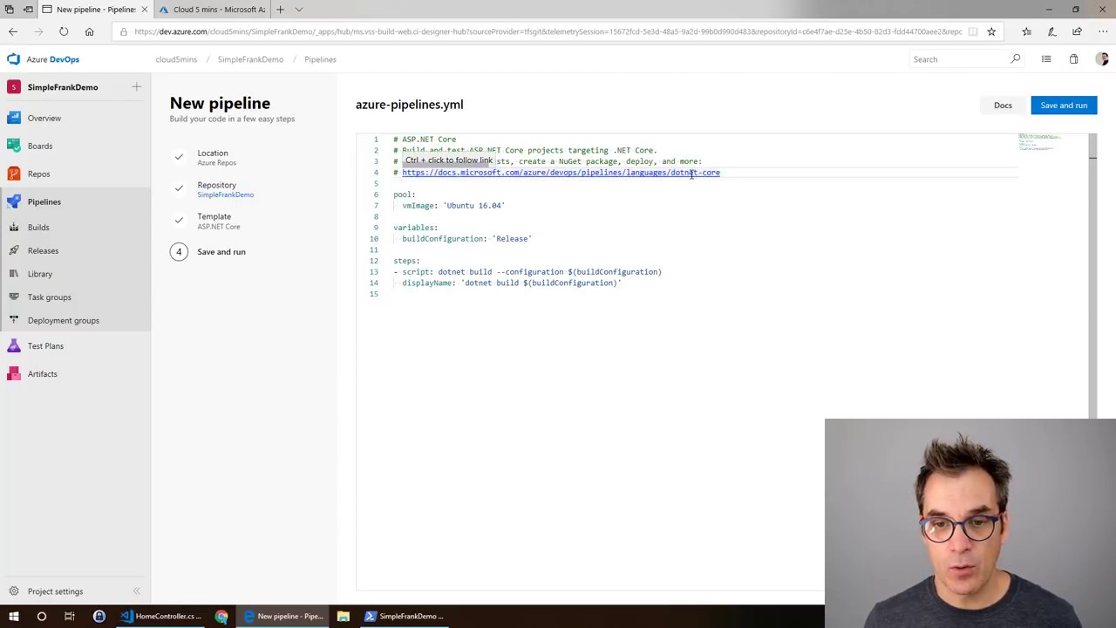
Step: Read the Build .NET Core projects docs article through restoring dependencies
click(559, 172)
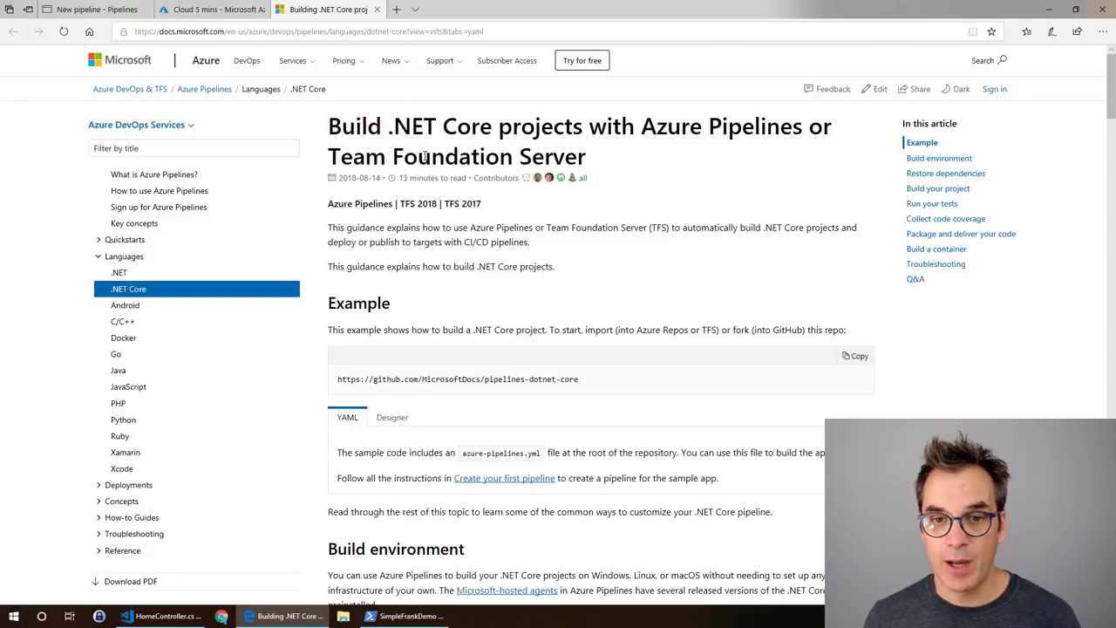
scroll(down, 3)
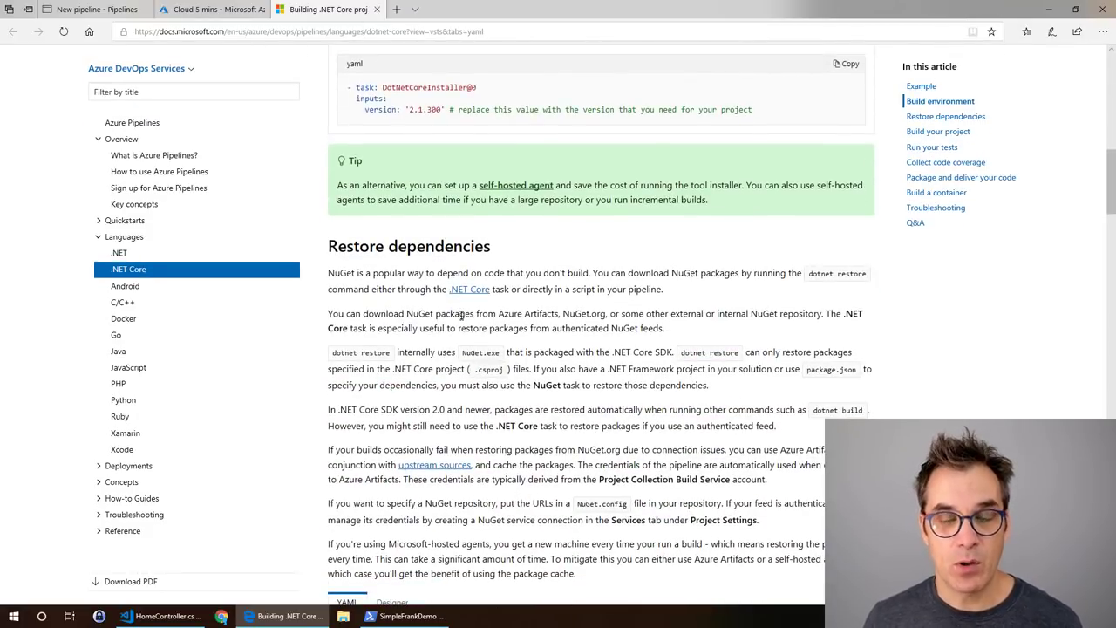
mouse_move(129, 270)
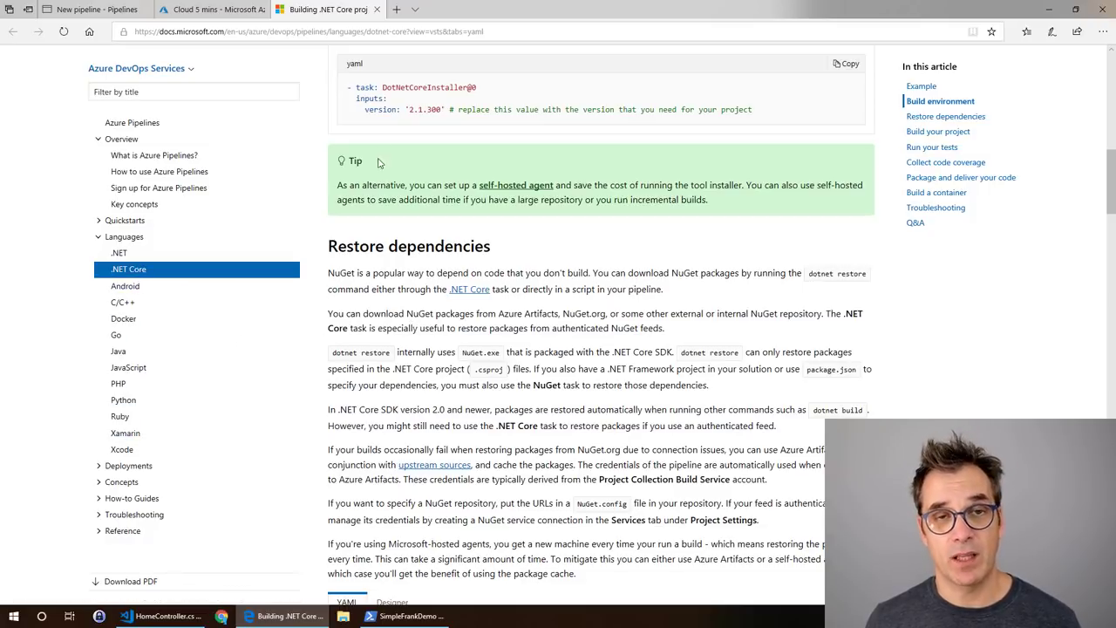
click(83, 10)
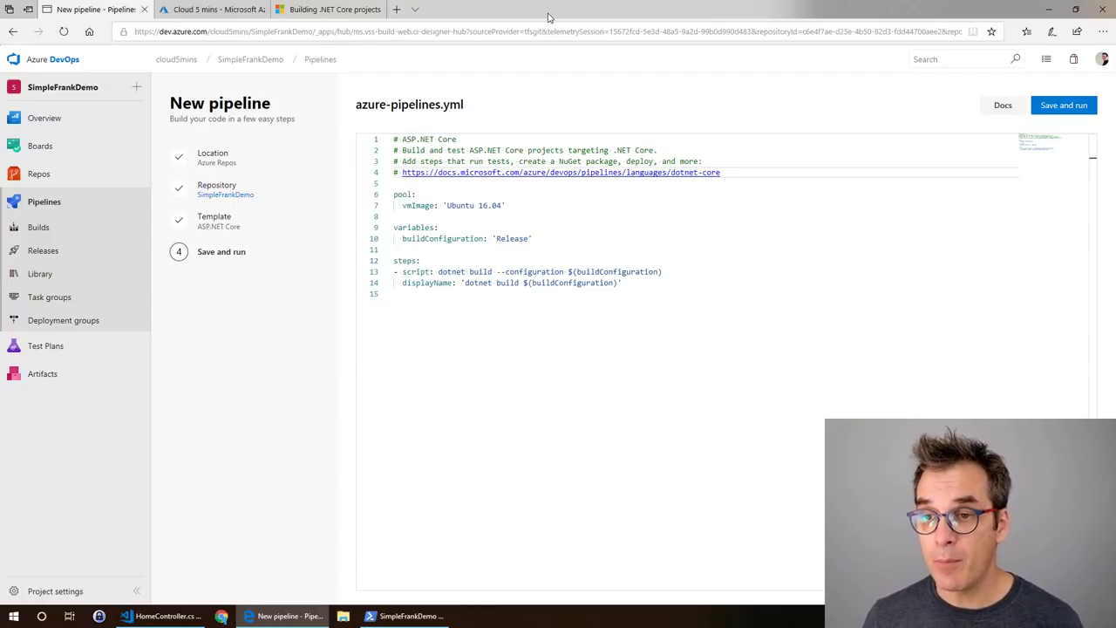
mouse_move(1063, 104)
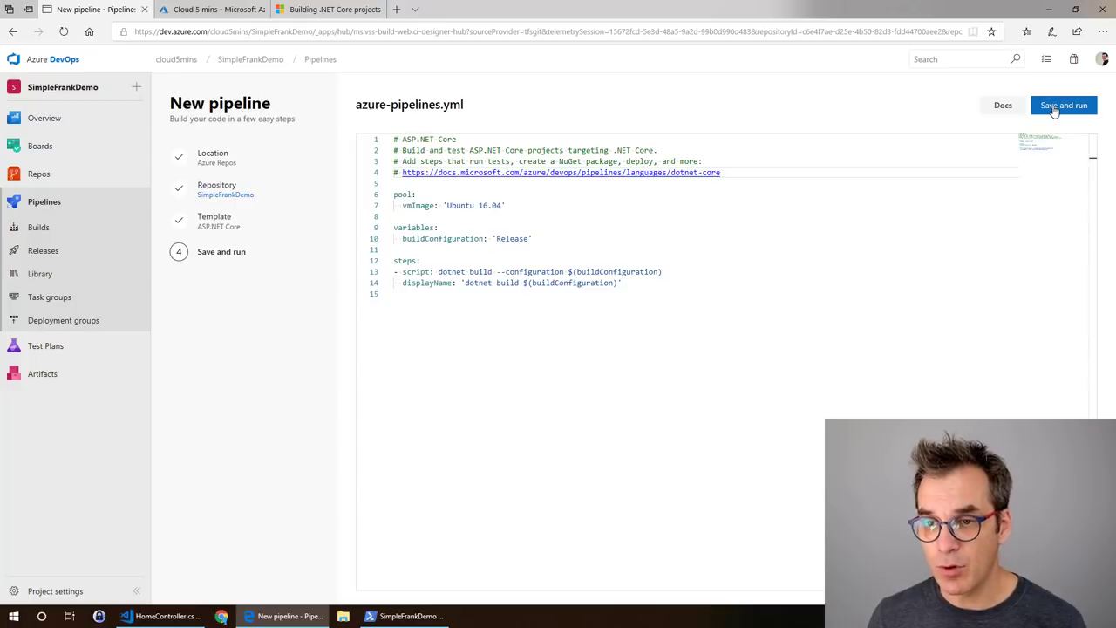
Step: Save and run the pipeline until build 20181026.1 succeeds, then list the builds
click(1064, 105)
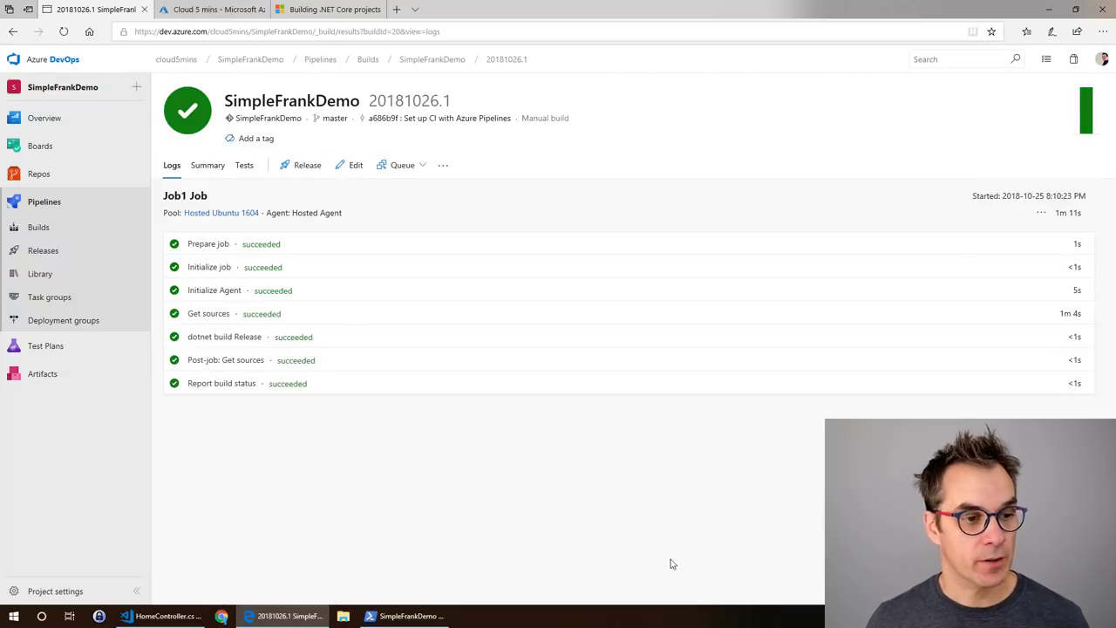
click(38, 226)
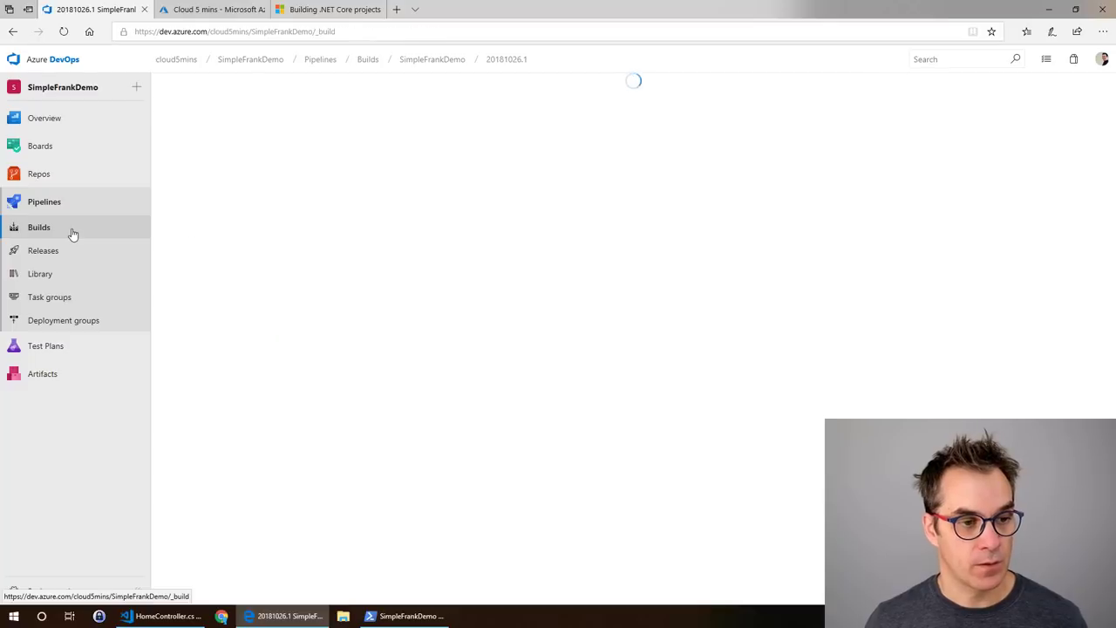
click(38, 227)
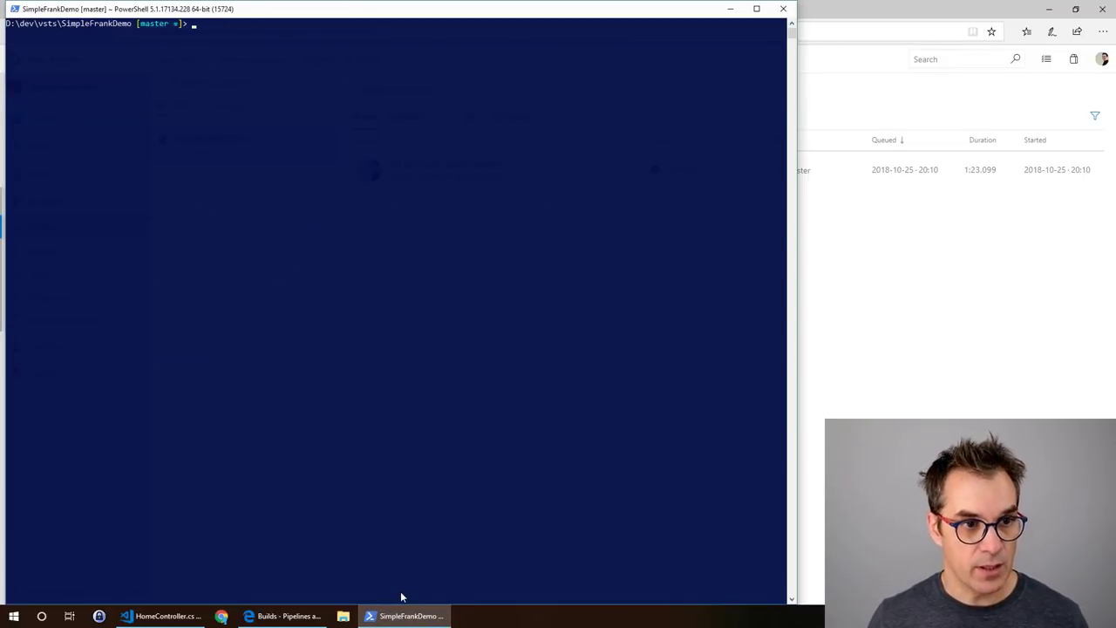
Step: Create resource group simplegroup (eastus), FREE plan simpleplan and web app simplefrankdemo
text(az group create --name simplegroup --location eastus)
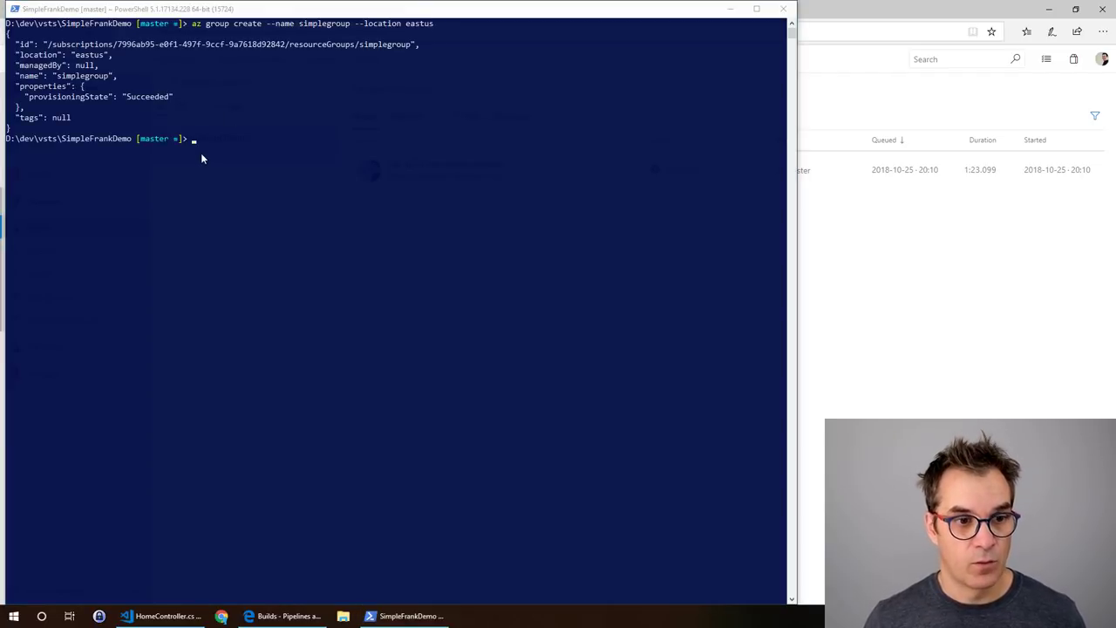
text(az appservice plan create --name simpleplan --resource-group simplegroup --sku FREE)
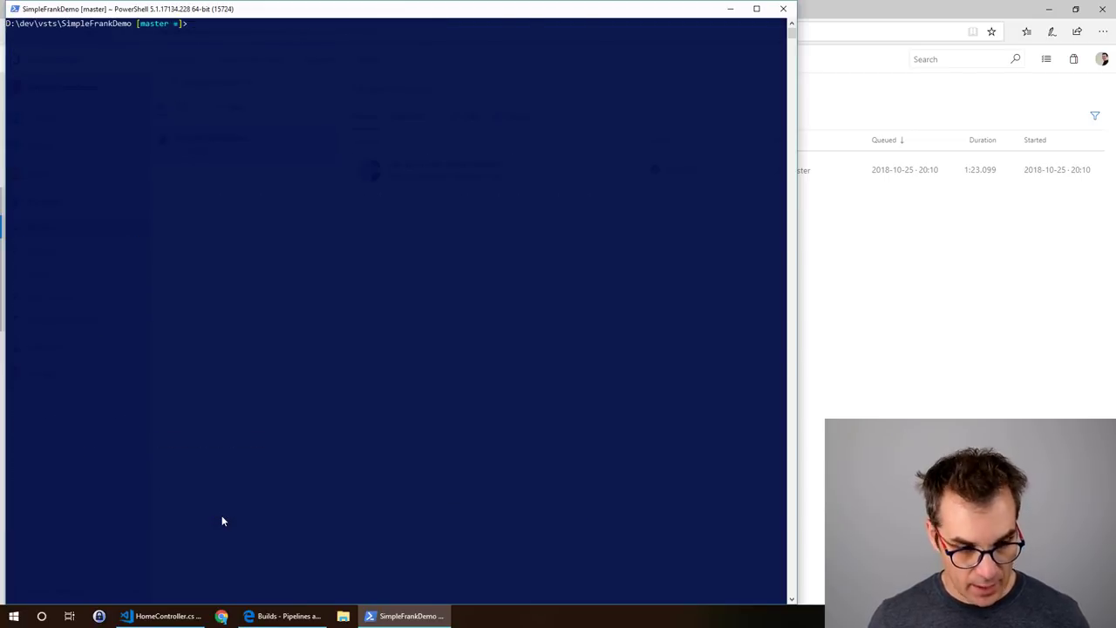
text(az webapp create --name simplefrankdemo --resource-group simplegroup --plan simpleplan)
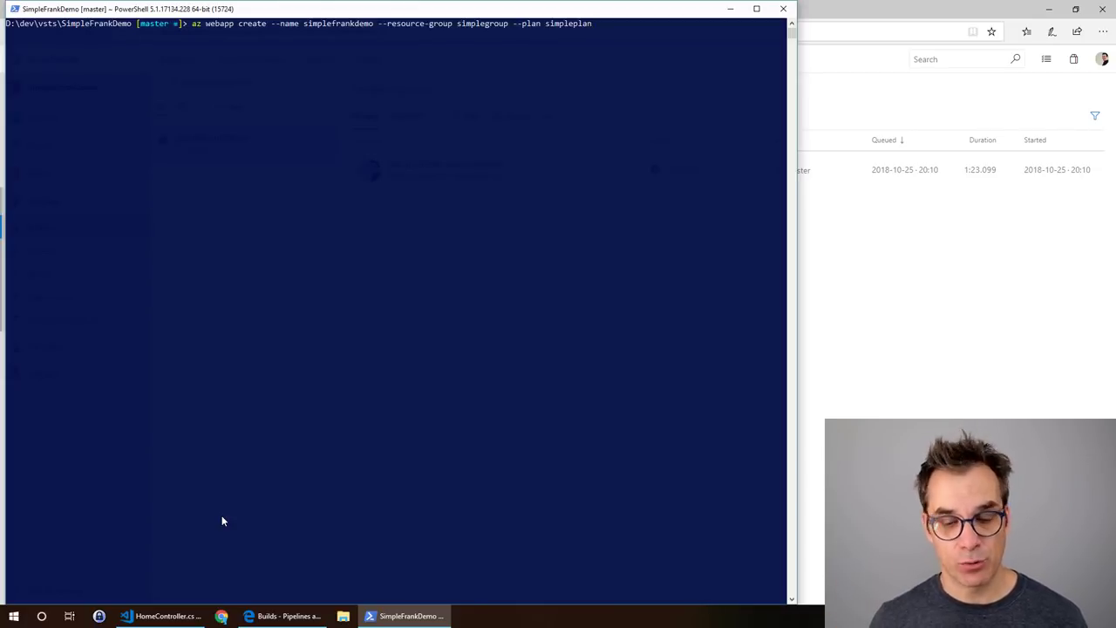
key(enter)
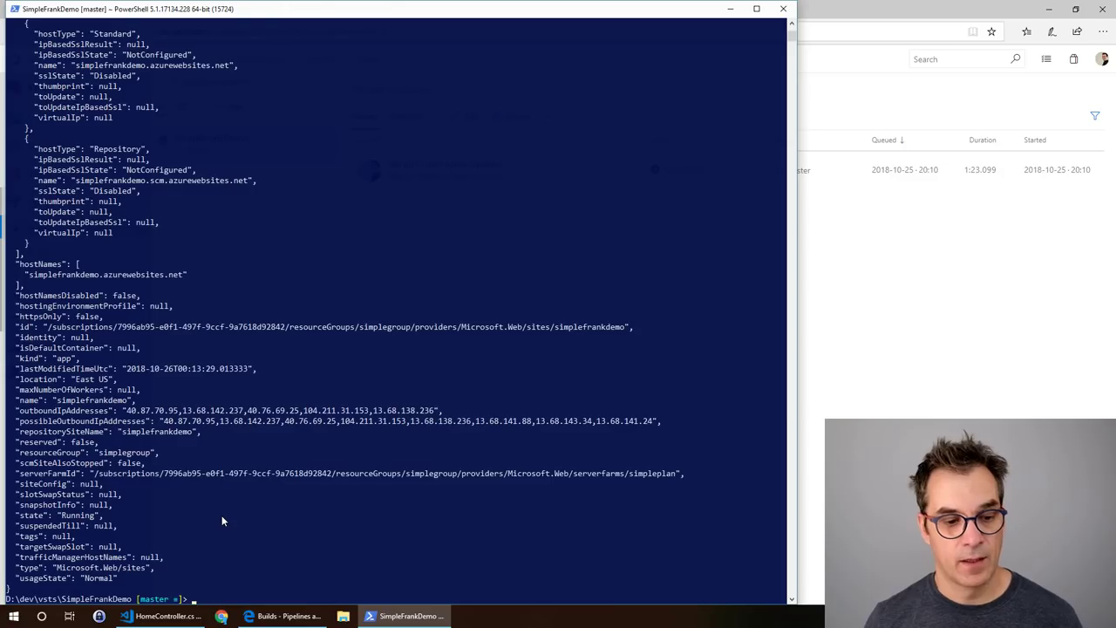
mouse_move(292, 562)
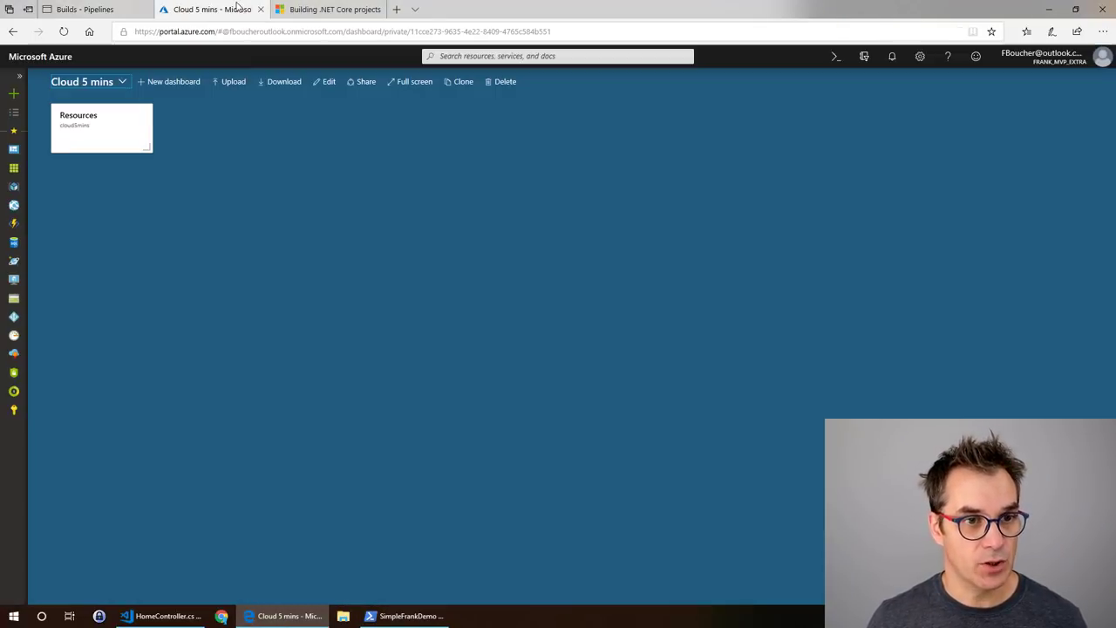
Step: Check that simplegroup holds the simplefrankdemo App Service and simpleplan plan
click(13, 187)
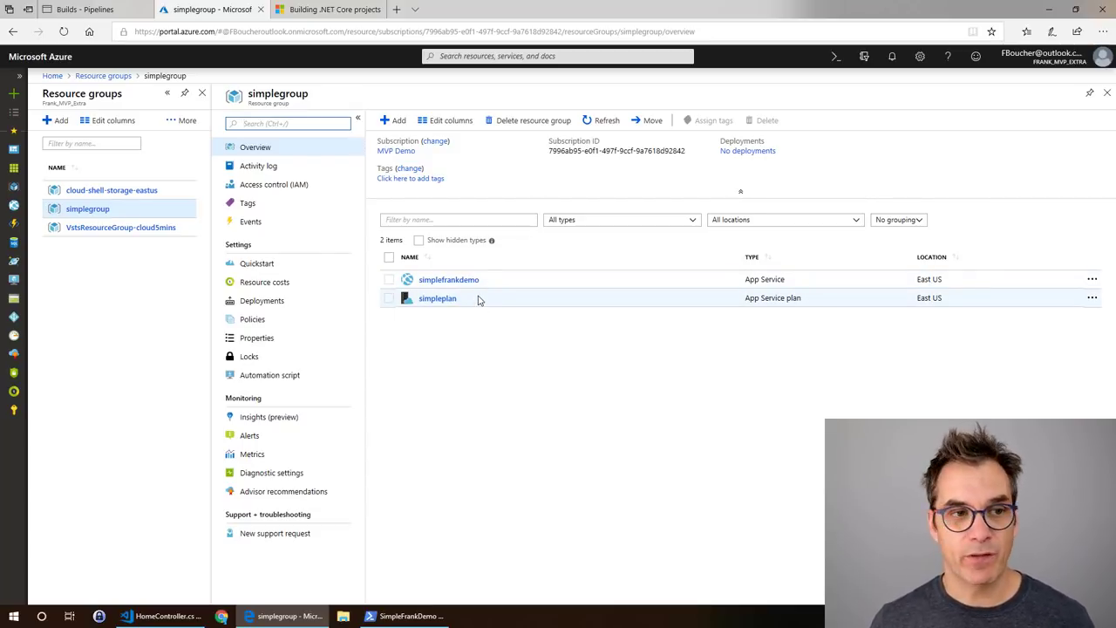
click(83, 10)
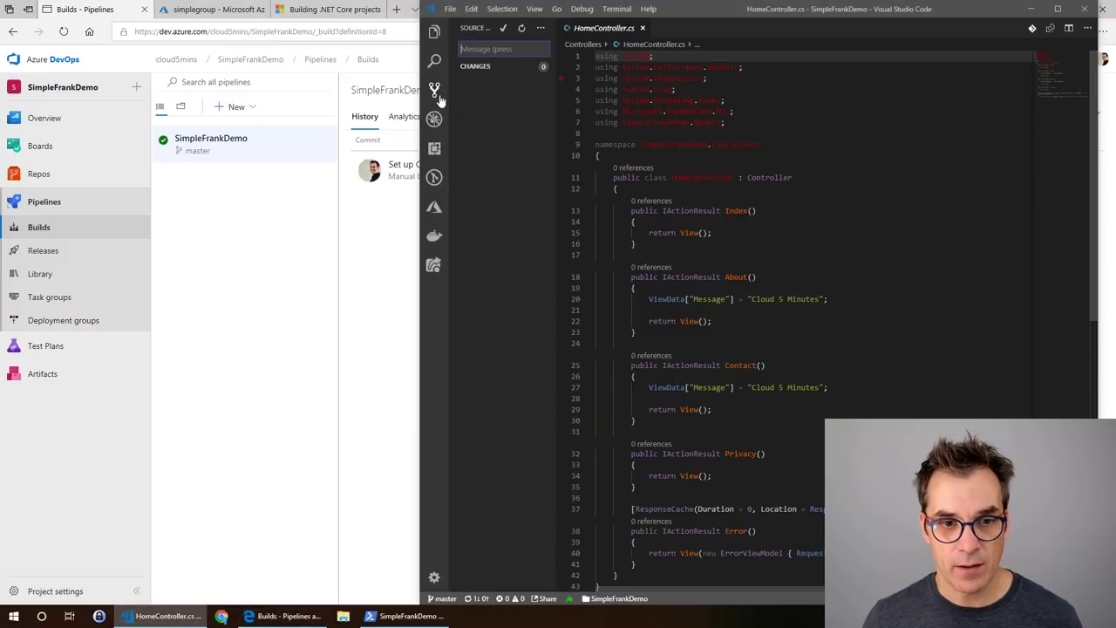
Step: Add DotNetCoreCLI@2 publish and PublishBuildArtifacts@1 tasks to azure-pipelines.yml
click(540, 28)
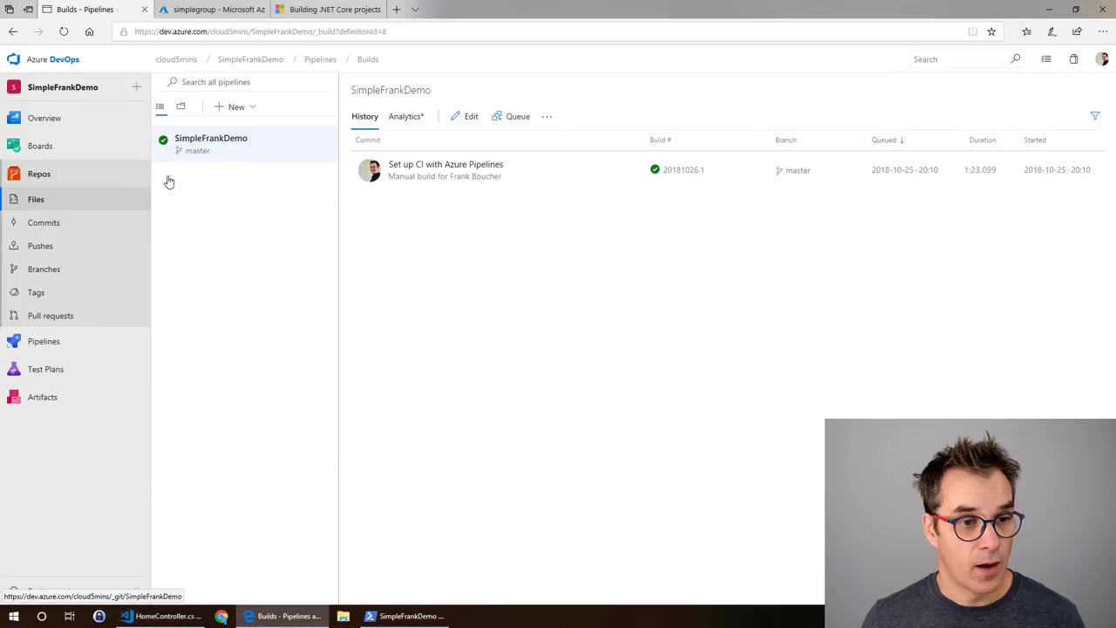
click(36, 198)
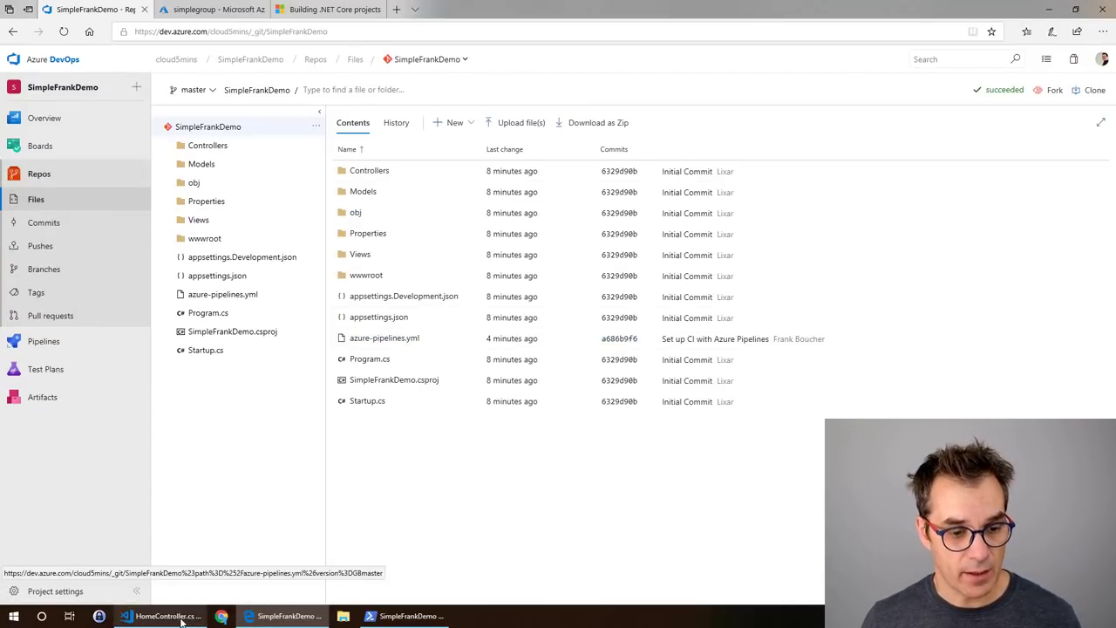
click(161, 616)
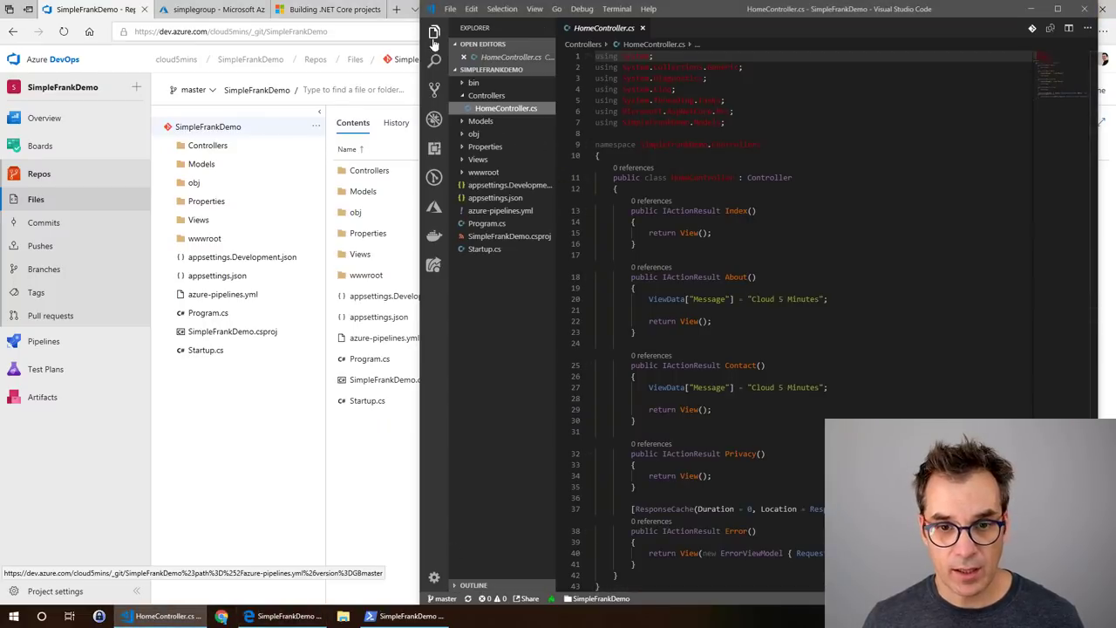
click(501, 210)
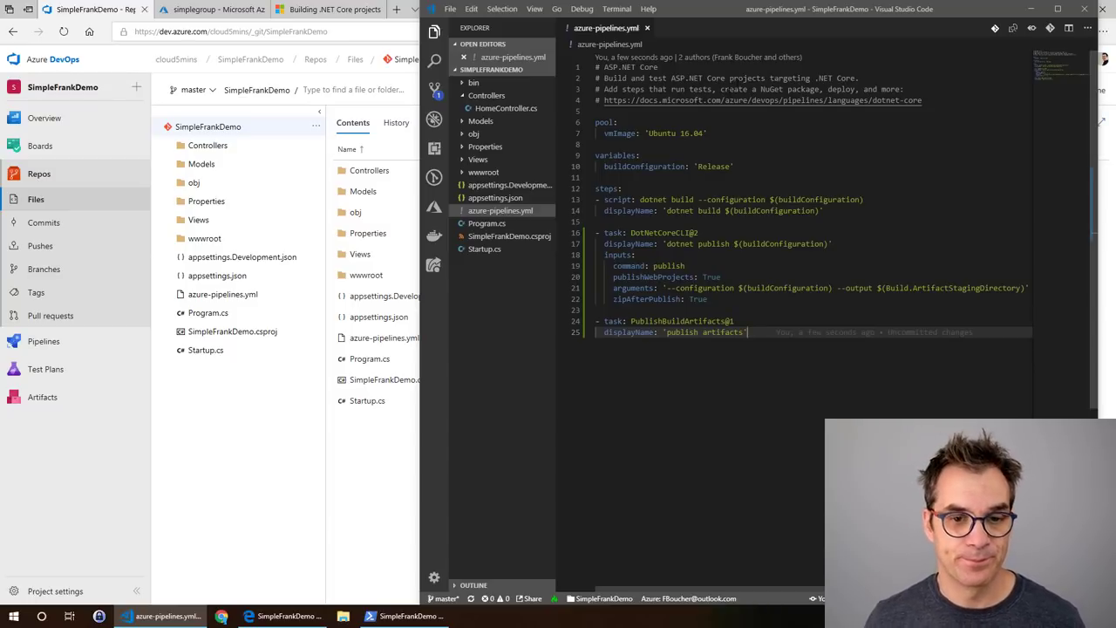
Step: Commit the azure-pipelines.yml change with the message 'update pipeline'
click(435, 88)
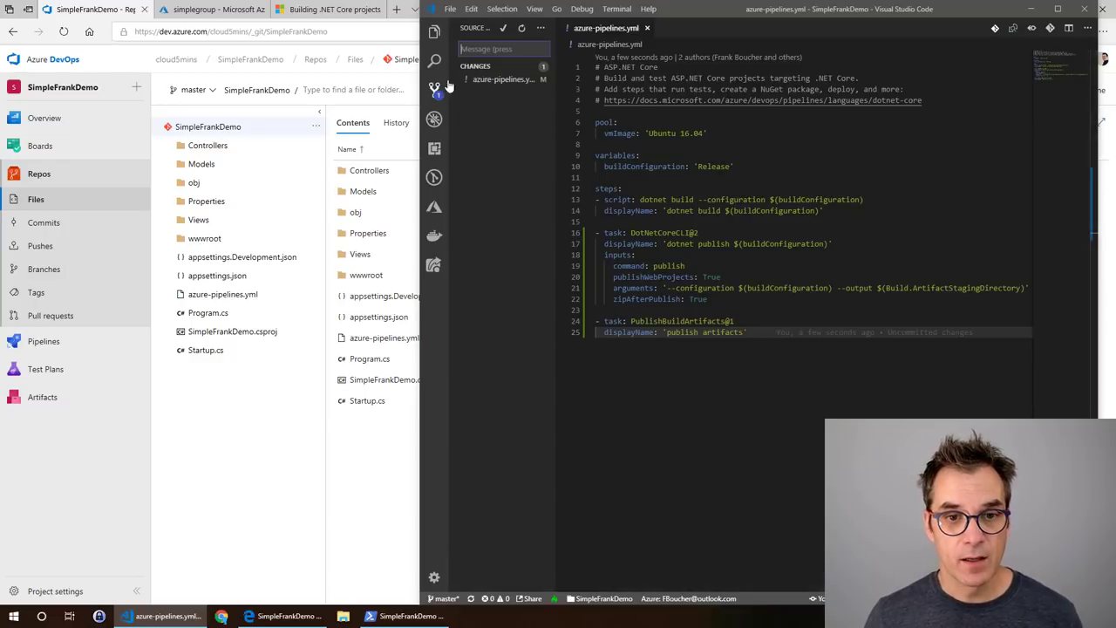
text(upd-te pipeline)
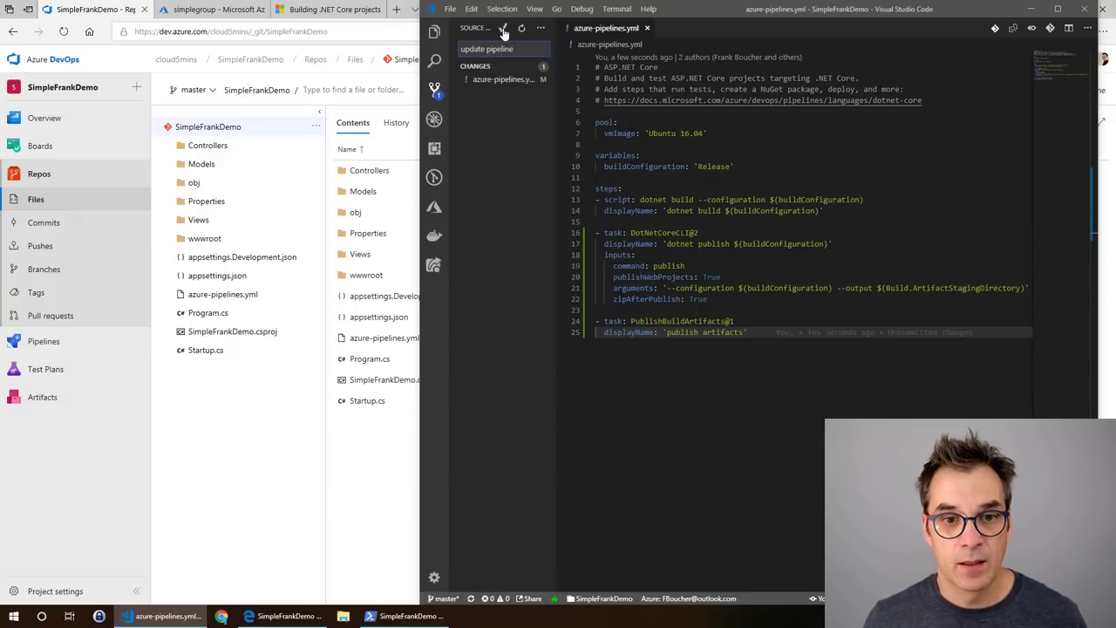
click(540, 28)
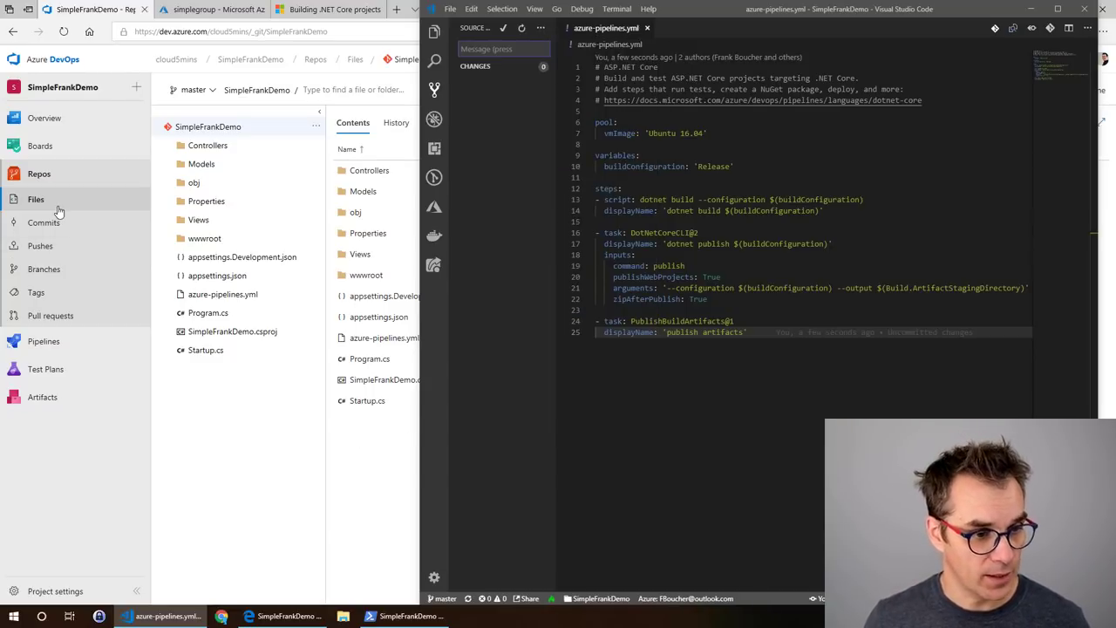
Step: Check build history for the queued CI build 20181026.2, then view the empty Releases page
click(38, 227)
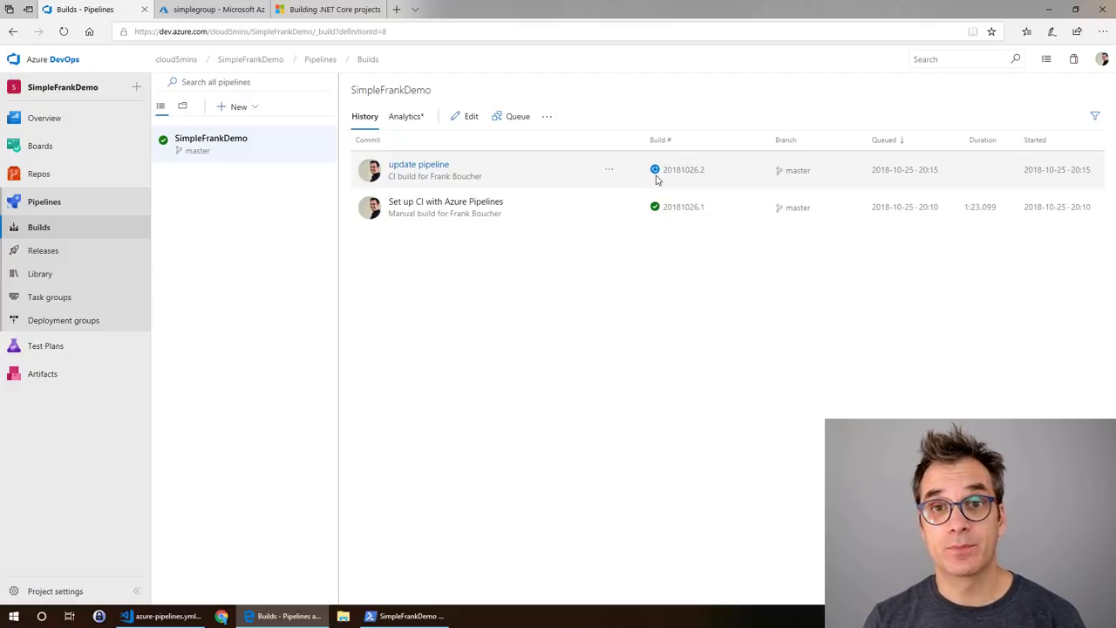
mouse_move(43, 202)
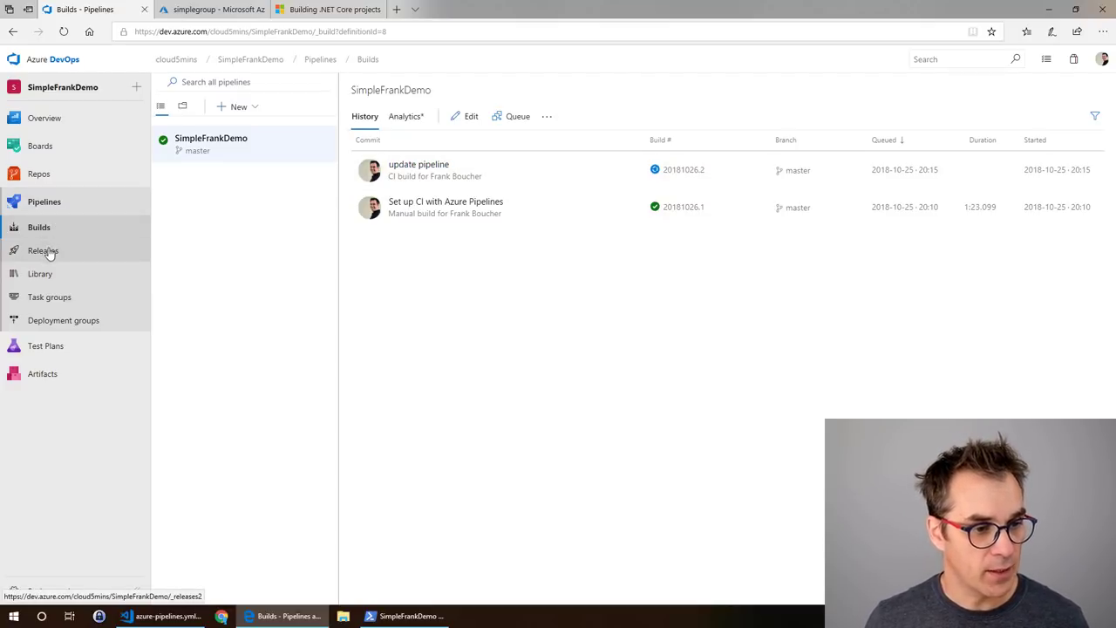
click(43, 250)
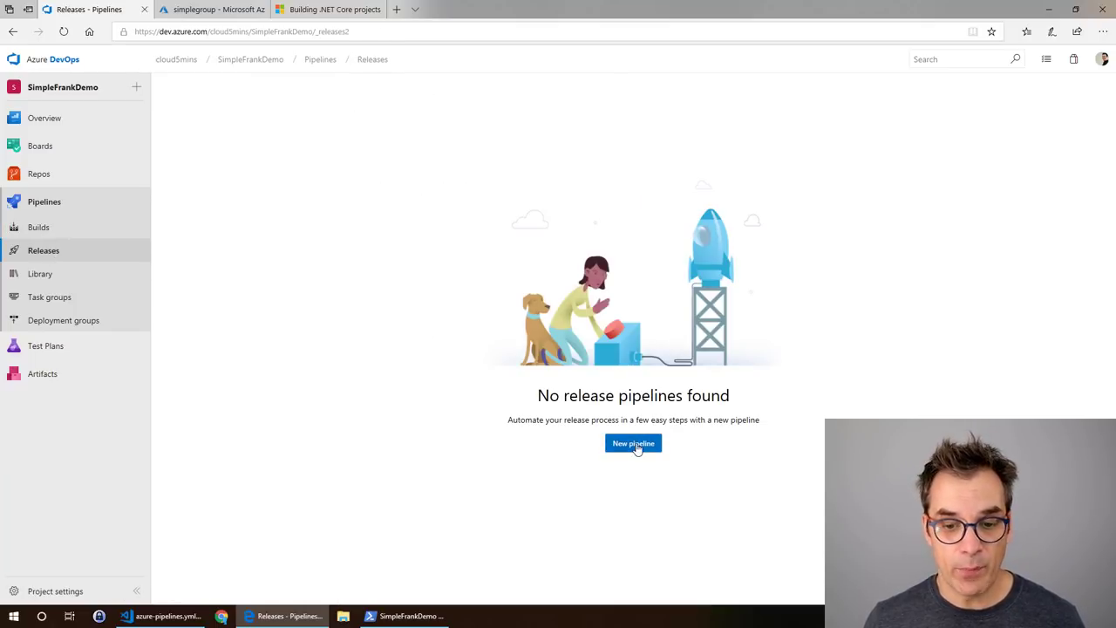
Step: Create a release pipeline from the Azure App Service deployment template and name its stage 'to Azure'
click(633, 443)
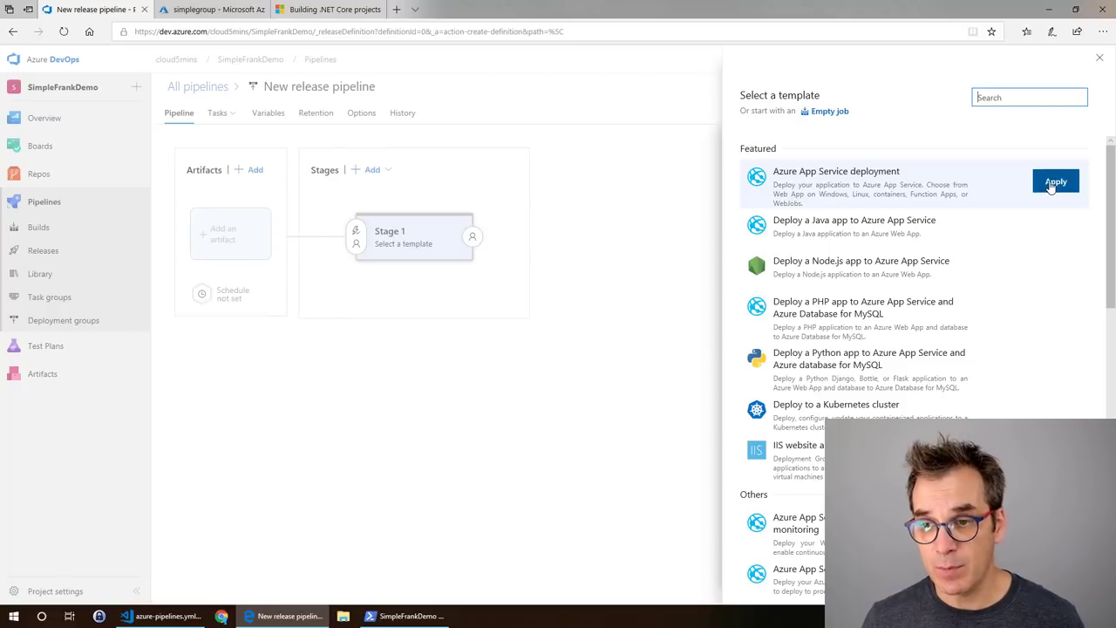
click(1055, 181)
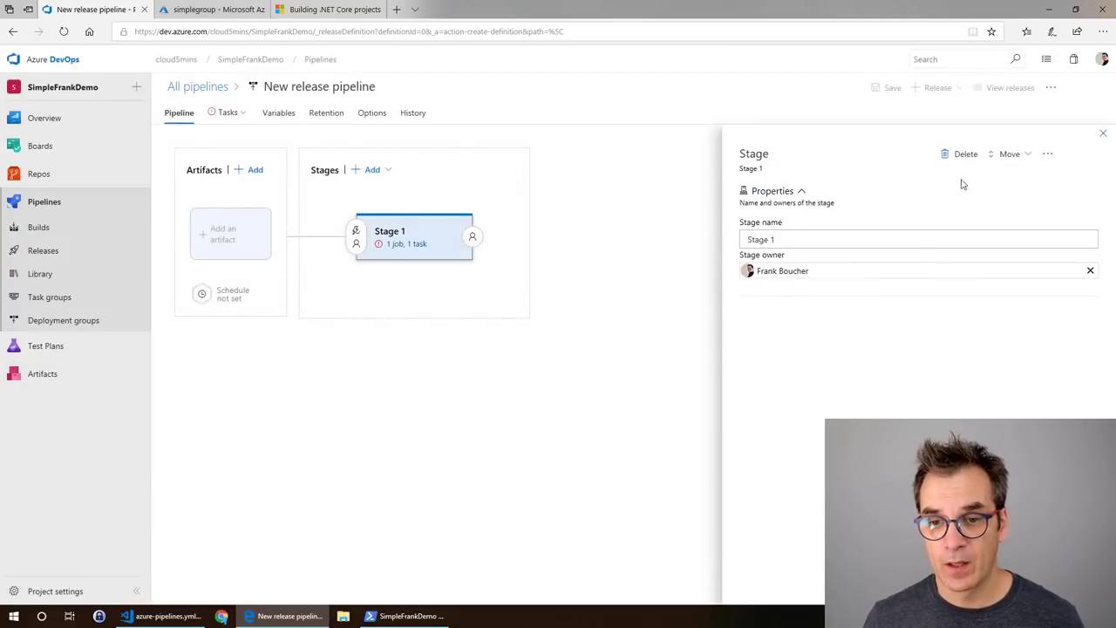
click(916, 239)
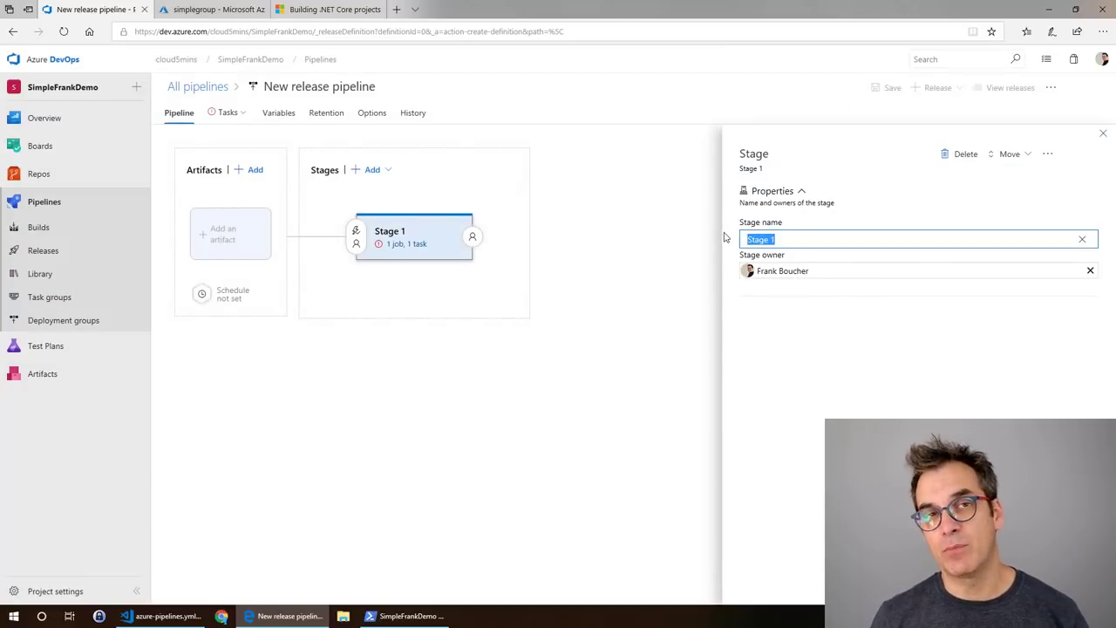
text(to)
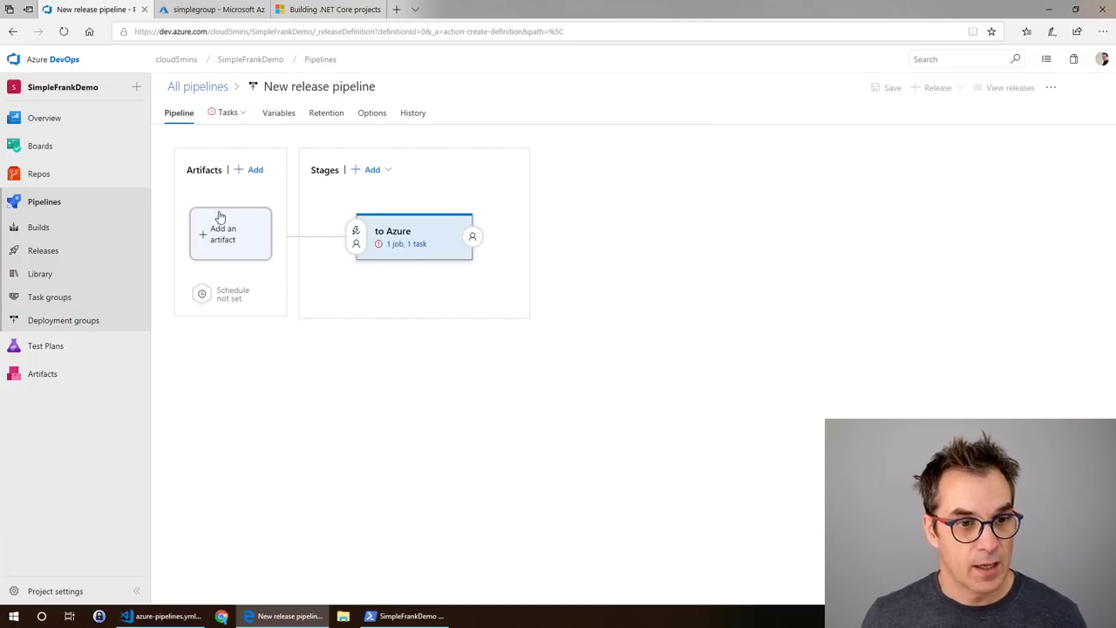
mouse_move(248, 233)
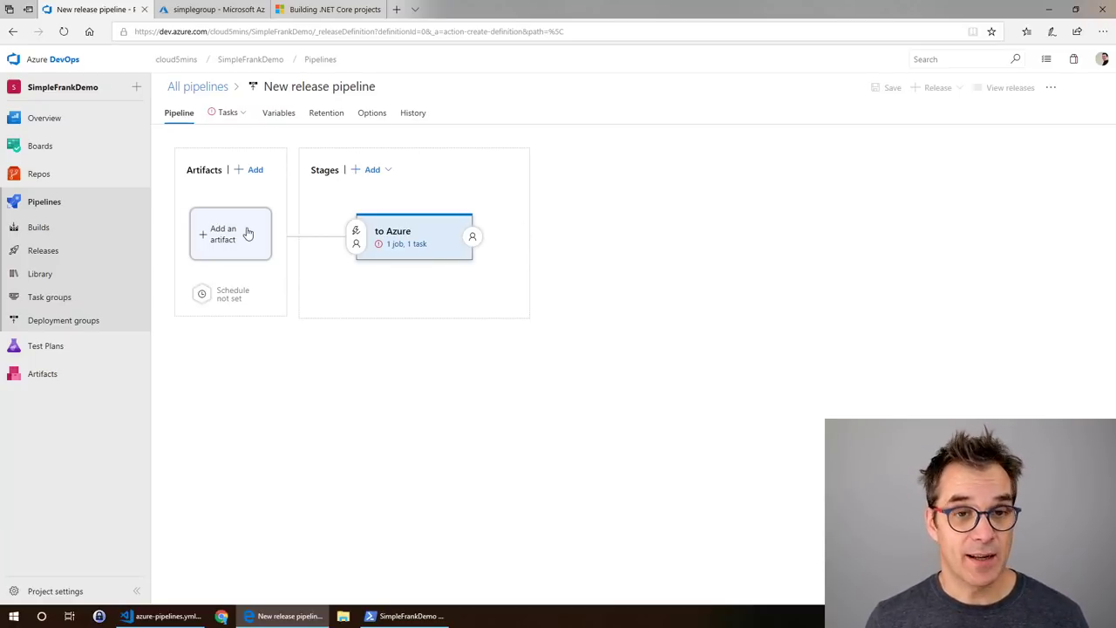
Step: Add the SimpleFrankDemo build as an artifact with source alias 'Drop'
click(230, 233)
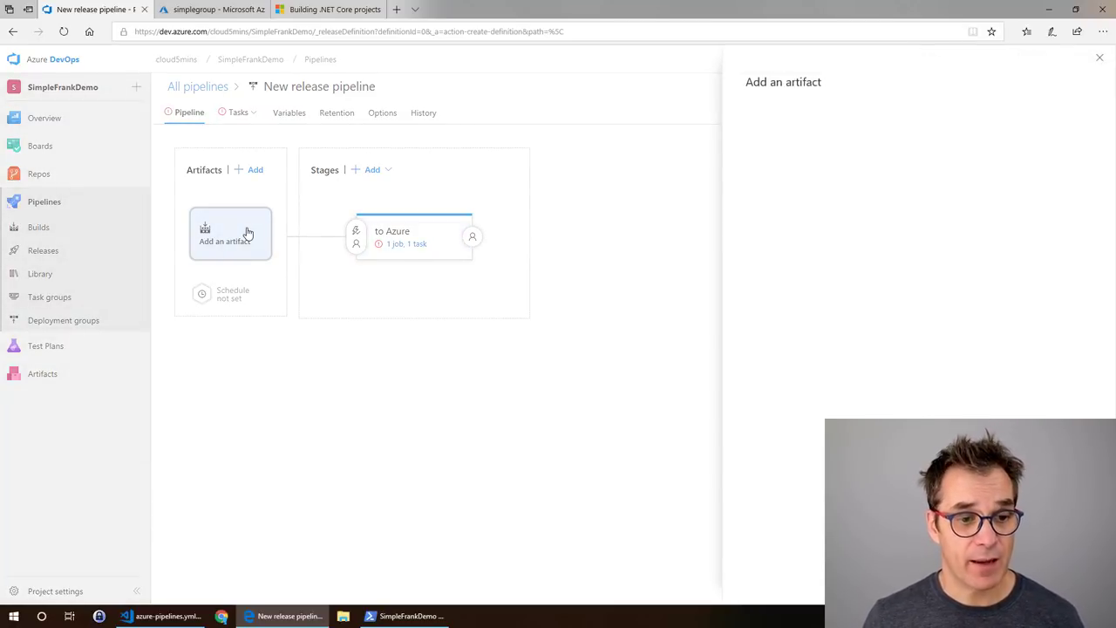
click(230, 233)
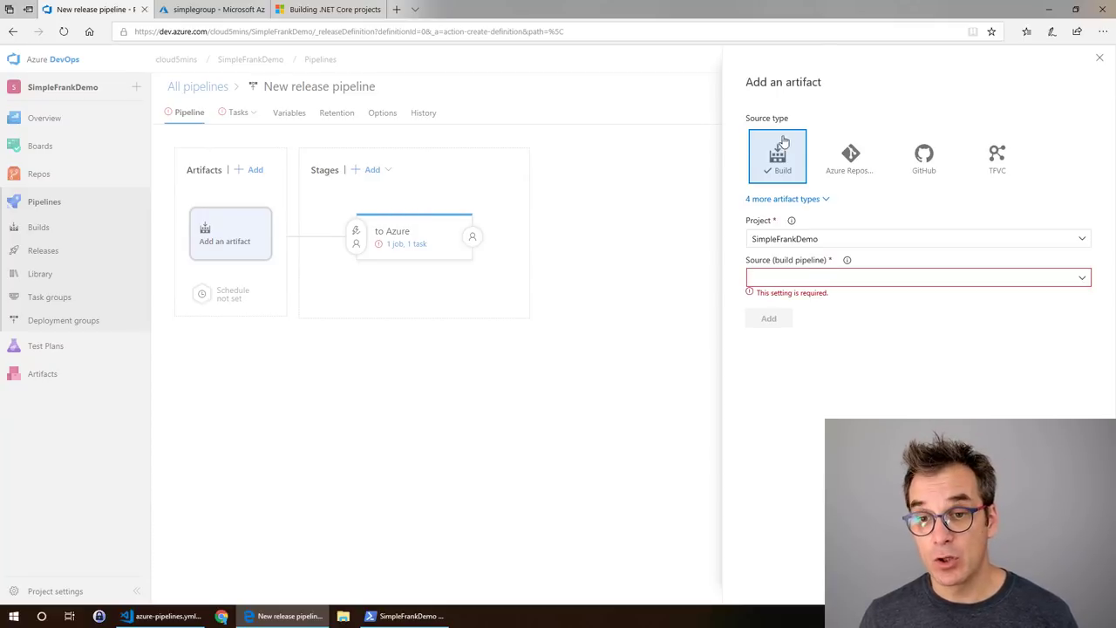
mouse_move(858, 172)
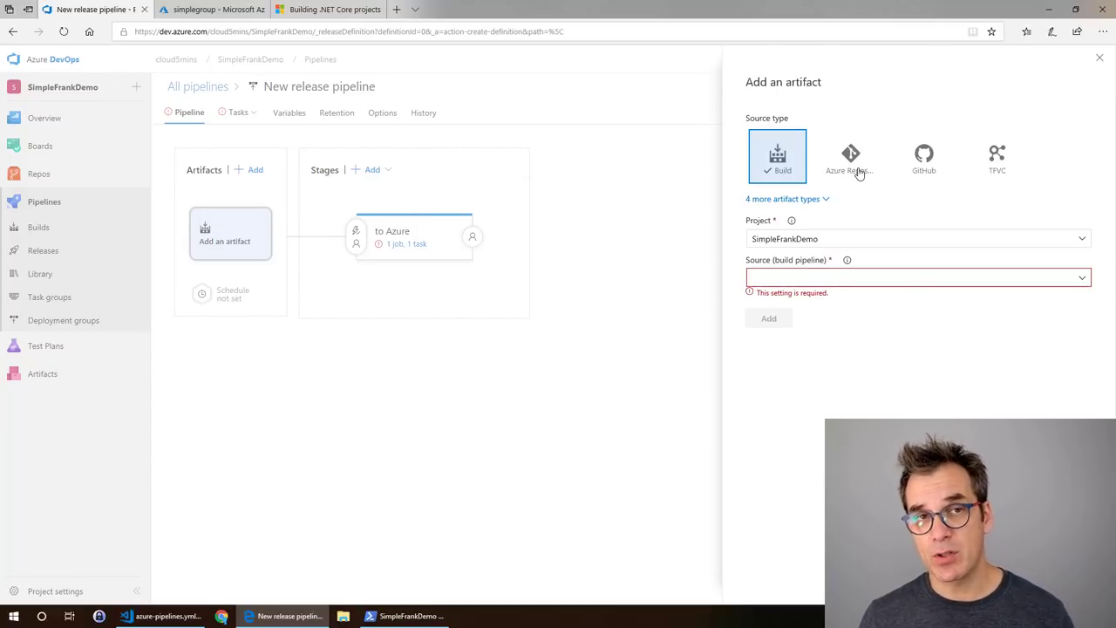
mouse_move(850, 157)
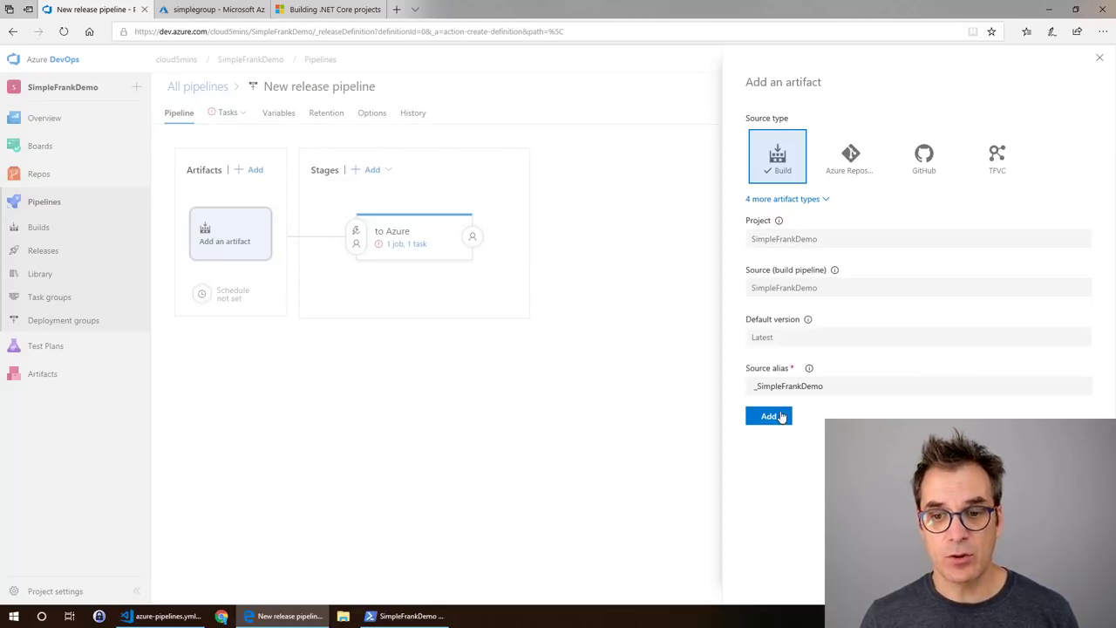
click(768, 416)
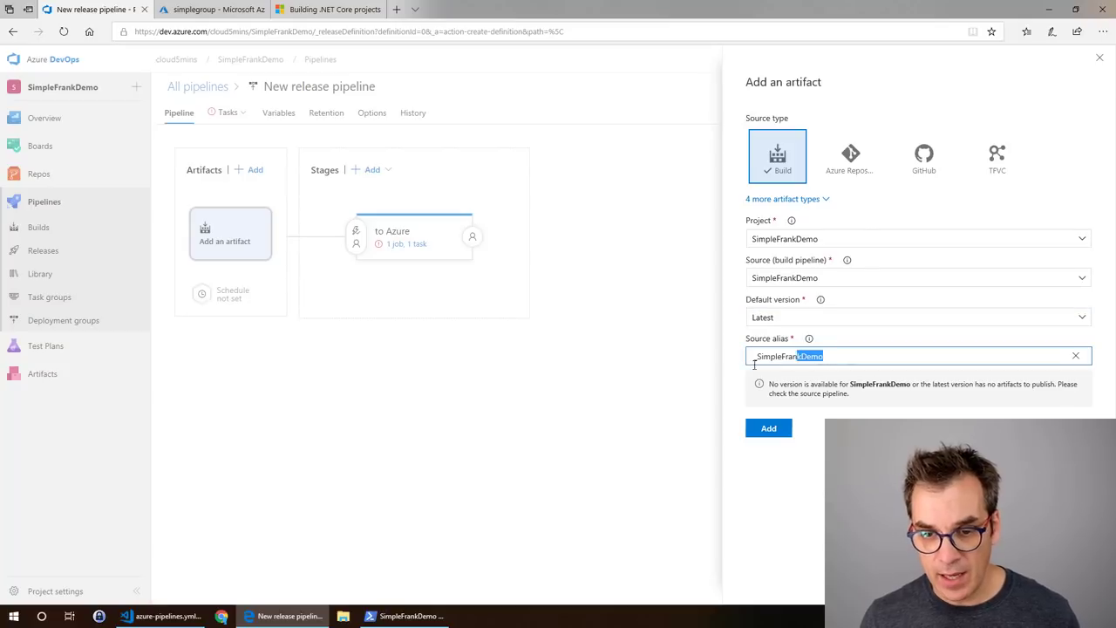
text(Drop)
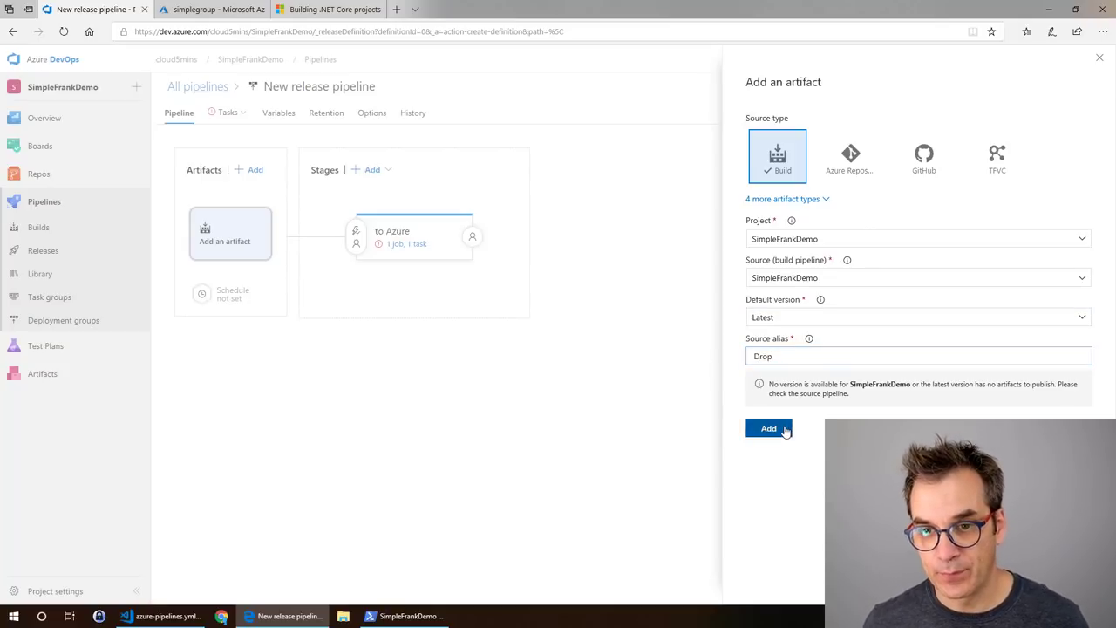
click(768, 428)
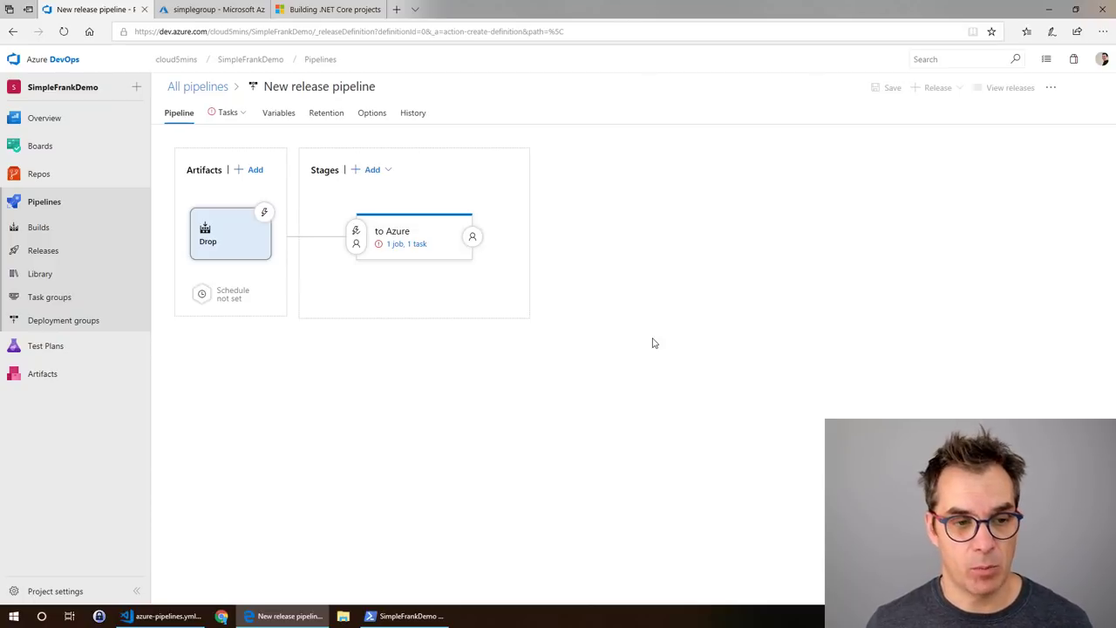
mouse_move(264, 214)
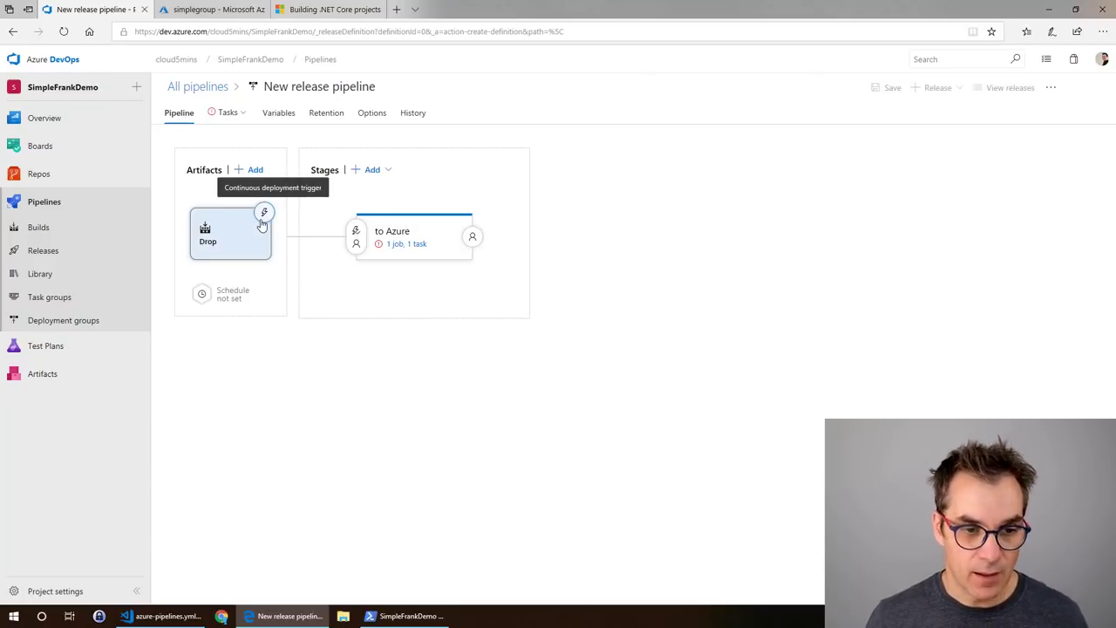
Step: Enable the Drop artifact's continuous deployment trigger with a default-branch build filter
click(264, 212)
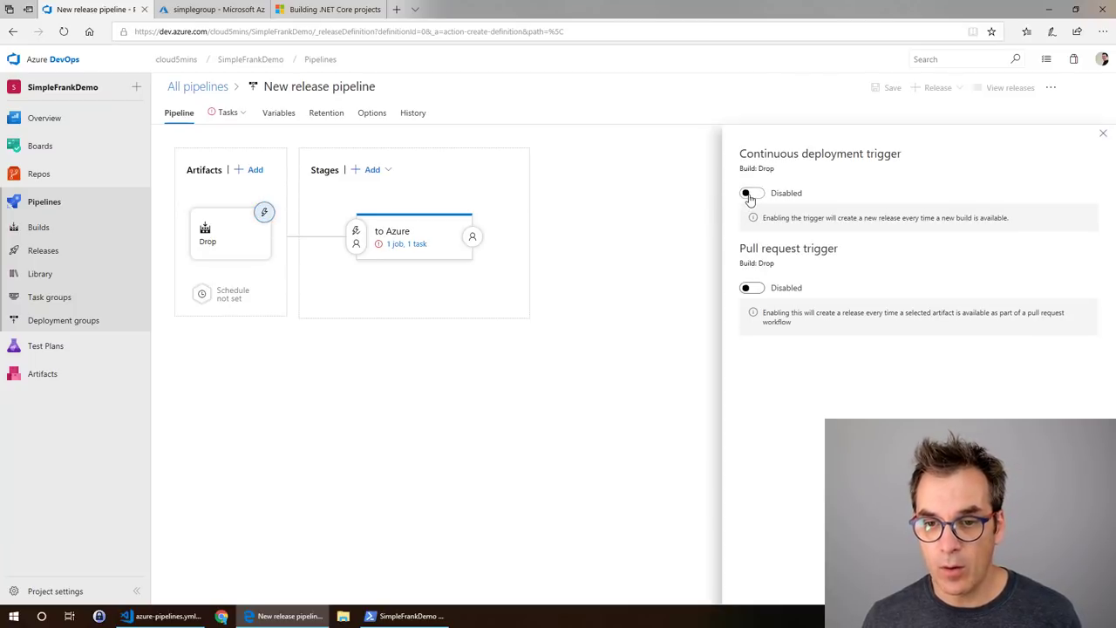
click(747, 192)
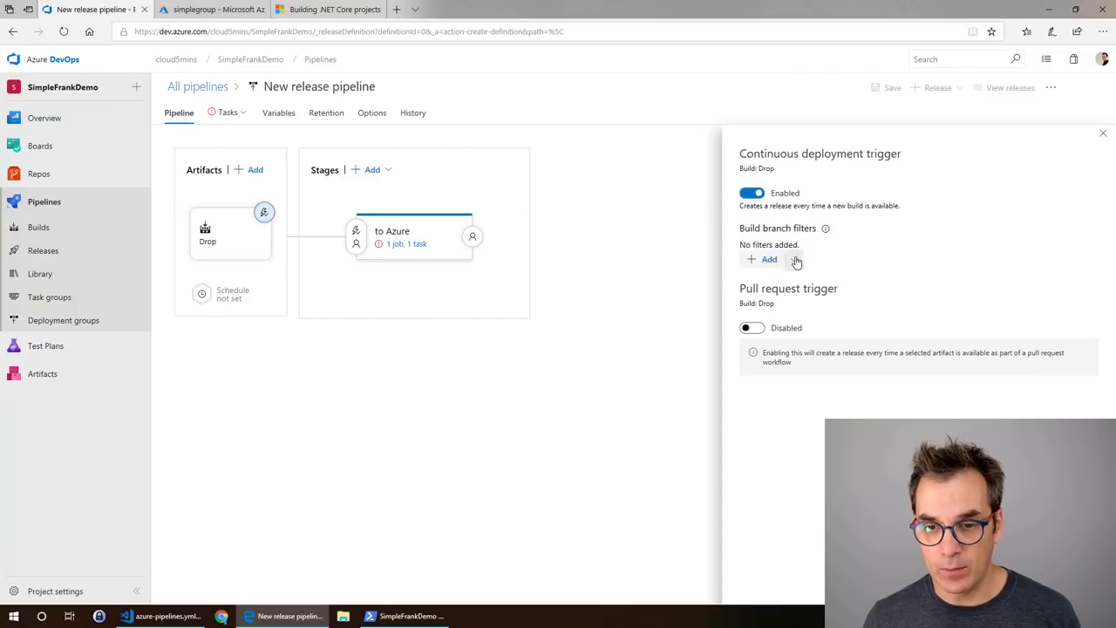
click(763, 259)
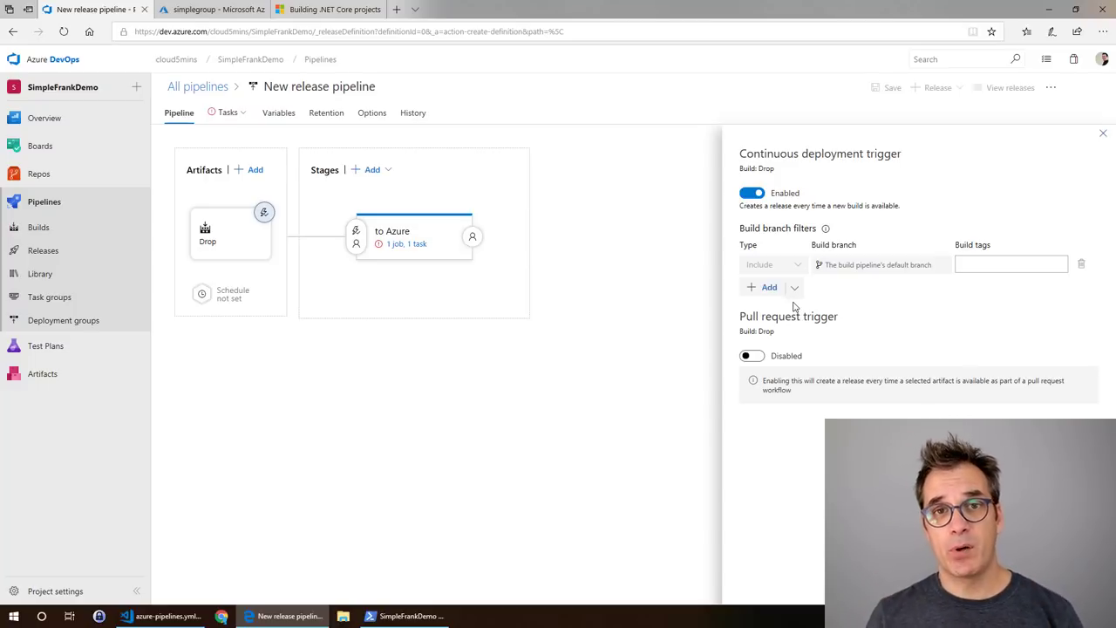
mouse_move(702, 277)
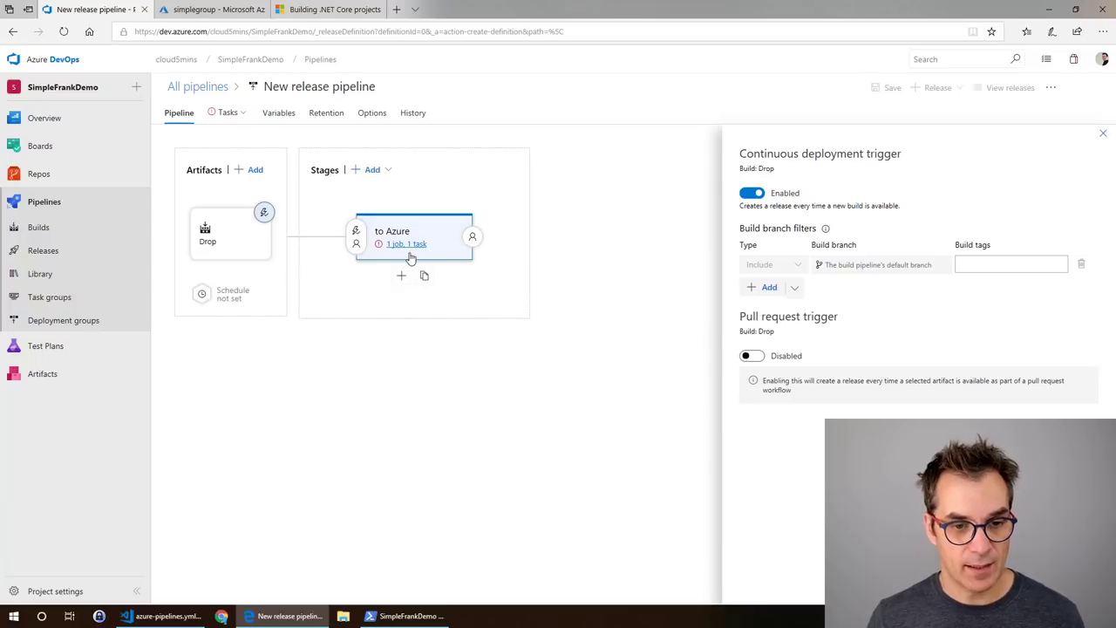
Step: Authorize the Azure subscription and set the stage's App service name to simplefrankdemo
click(407, 243)
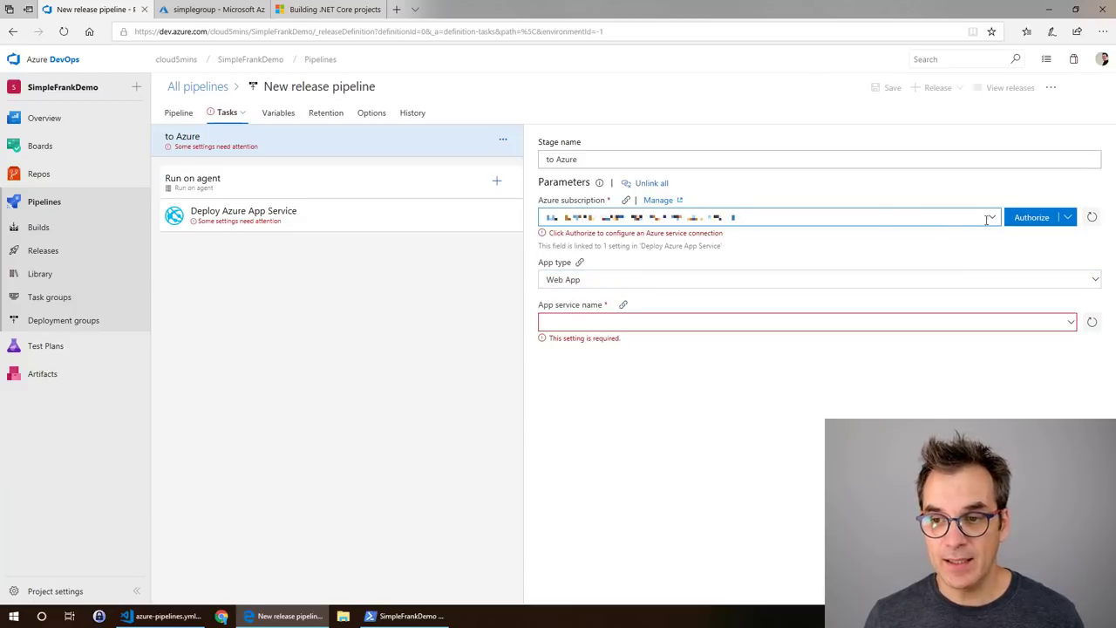
click(1032, 216)
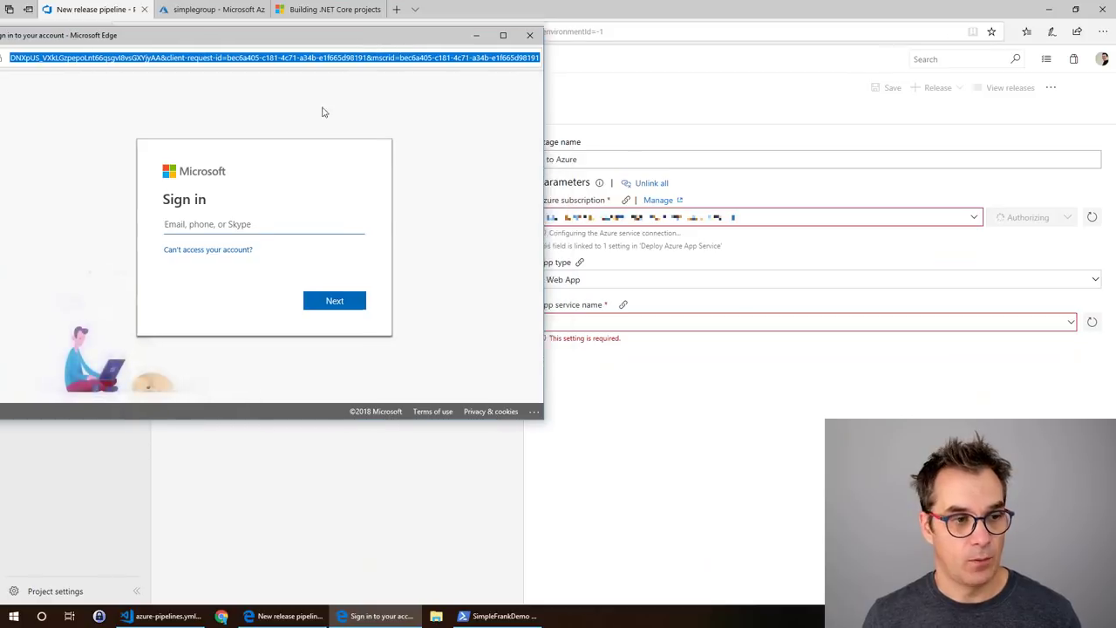
click(529, 35)
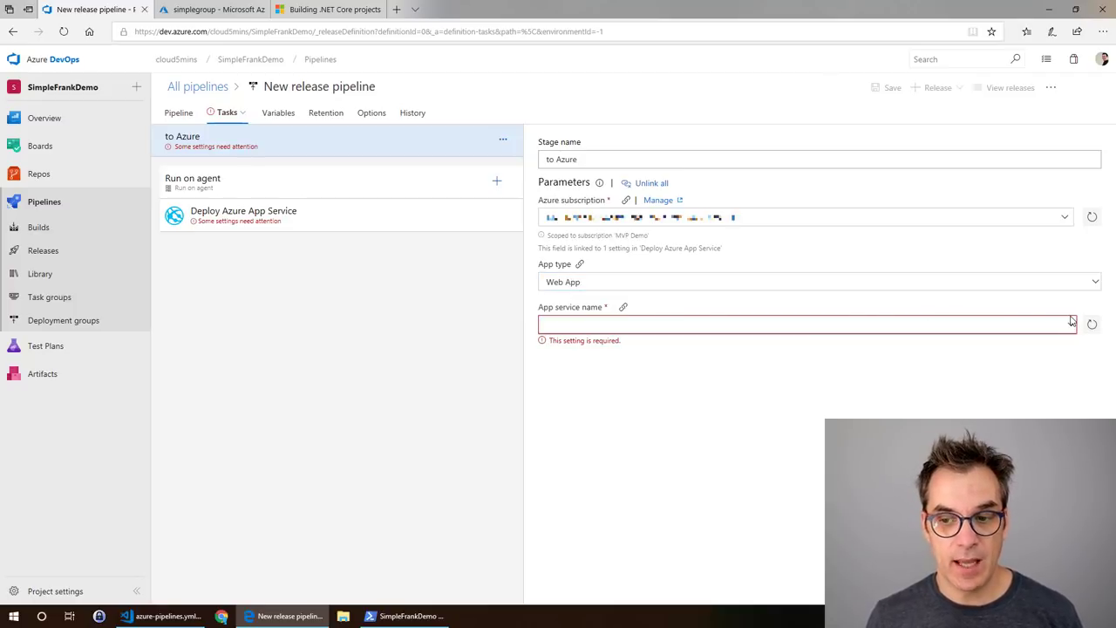
click(807, 324)
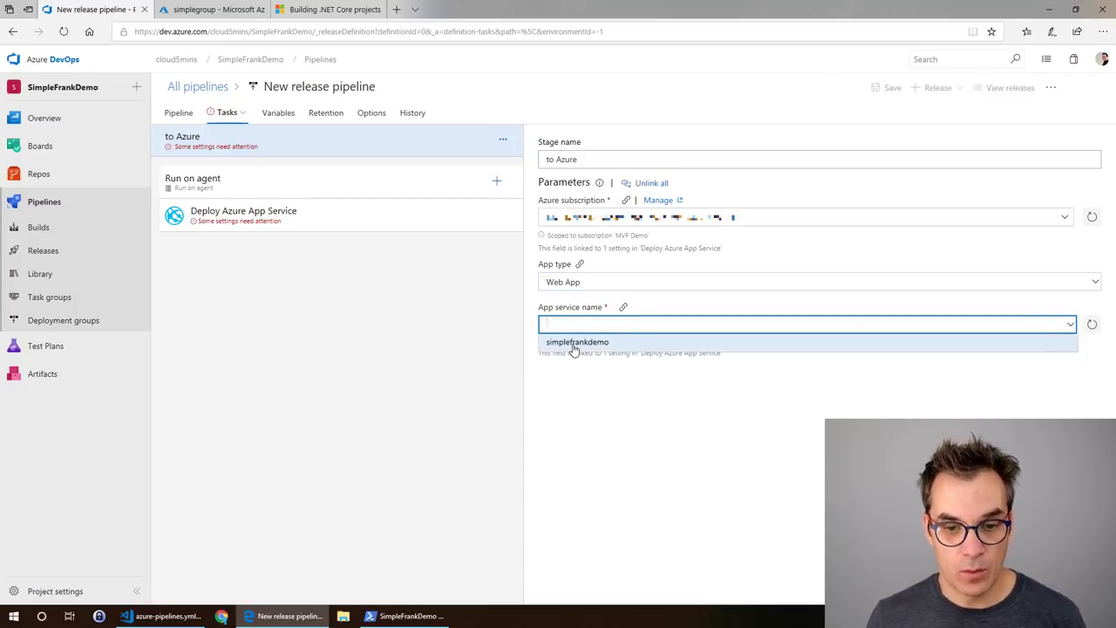
click(577, 341)
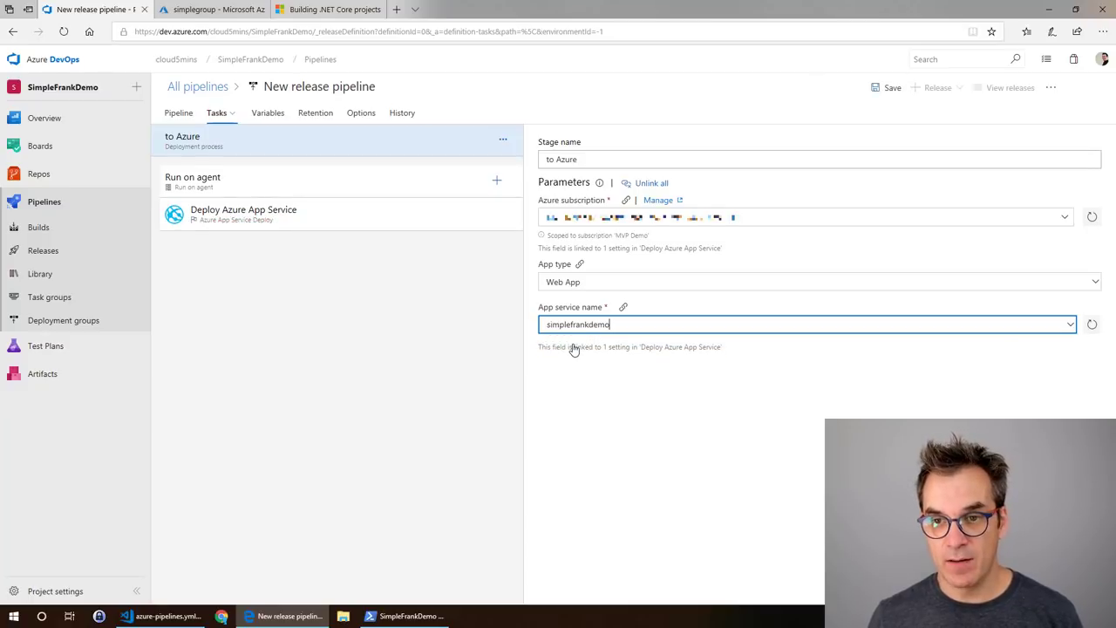
Step: Save the release pipeline, then create and open Release-1 from build 20181026.2
click(887, 87)
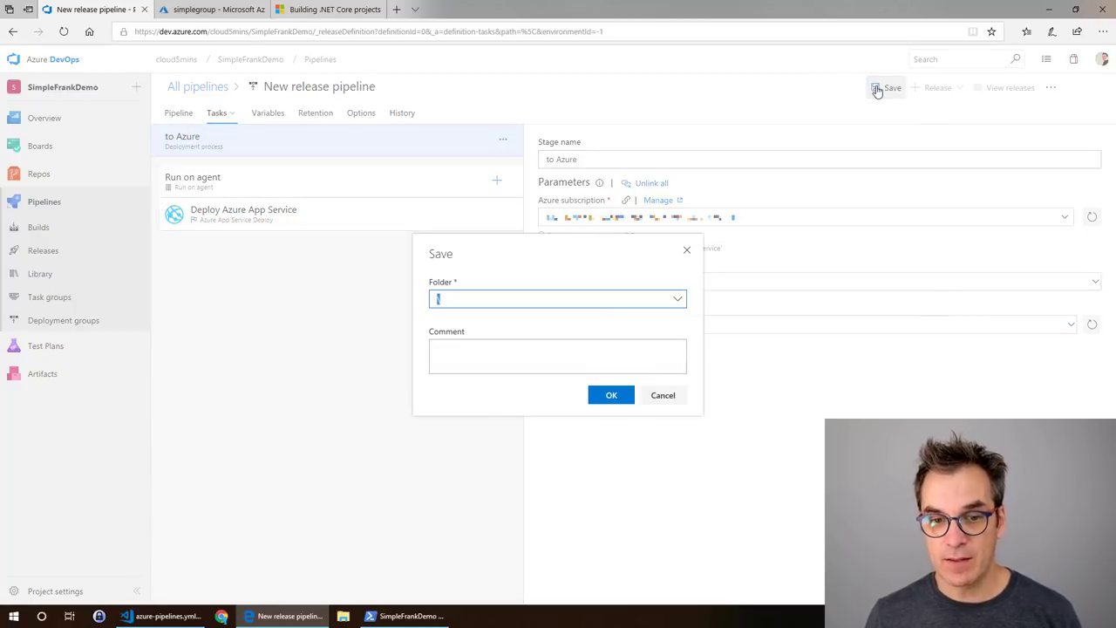
click(611, 395)
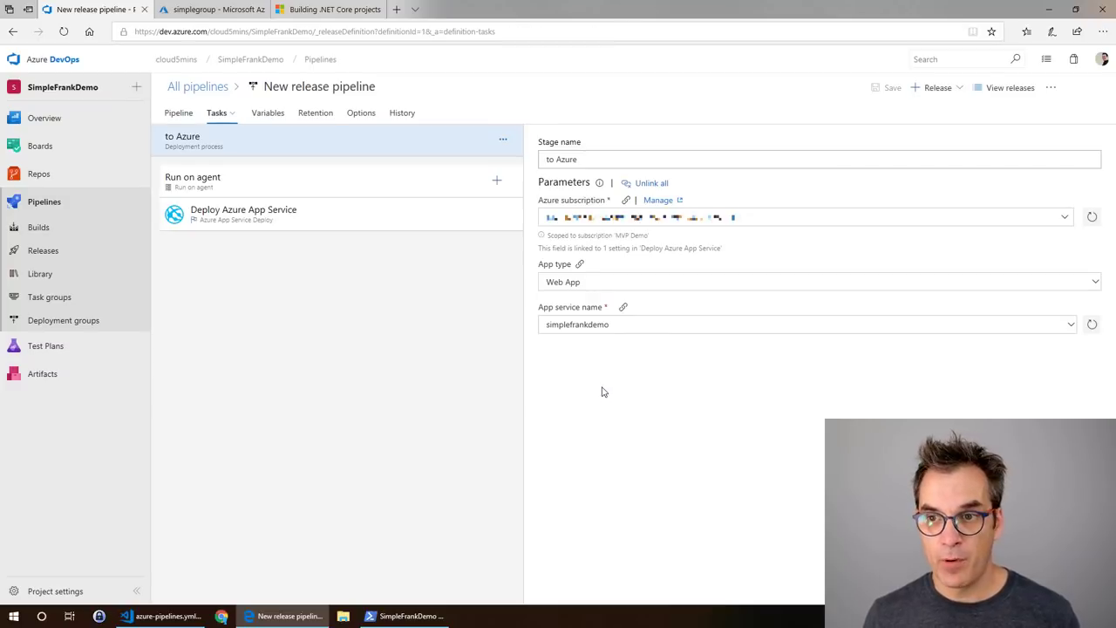
click(938, 87)
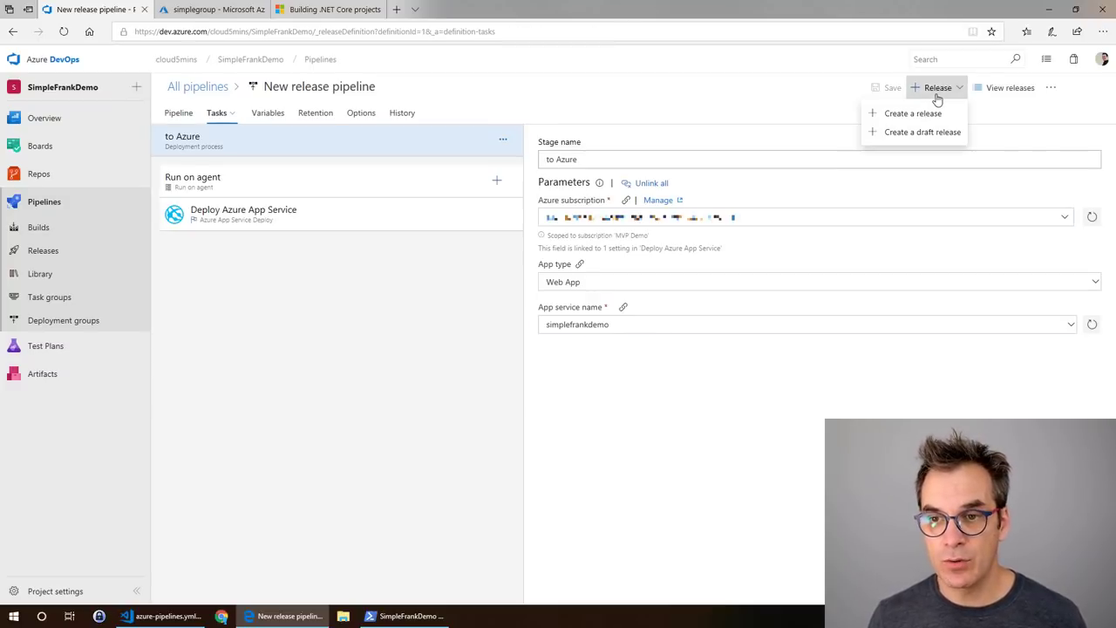
click(913, 114)
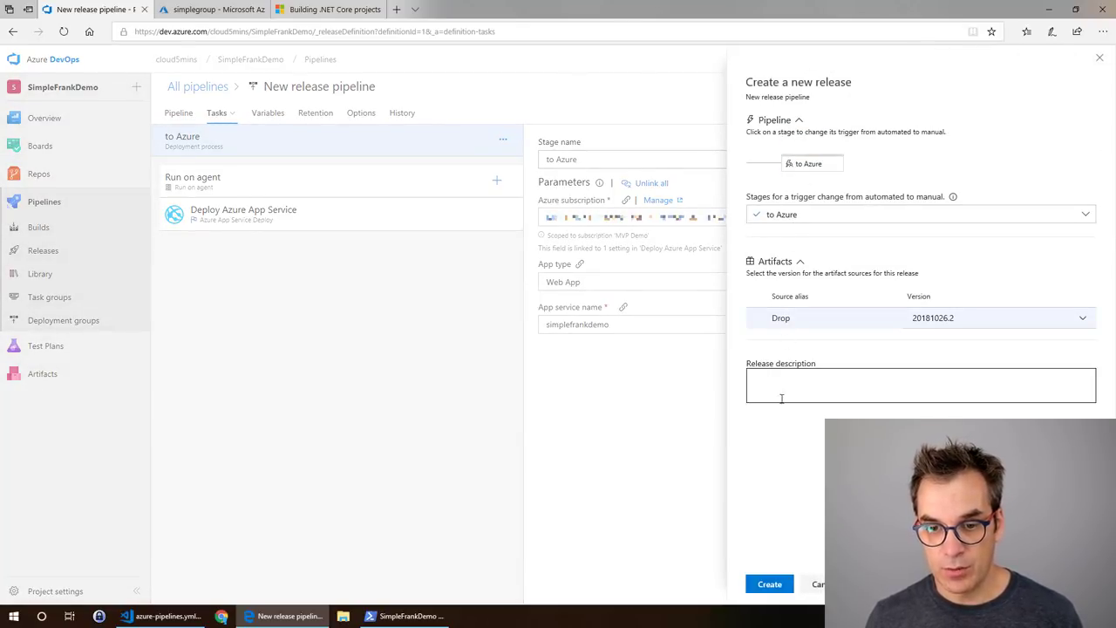
click(769, 584)
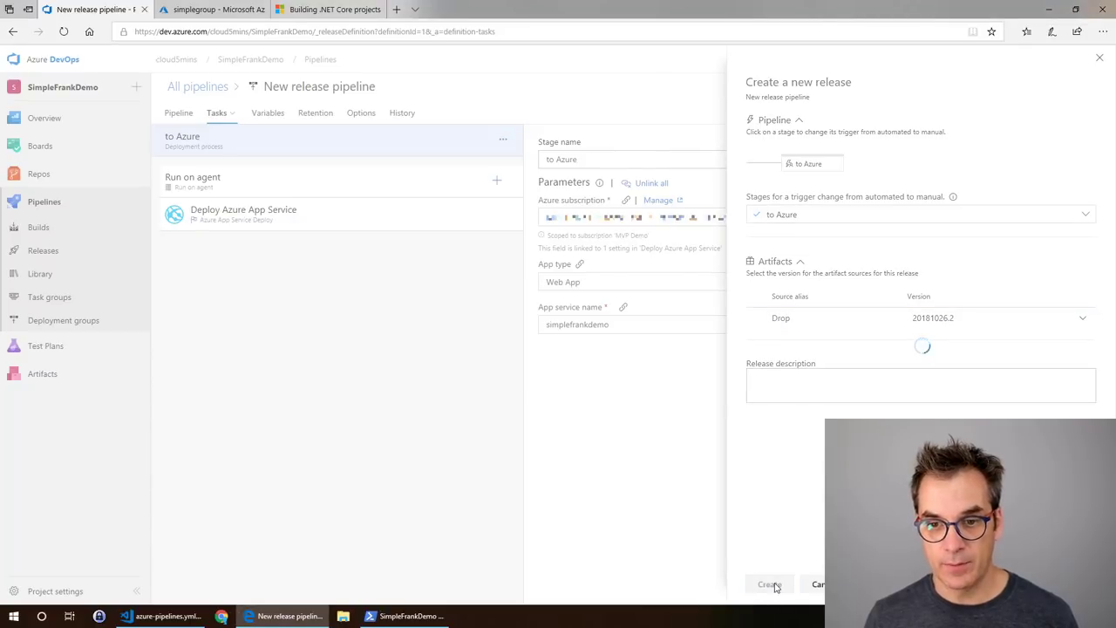
click(768, 584)
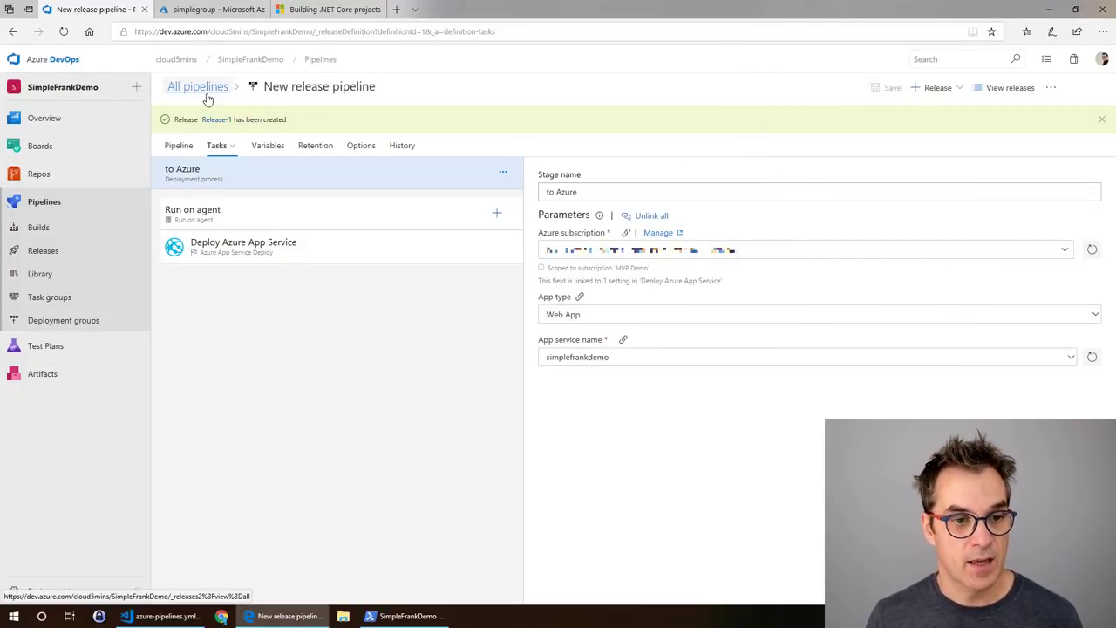
click(216, 119)
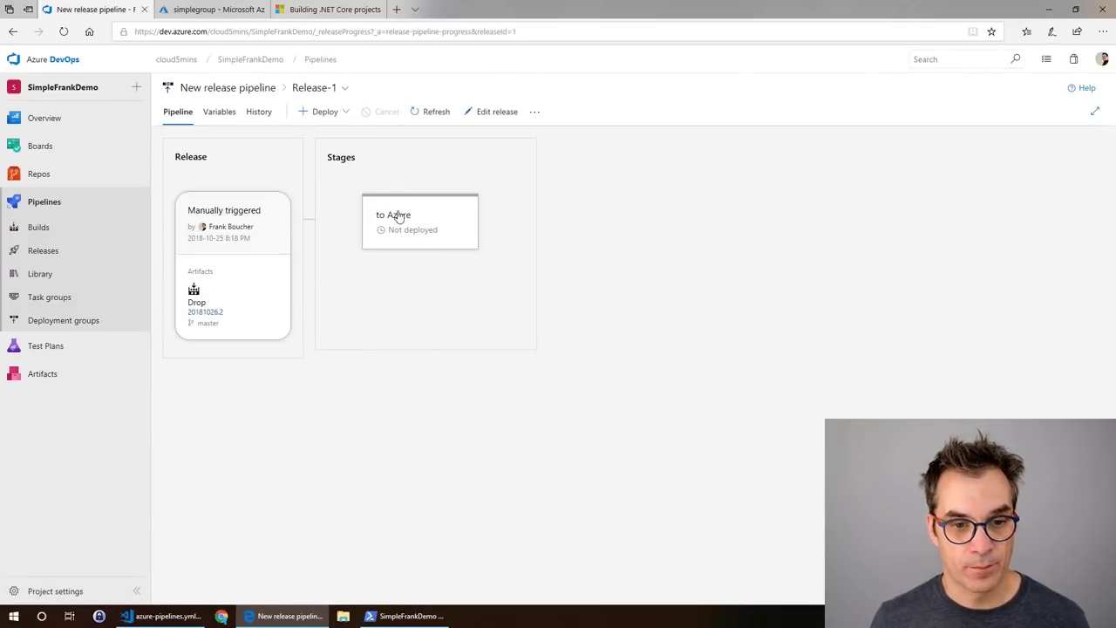
Step: Deploy Release-1 to the 'to Azure' stage and confirm success in the logs
click(420, 220)
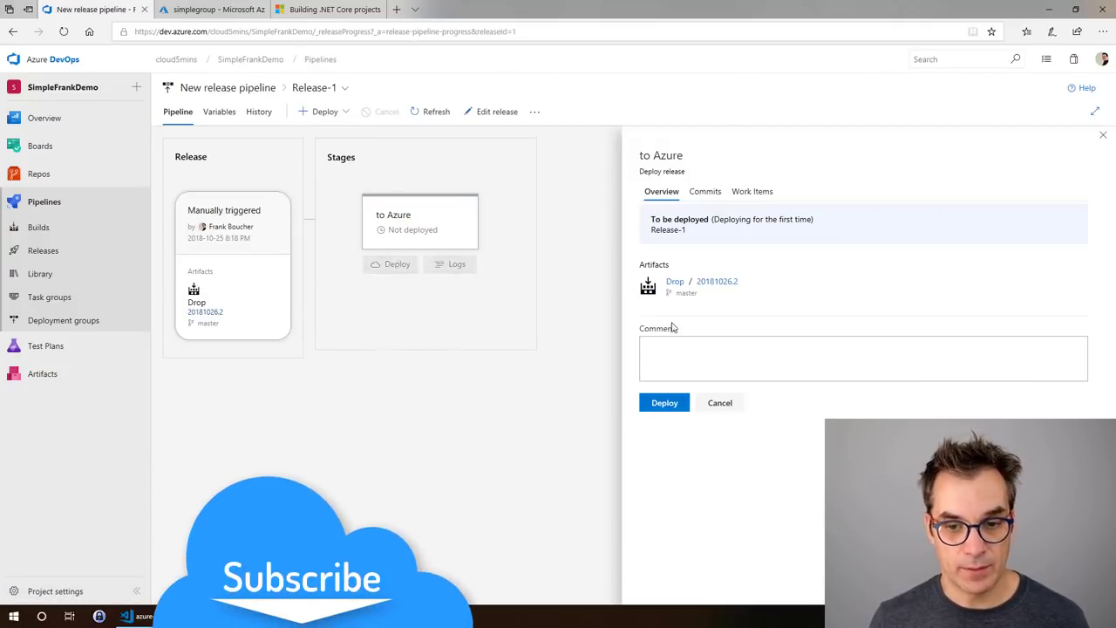
click(664, 402)
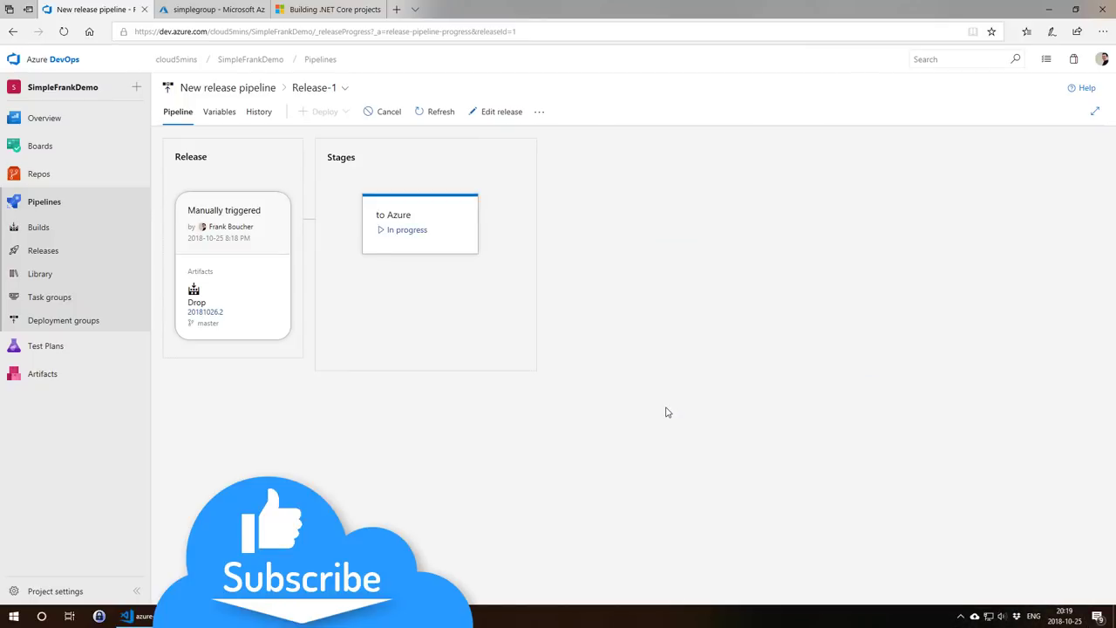
click(419, 223)
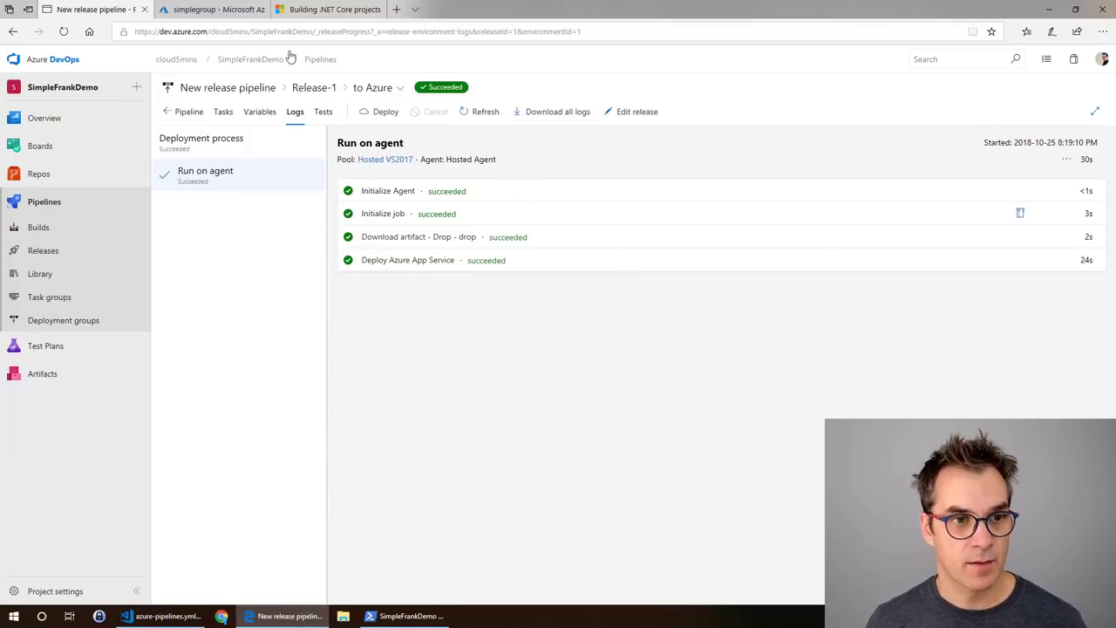
Step: Open the live simplefrankdemo site from Azure and browse its About and Contact pages
click(209, 10)
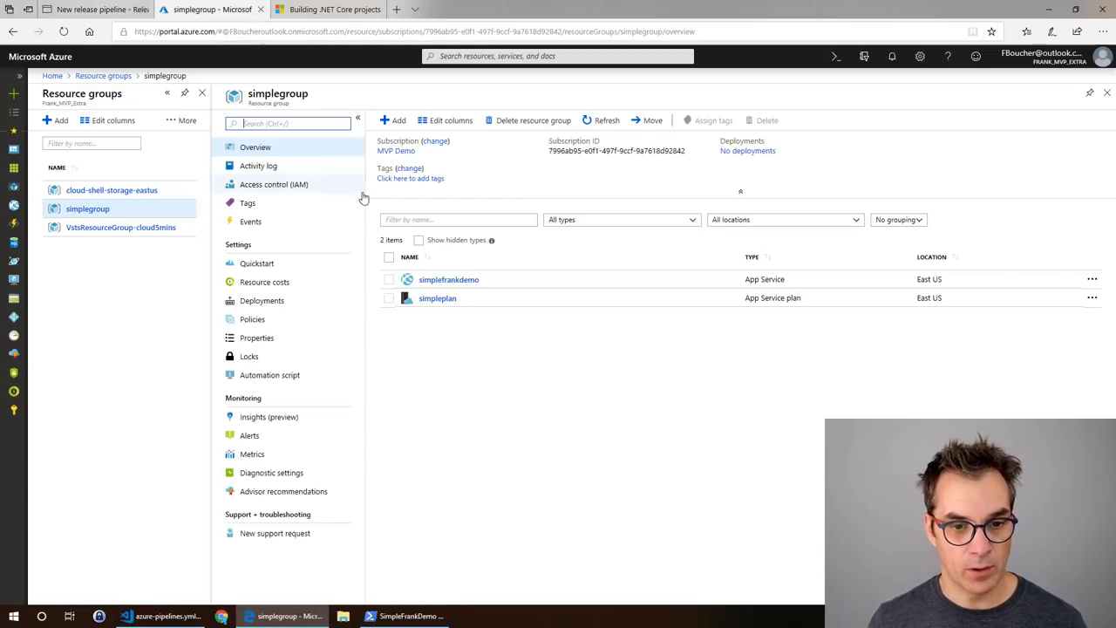
click(448, 279)
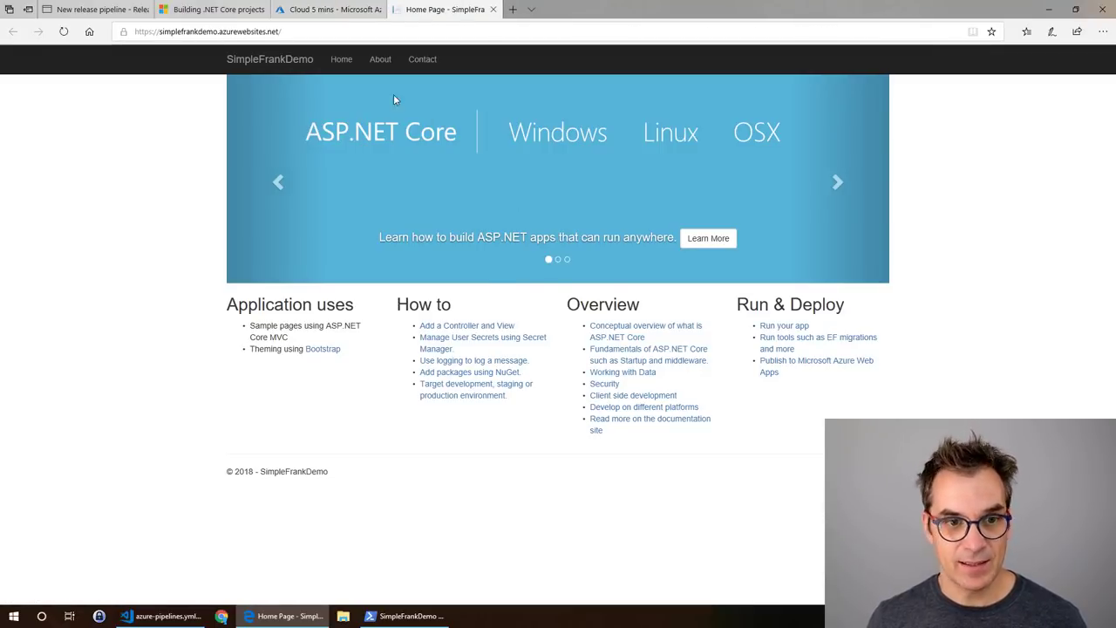
click(380, 59)
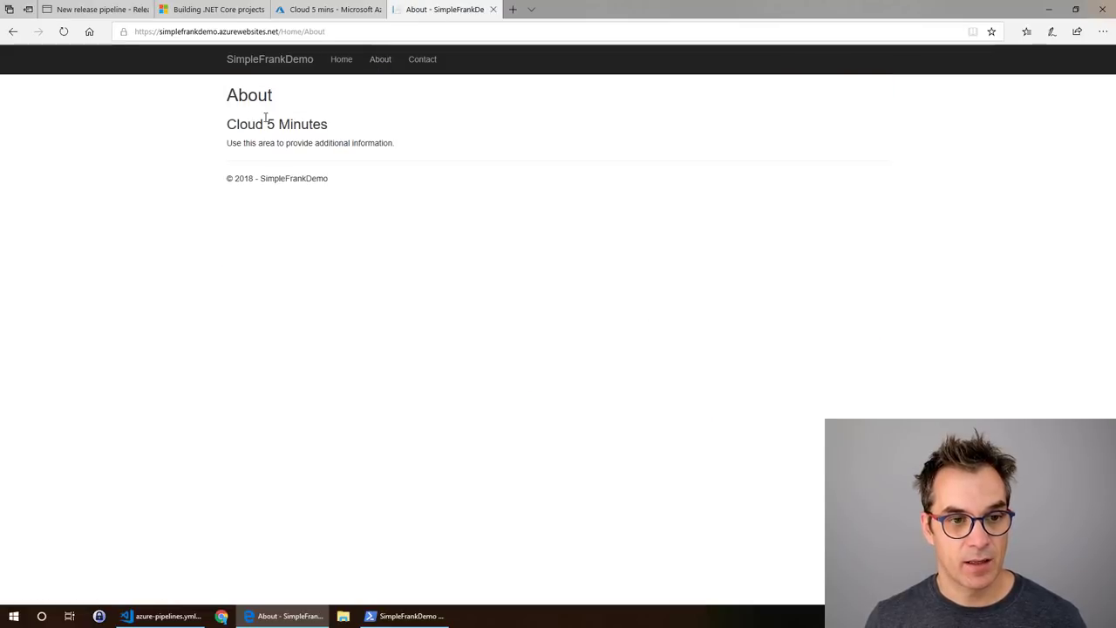
click(421, 58)
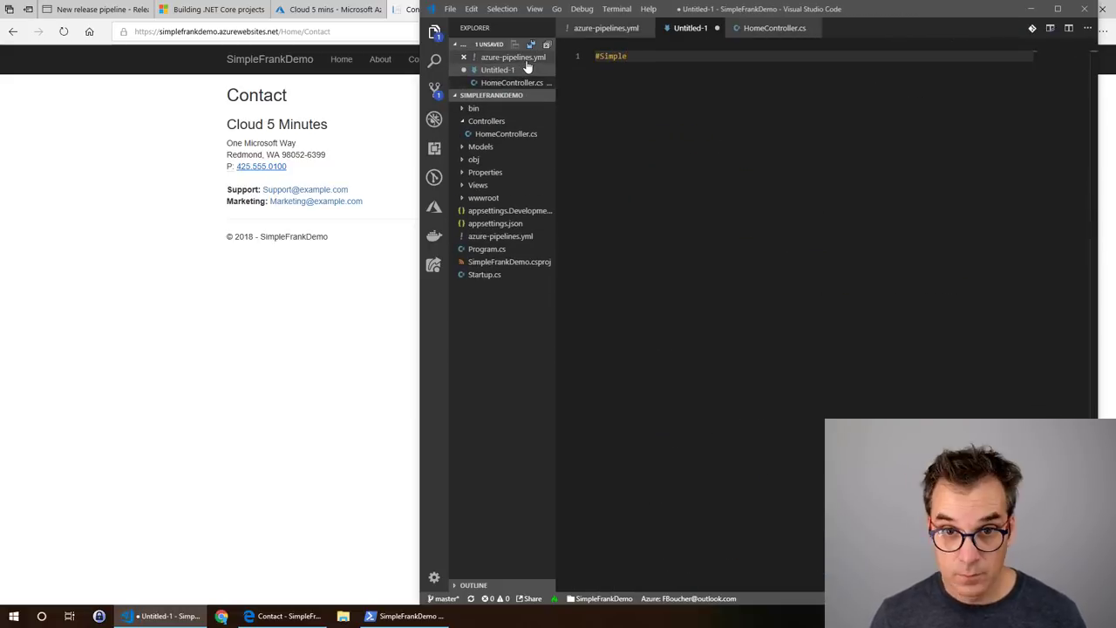
Step: Type the heading text 'Azure Test' into the new untitled file
text(Azure Test)
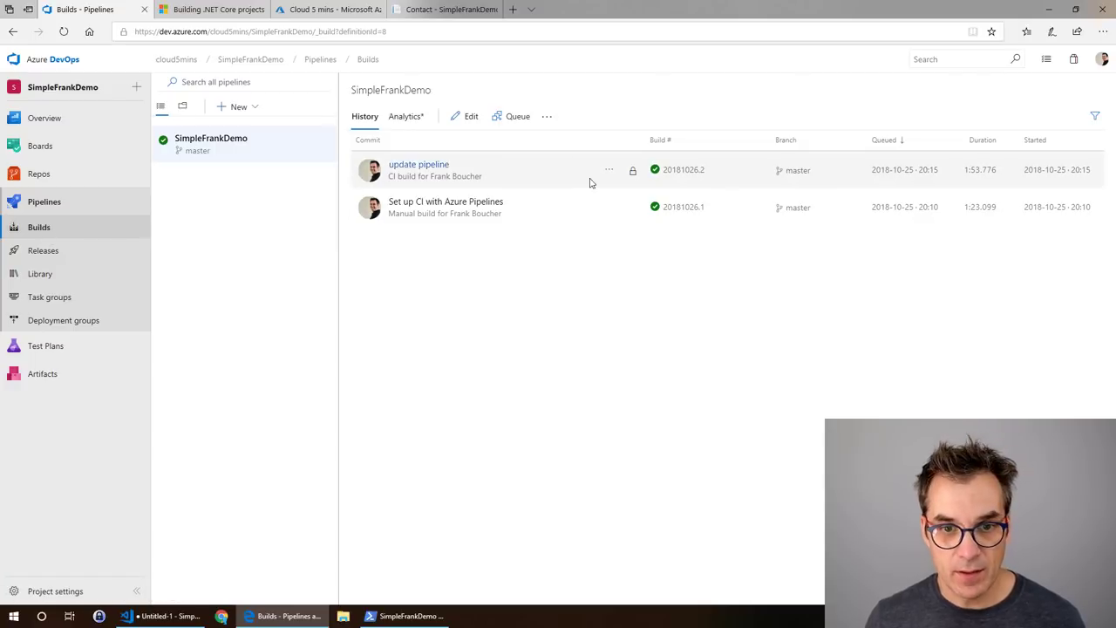
Step: Bring up the Status badge Markdown for the SimpleFrankDemo build pipeline from its more-actions menu
click(547, 116)
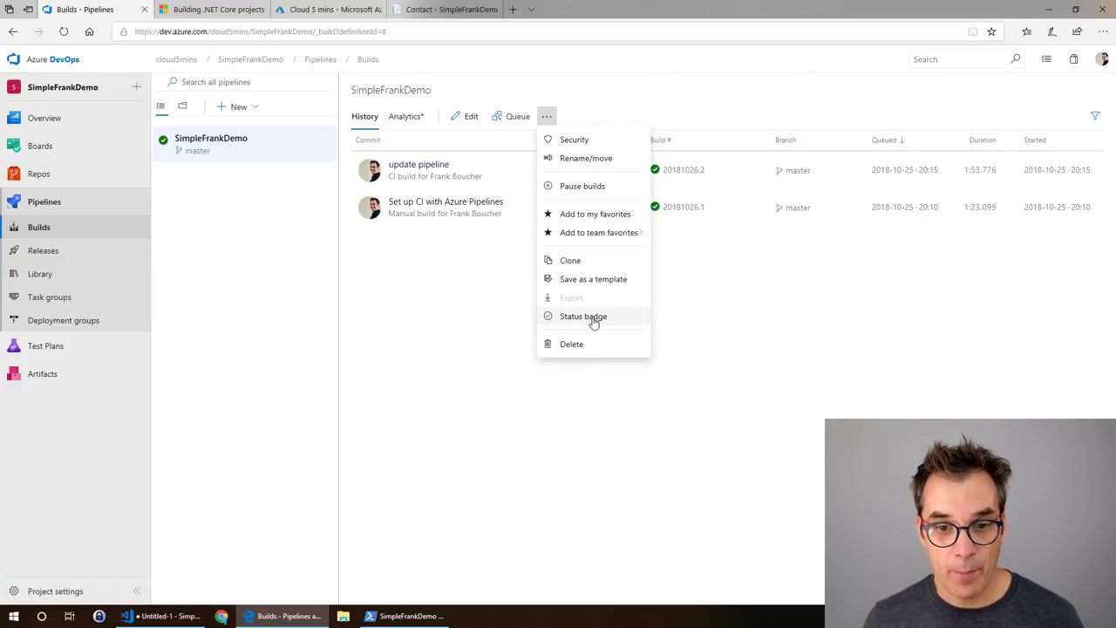
click(584, 316)
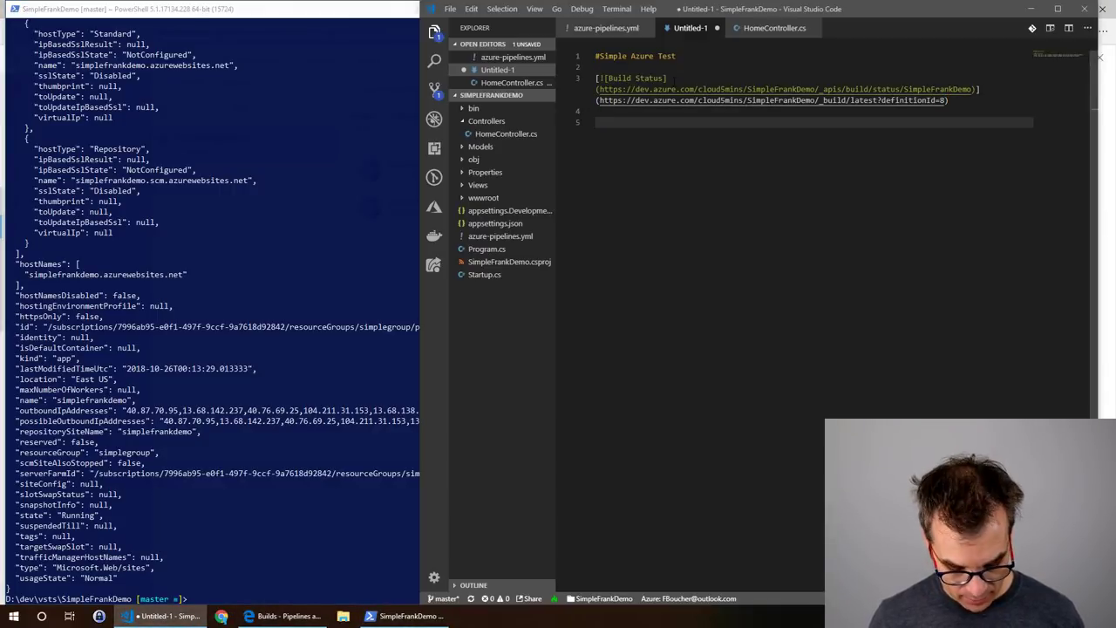
Step: Add a 'blablalba' line and save the badge notes as readme.md
text(blablalba)
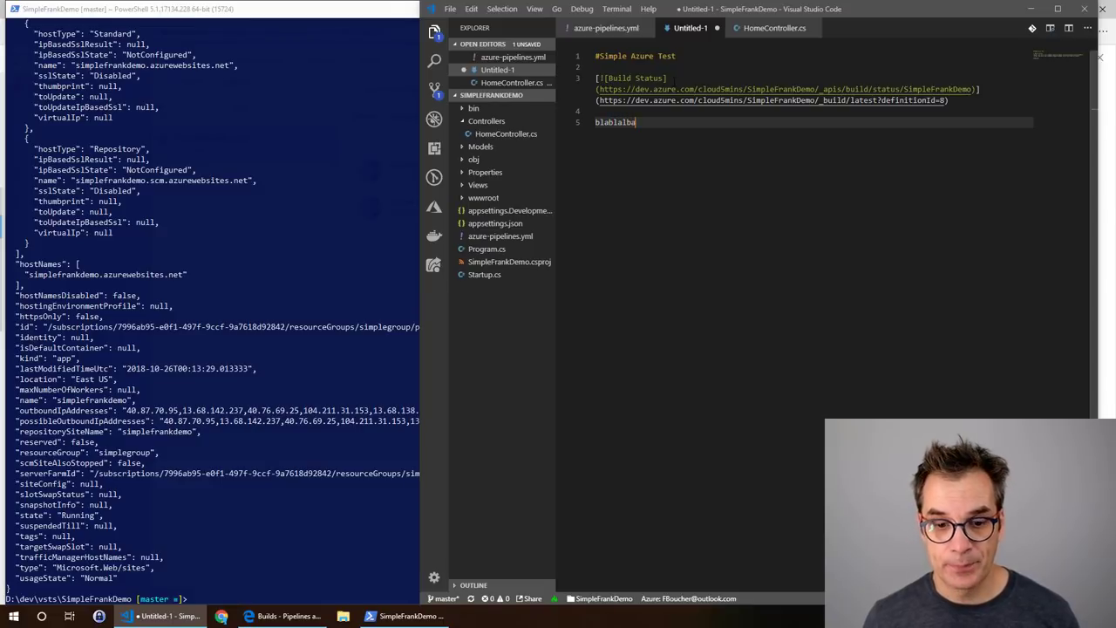
key(ctrl+s)
text(readme.md)
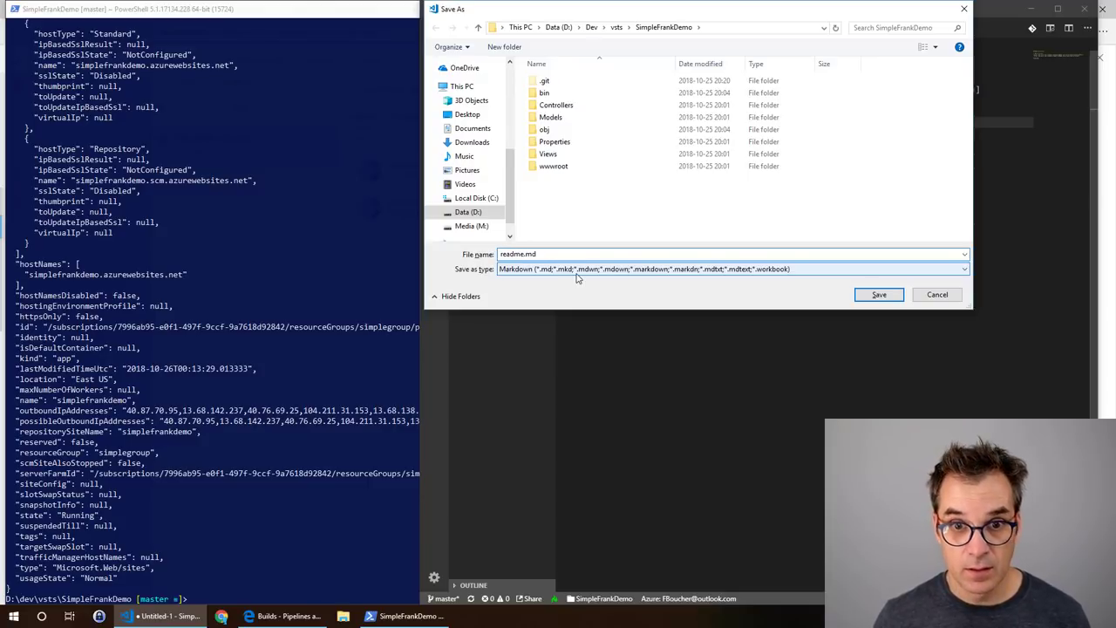
click(519, 253)
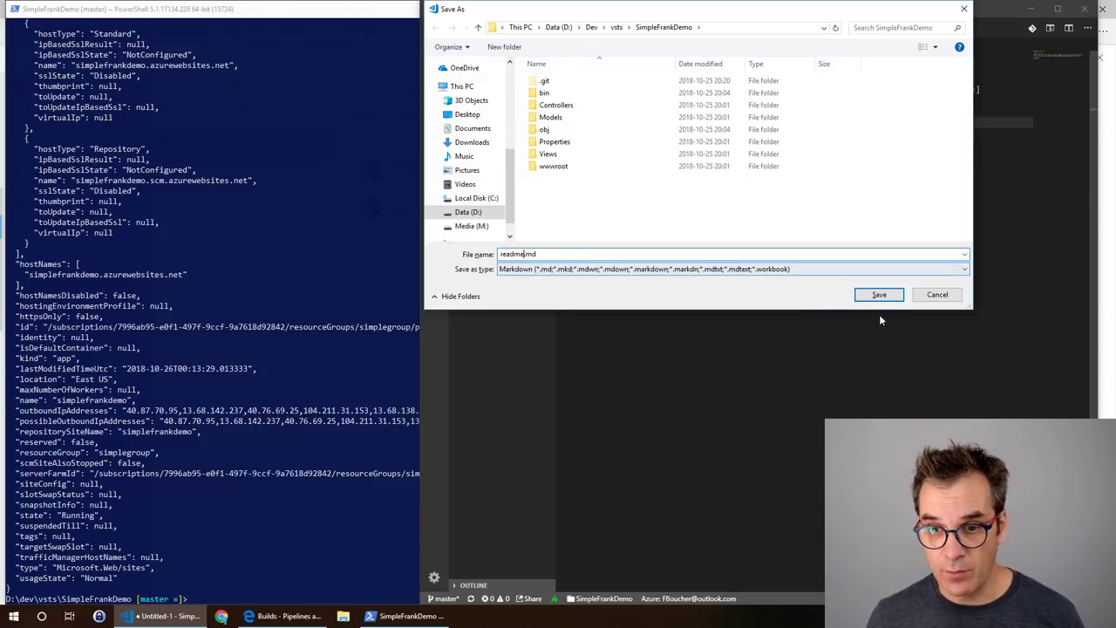
click(878, 294)
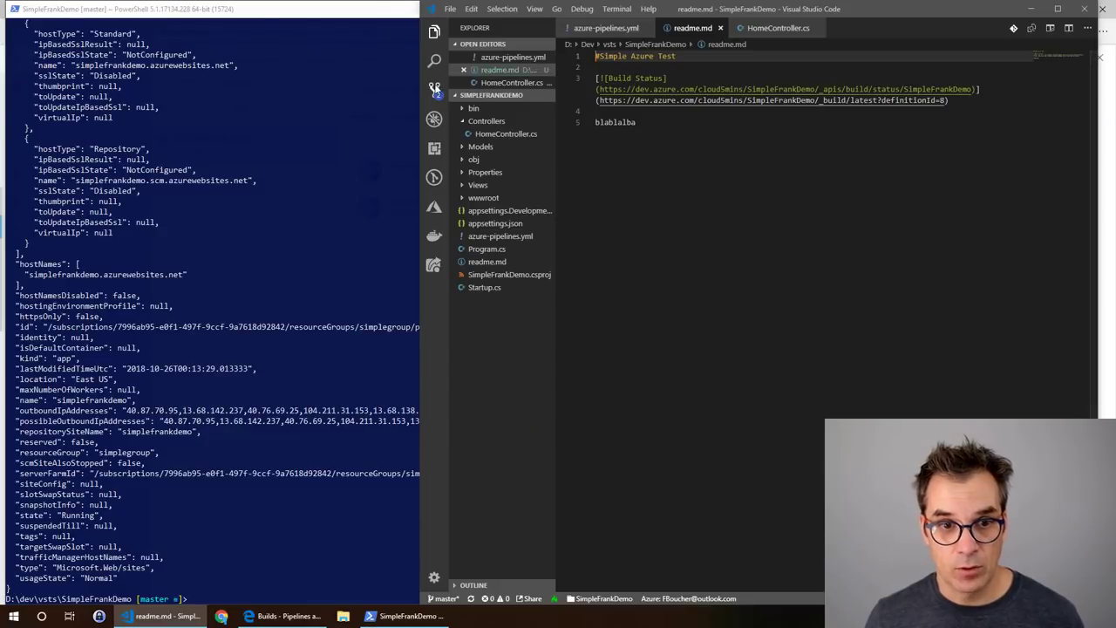
Step: Enter the commit message 'last update' in Source Control
click(434, 89)
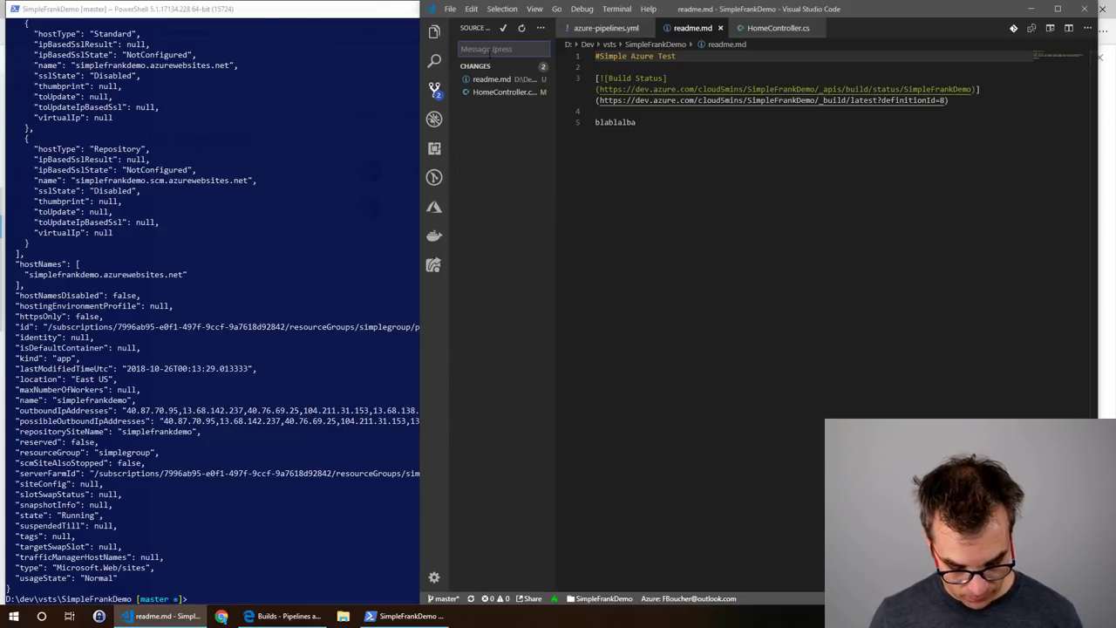
text(last)
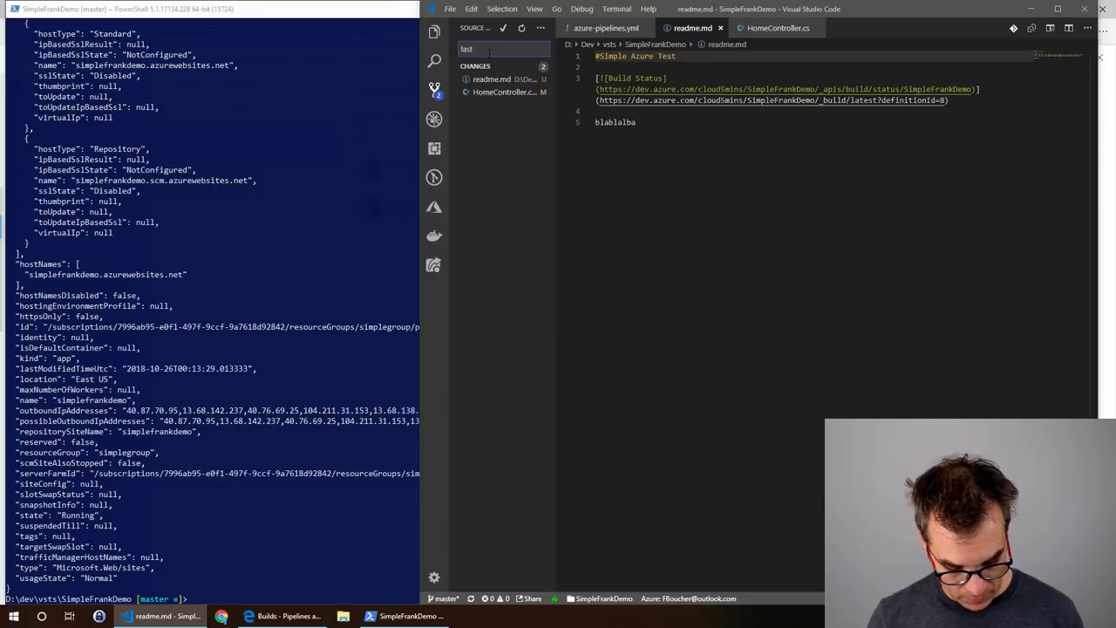
text(update)
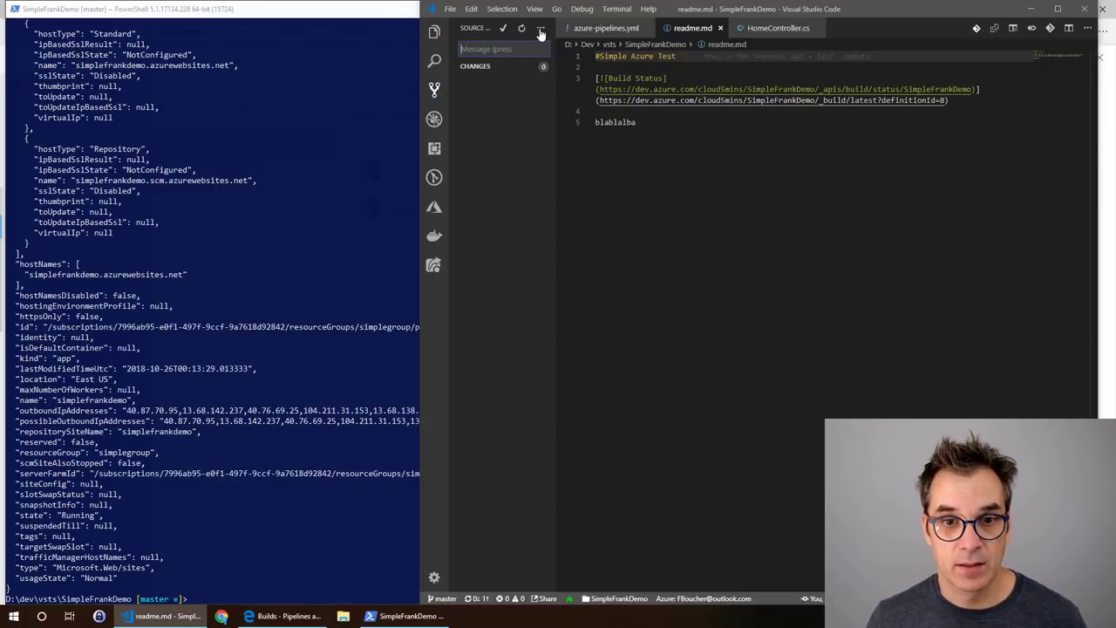
Step: Push the commit, close the Status badge panel, and show new build 20181026.3 in history
click(540, 28)
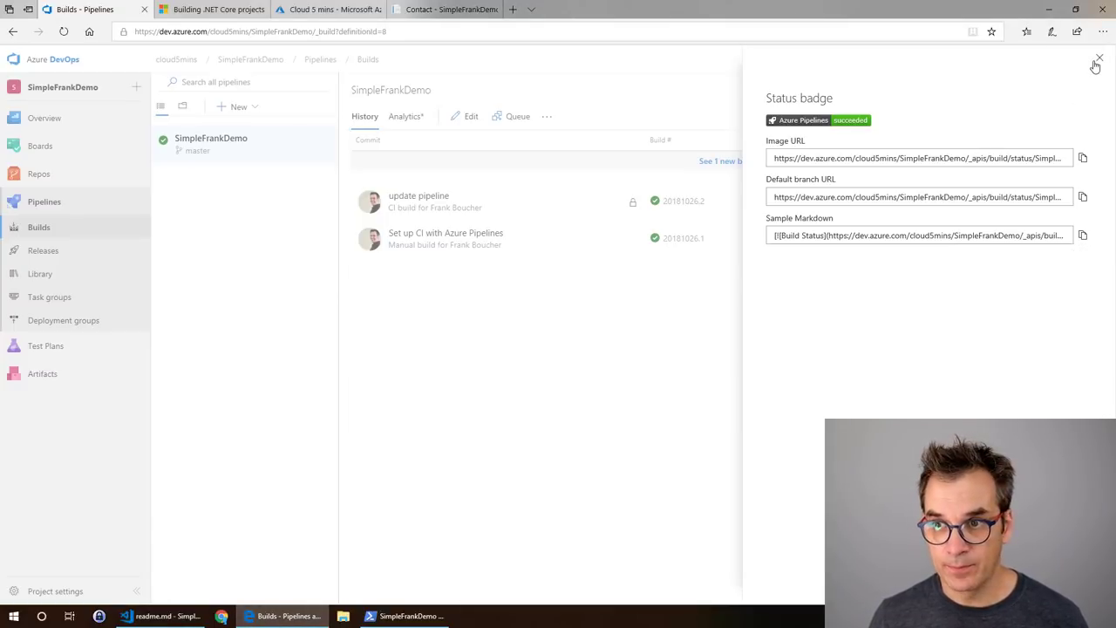
click(1099, 58)
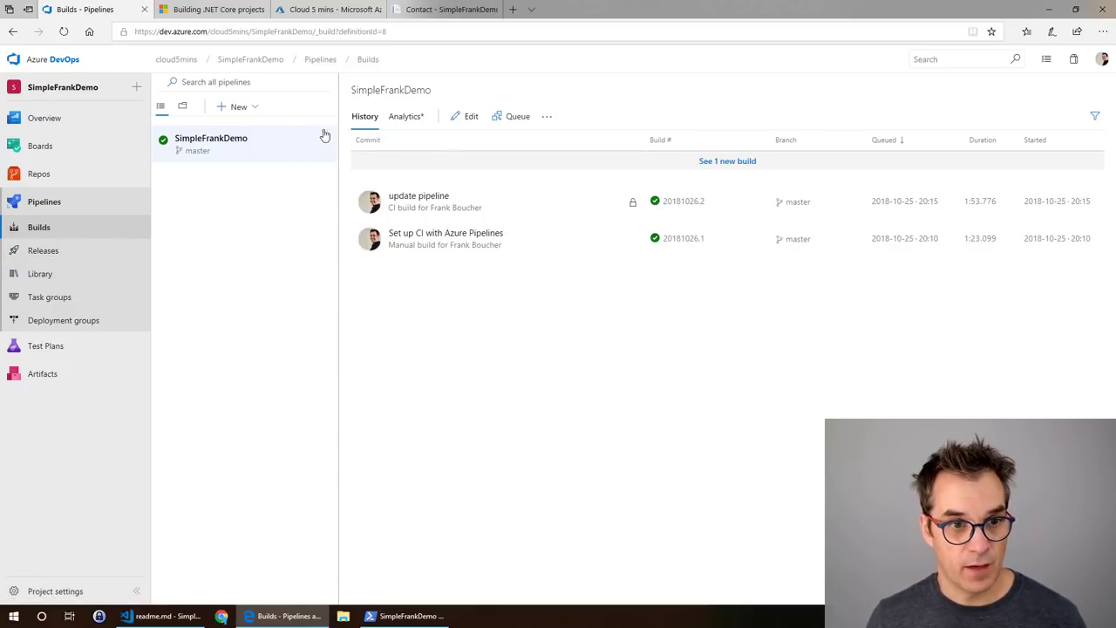
click(727, 161)
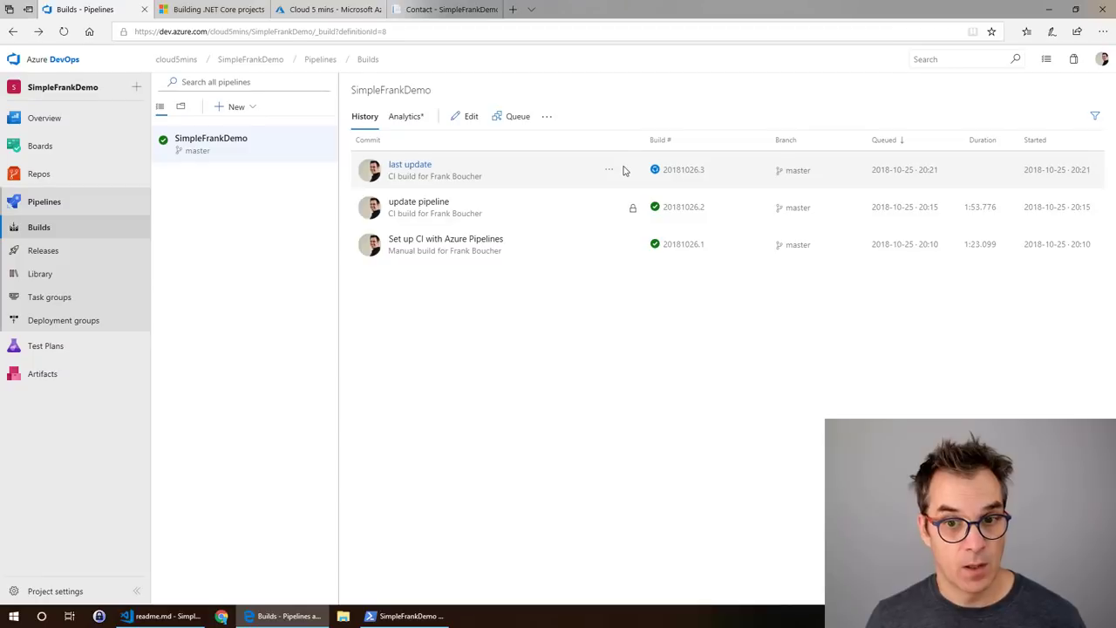
mouse_move(608, 169)
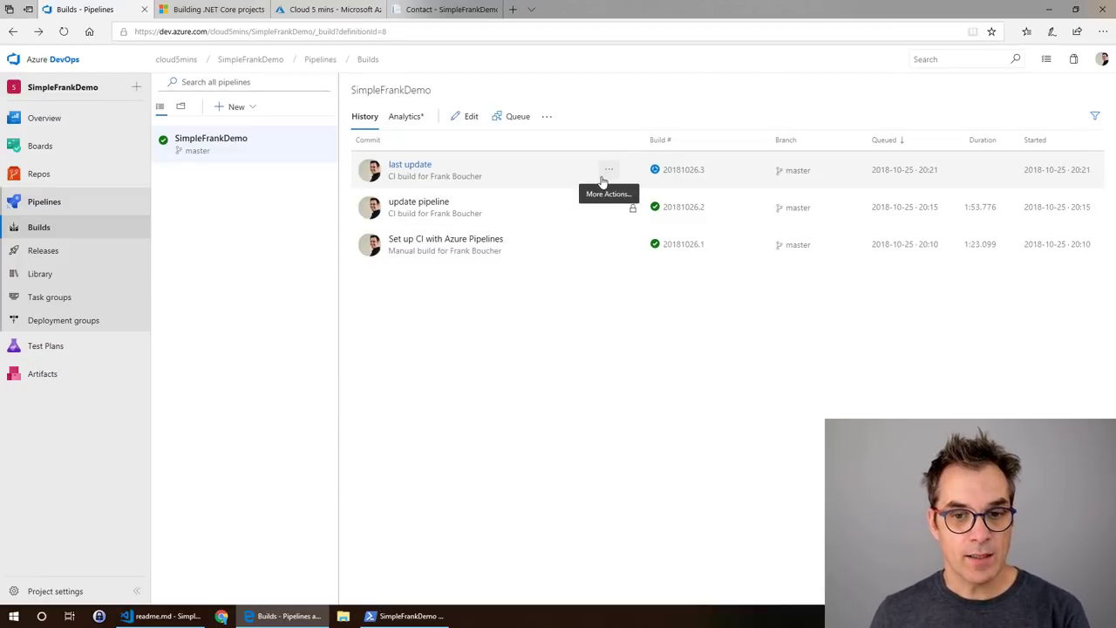
mouse_move(110, 85)
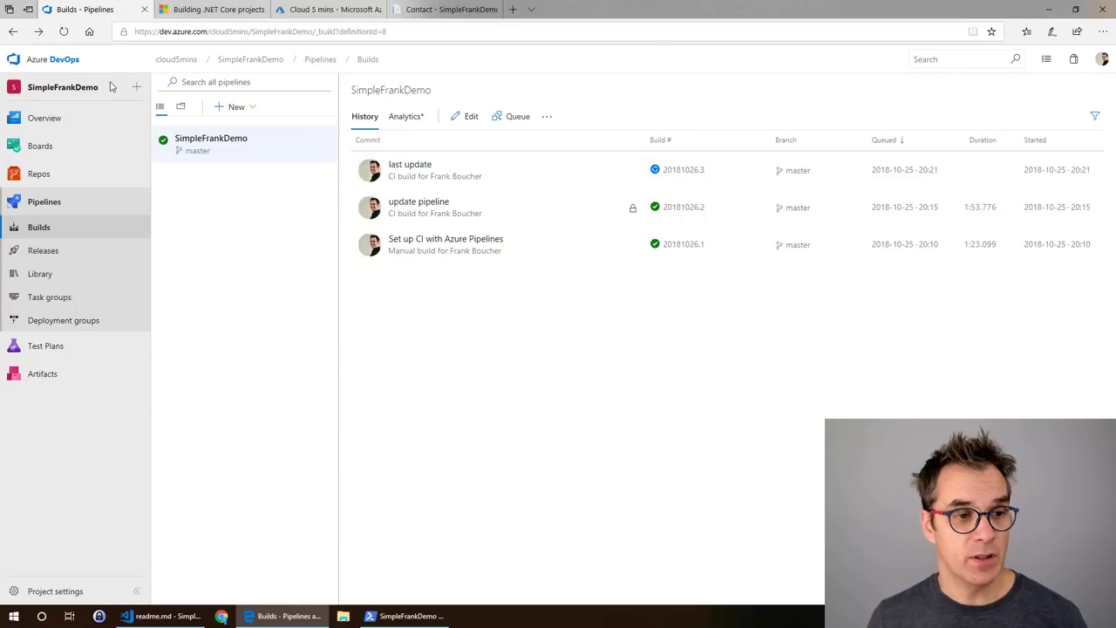
Step: Add a project description on Overview Summary using the SimpleFrankDemo repository's readme
click(44, 118)
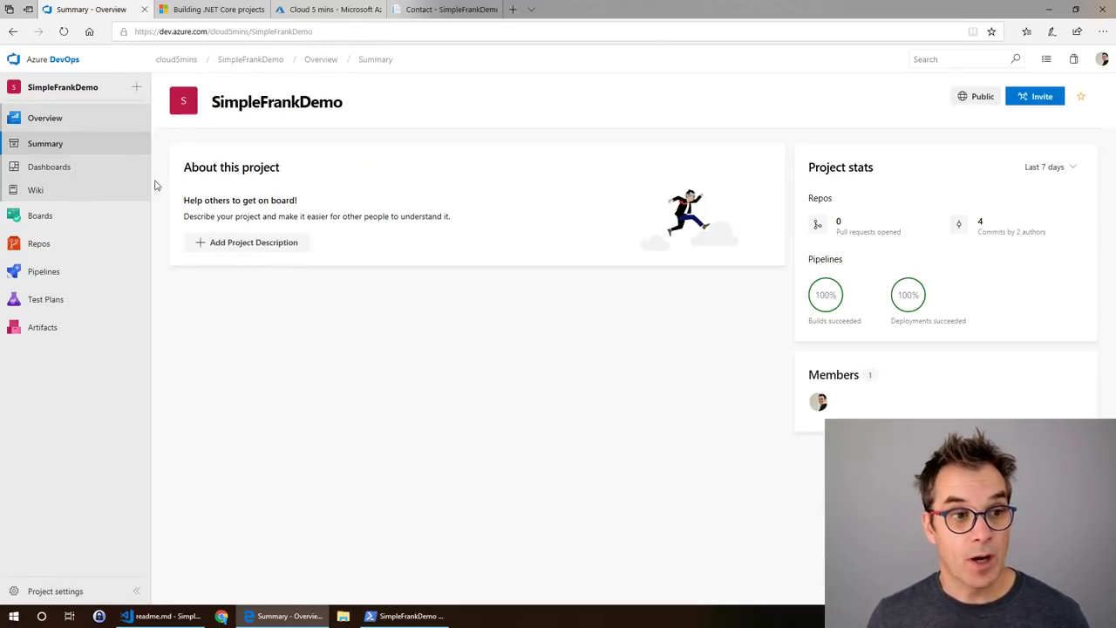
mouse_move(205, 235)
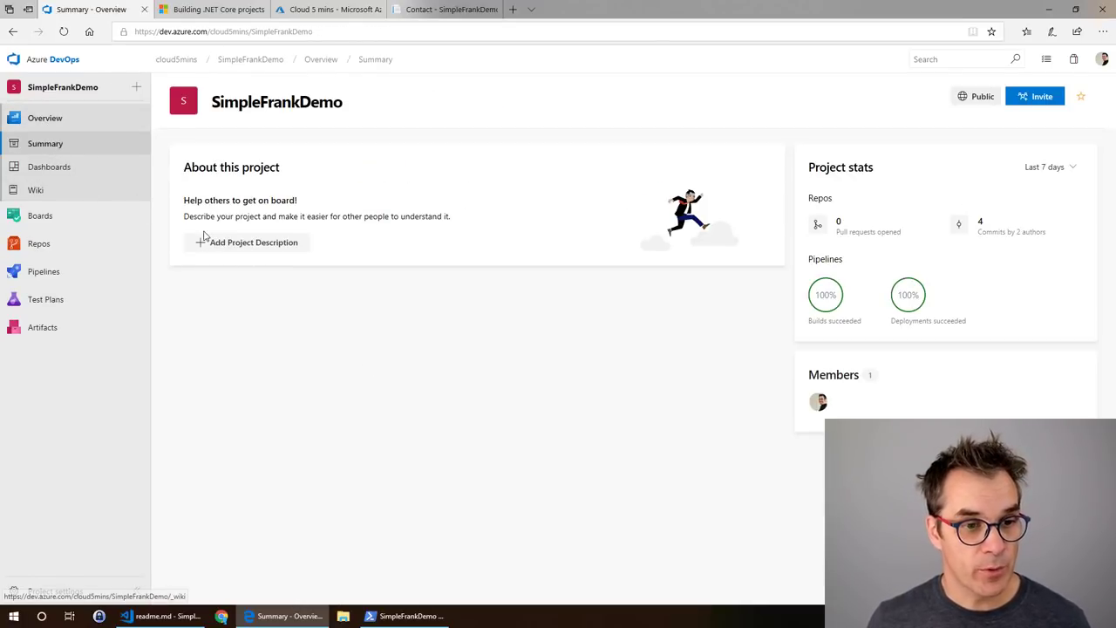
click(253, 243)
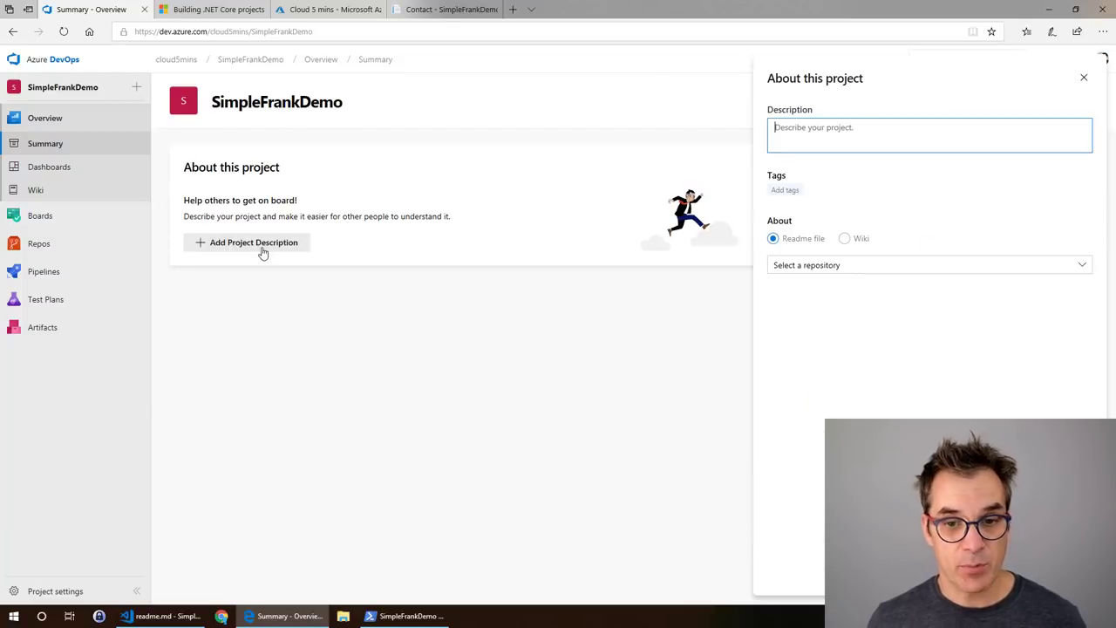
mouse_move(793, 228)
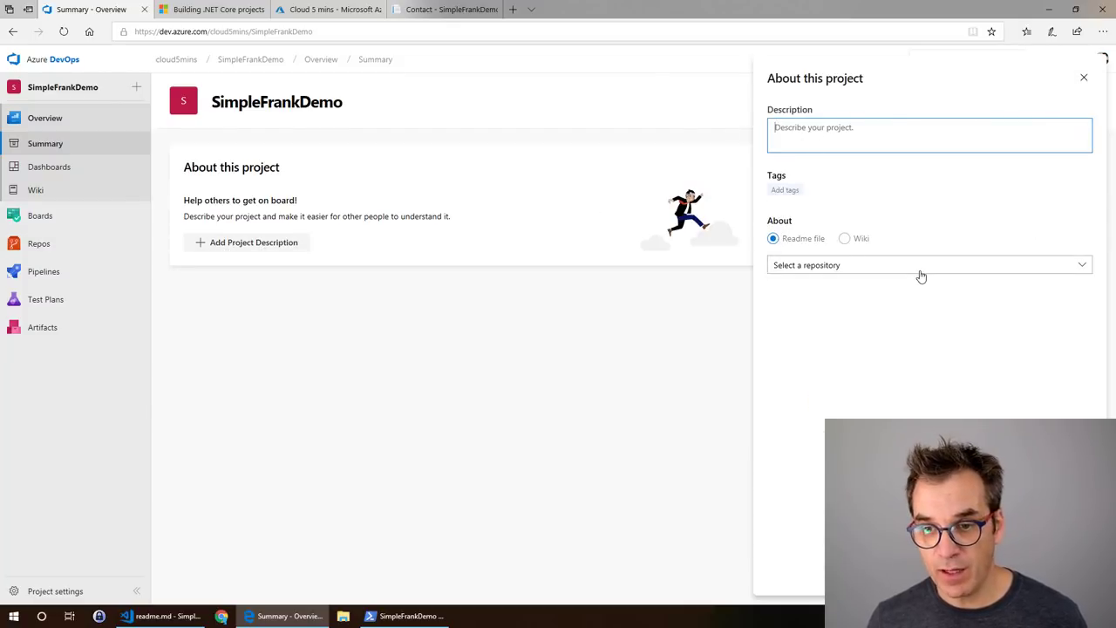
click(928, 264)
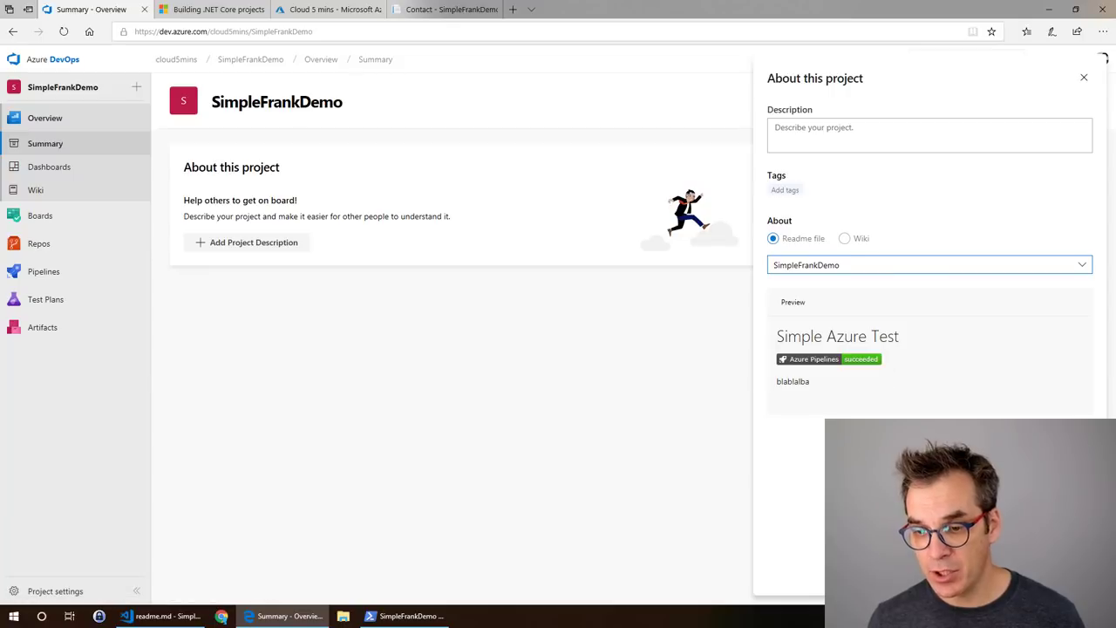
click(1084, 78)
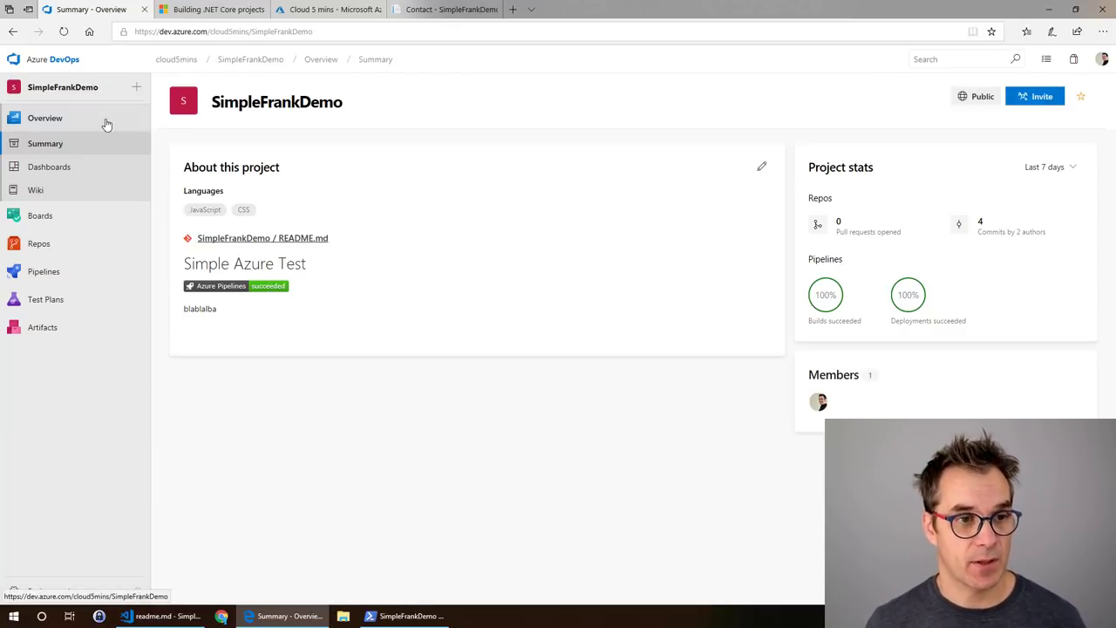
Step: Check that build 20181026.3 succeeded, then open Releases showing Release-2 pending
click(44, 271)
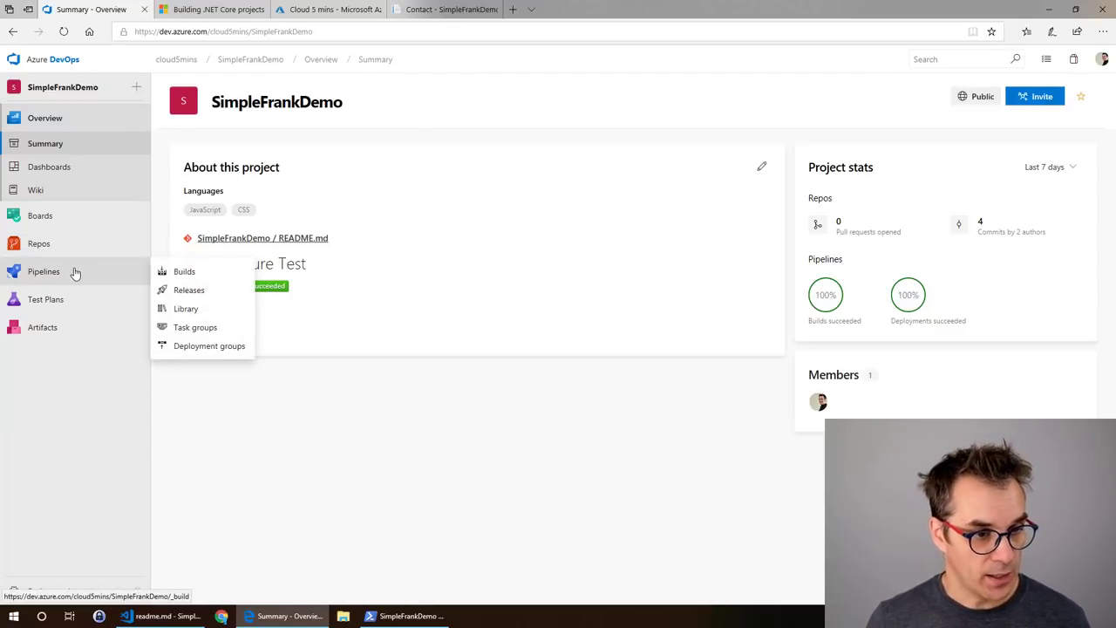
click(44, 271)
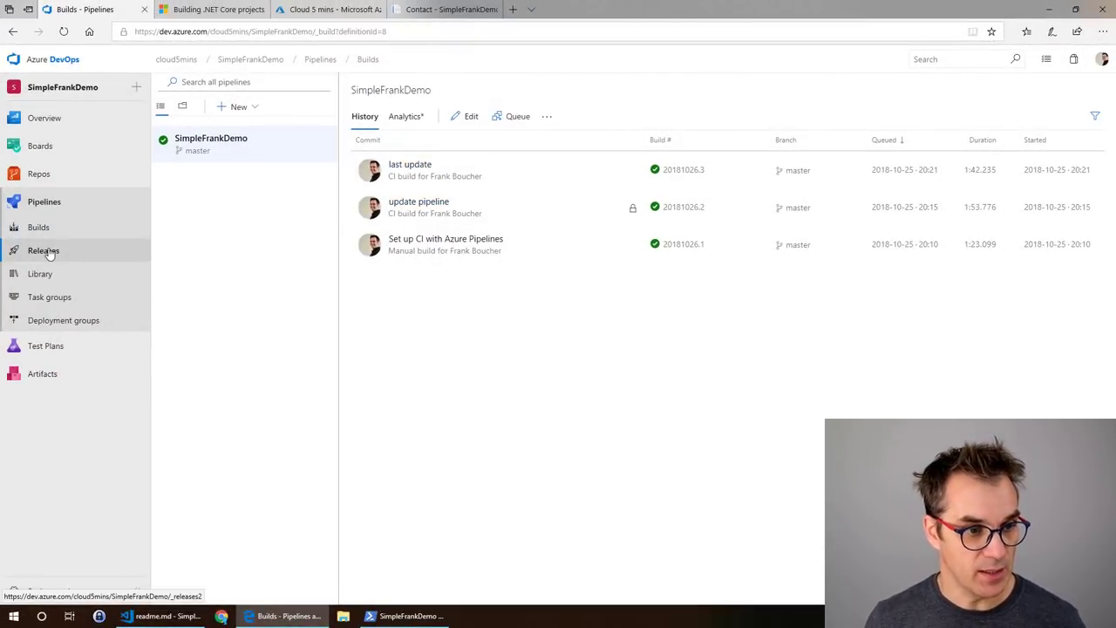
click(43, 250)
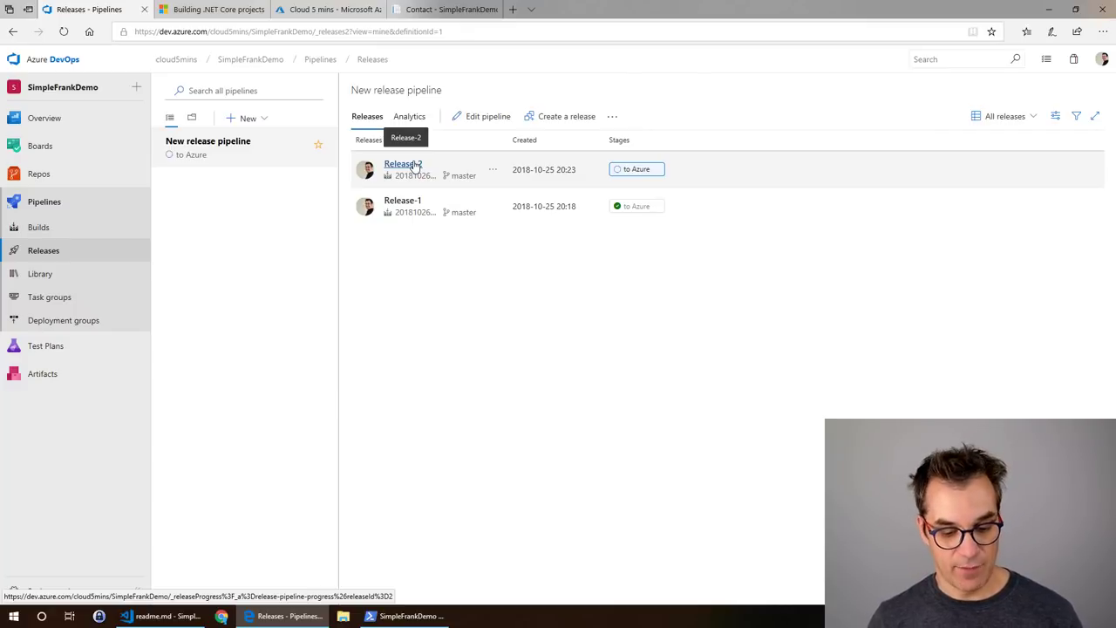
Step: Open Release-2's successful deployment, then view the live Contact page reading 'Final Cloud 5 Minutes'
click(402, 164)
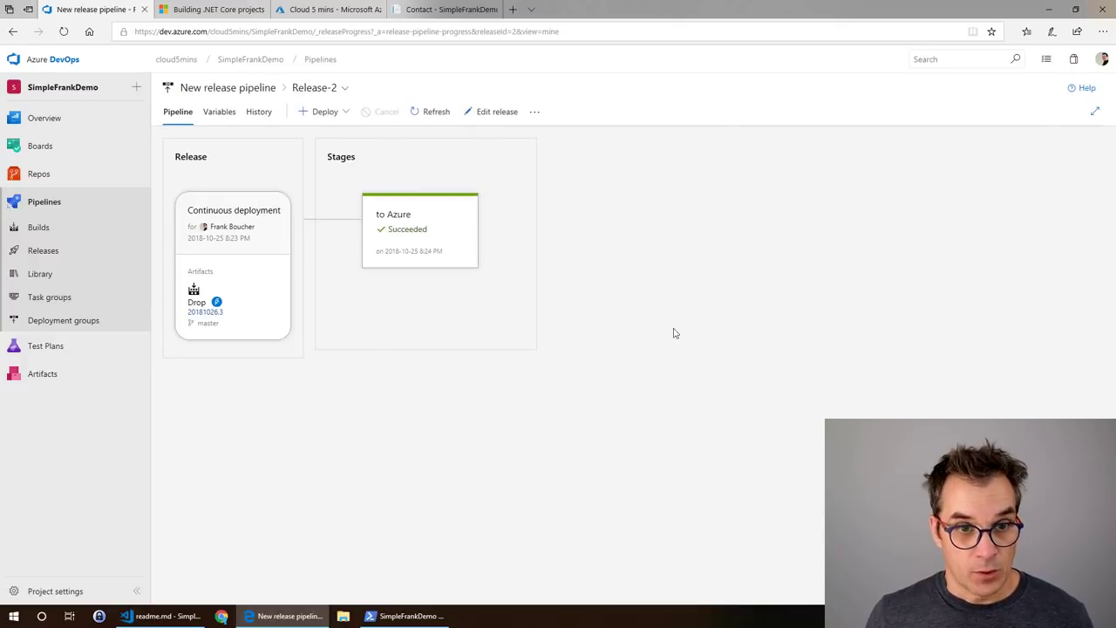
click(444, 9)
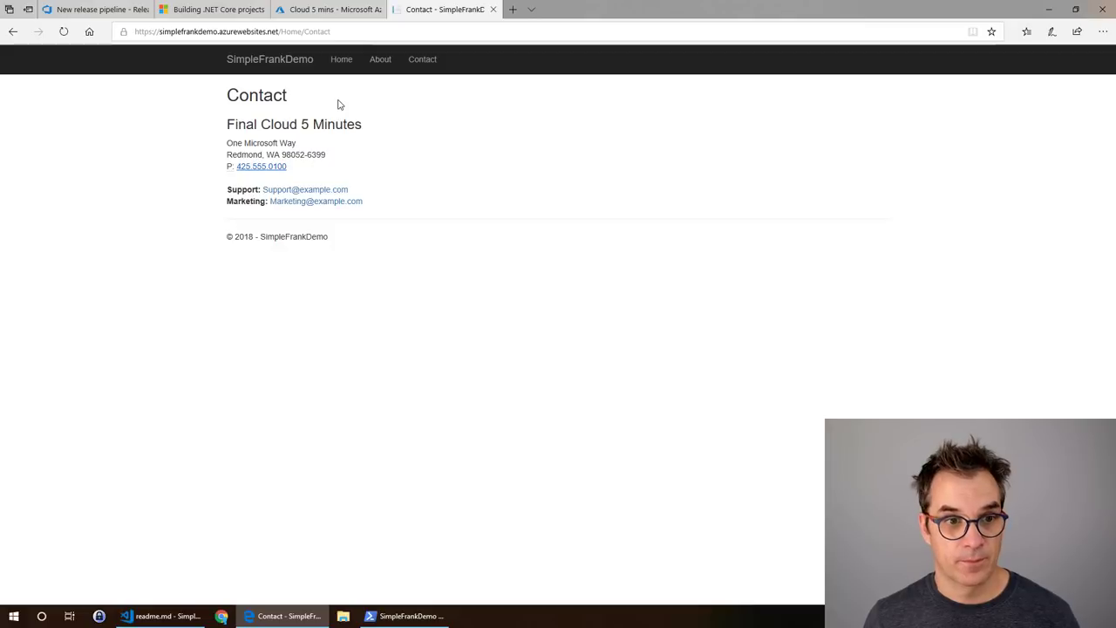
mouse_move(308, 111)
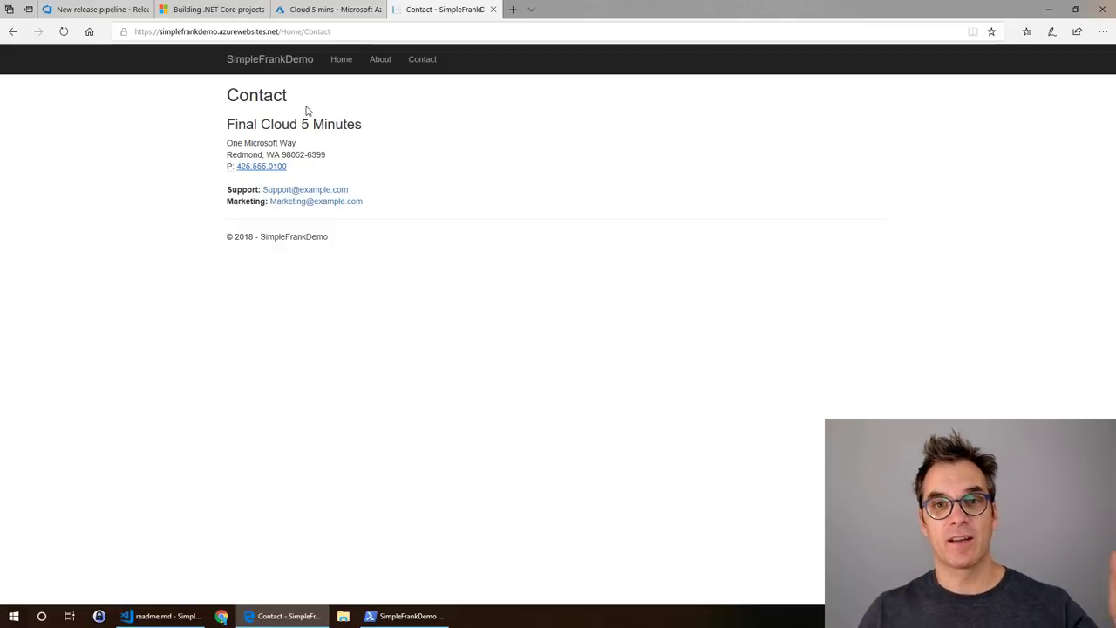